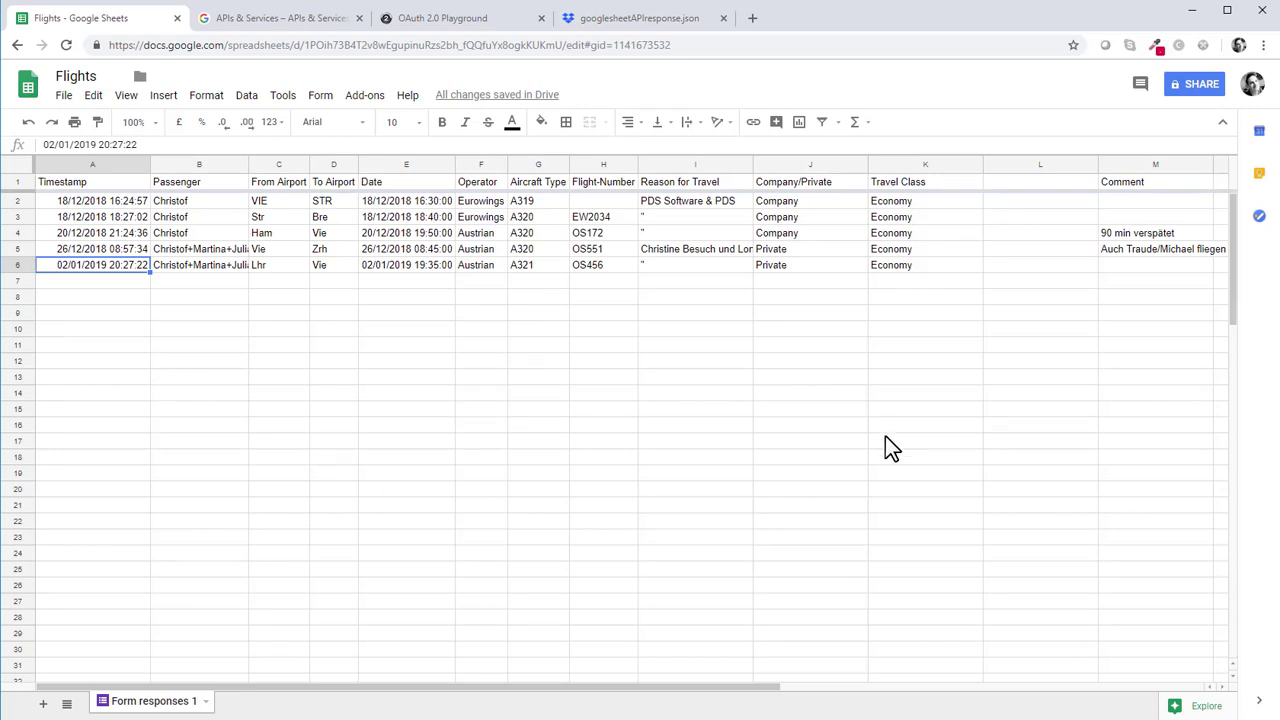
pyautogui.moveTo(196, 248)
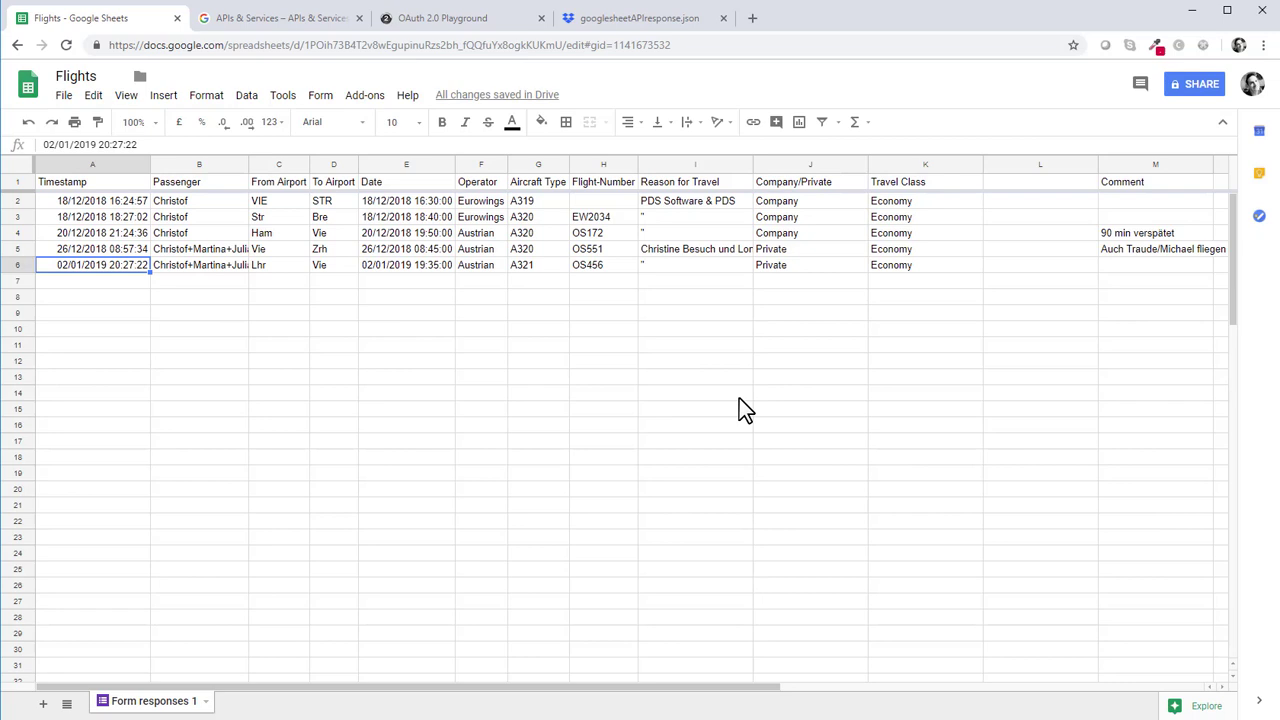
pyautogui.moveTo(384, 148)
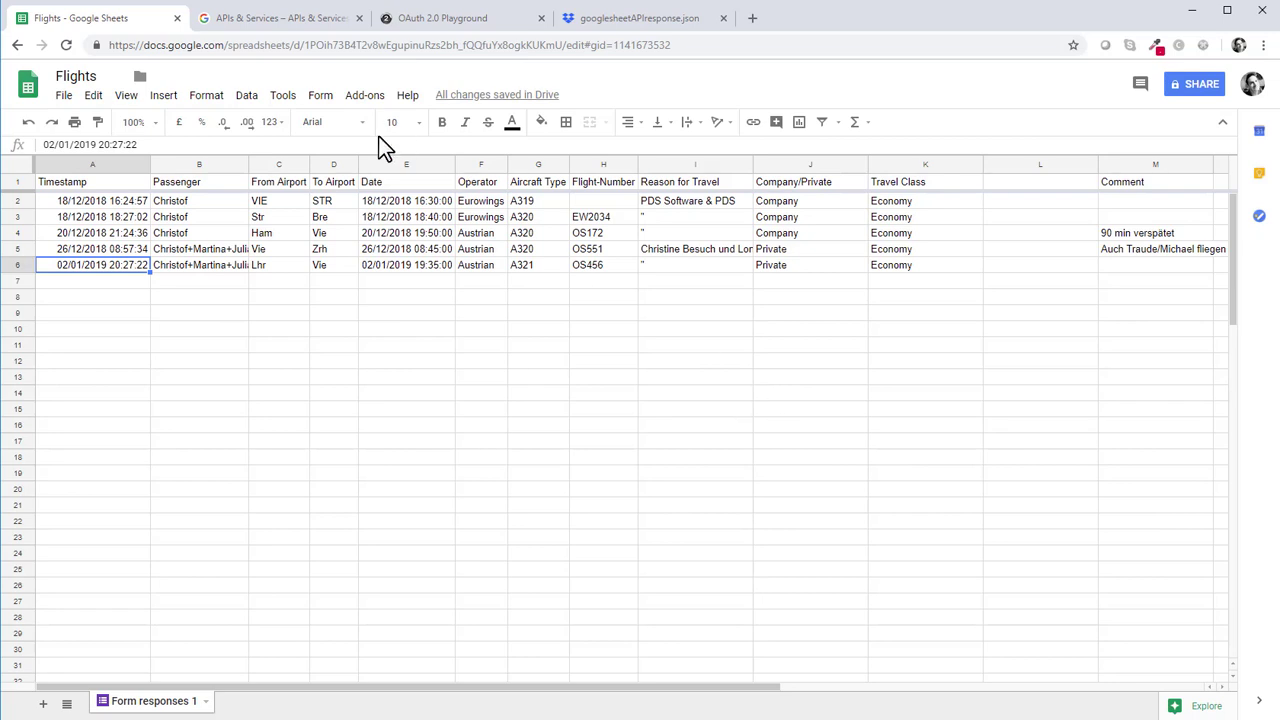
# Start a new project named 'Goo' from the project selector, then cancel back to the dashboard
pyautogui.click(280, 18)
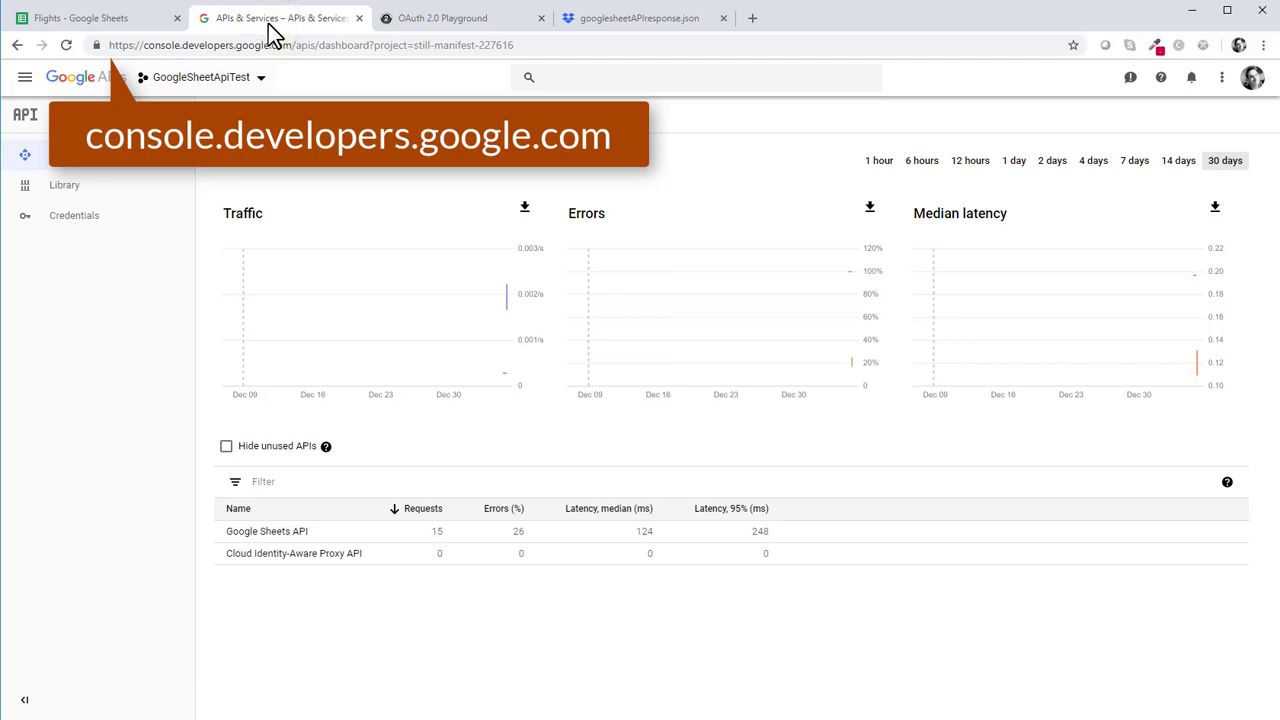
pyautogui.moveTo(352, 76)
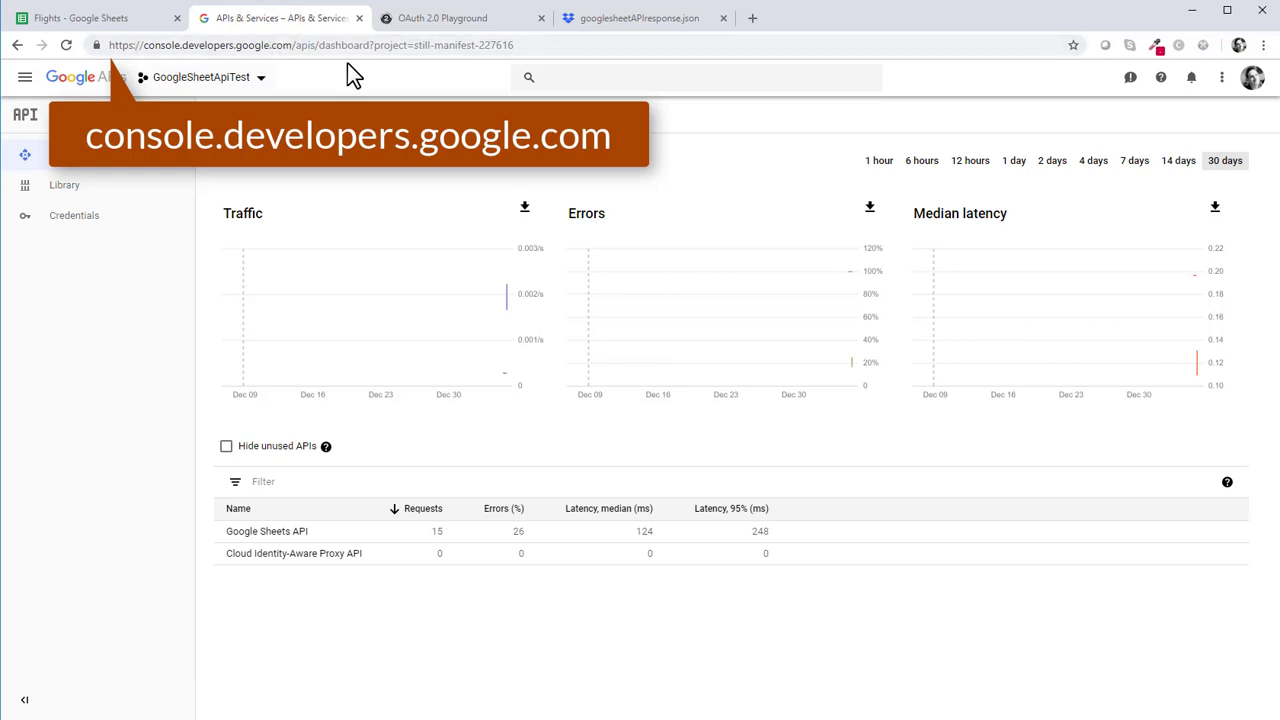
pyautogui.click(200, 76)
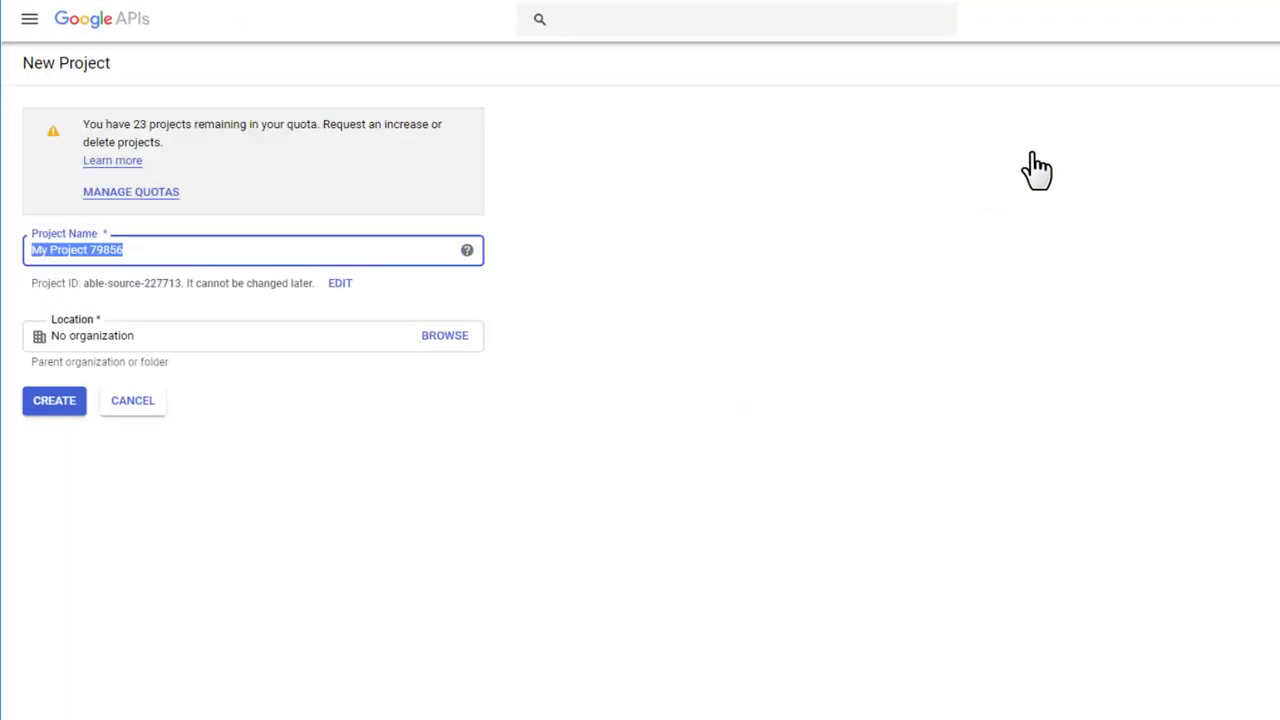
pyautogui.write('GoogleSheet2')
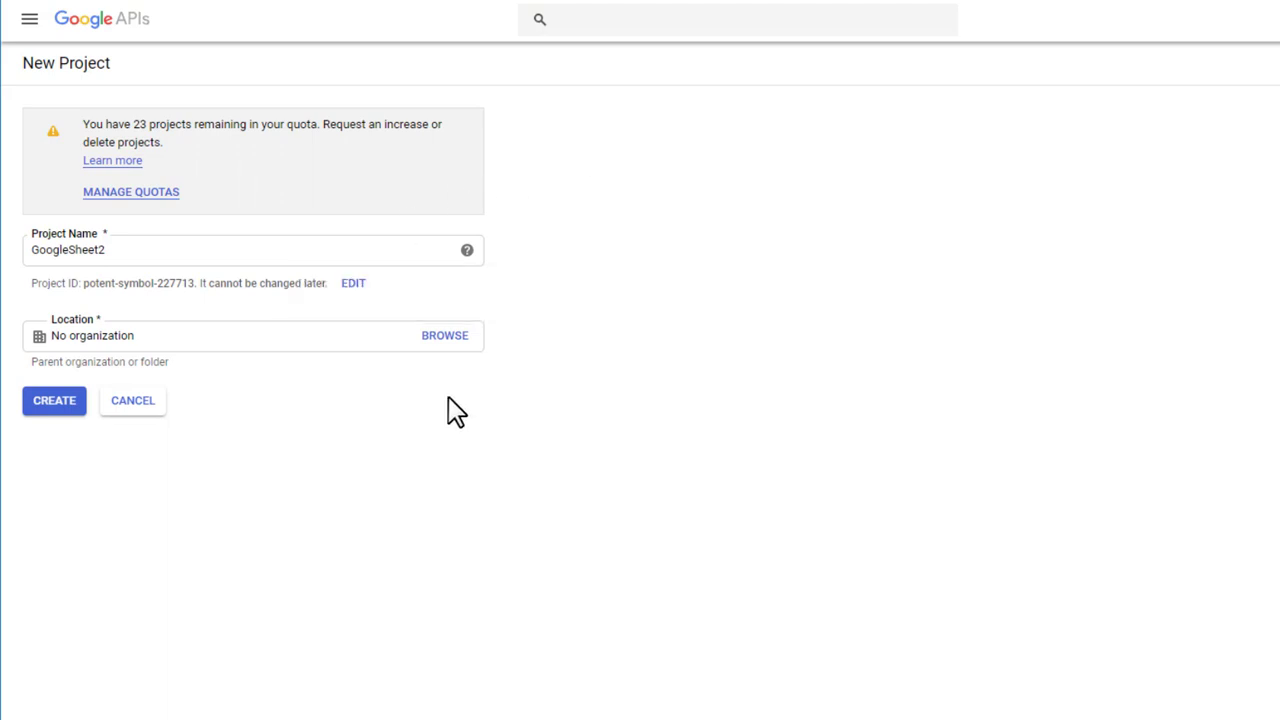
pyautogui.click(54, 400)
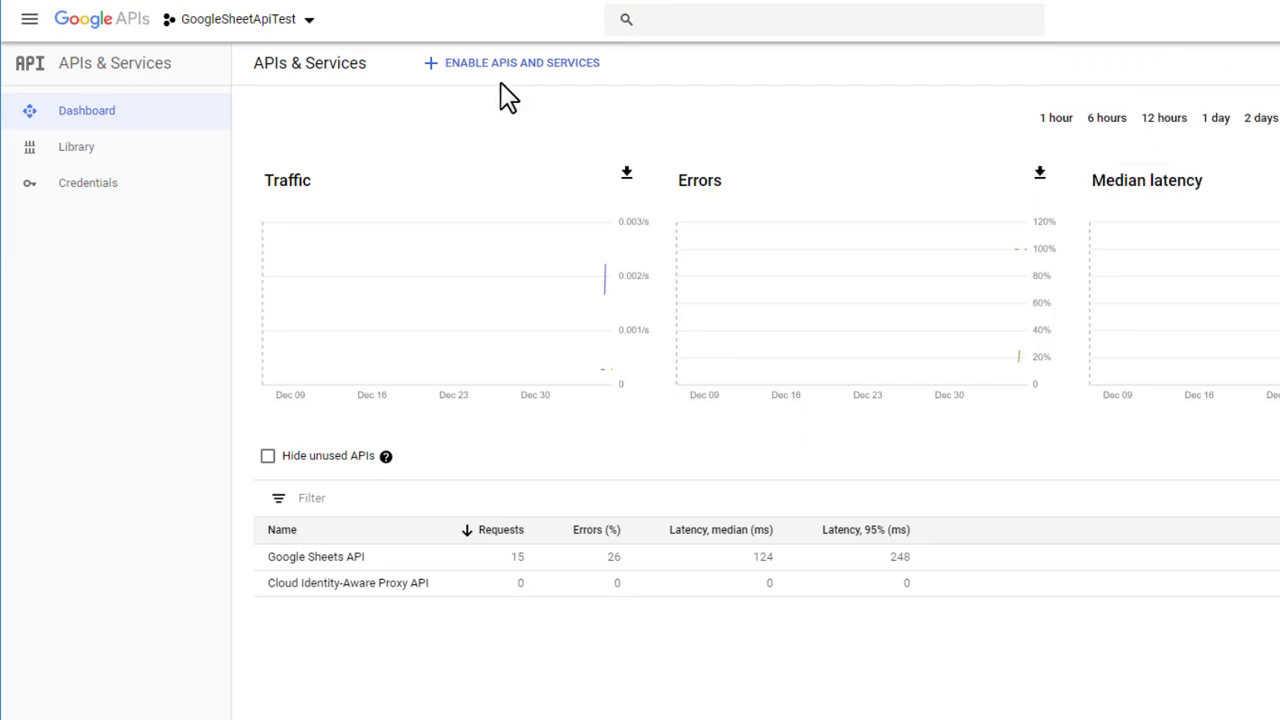
# Search the API Library for 'shee' and confirm the Google Sheets API shows as enabled
pyautogui.click(510, 62)
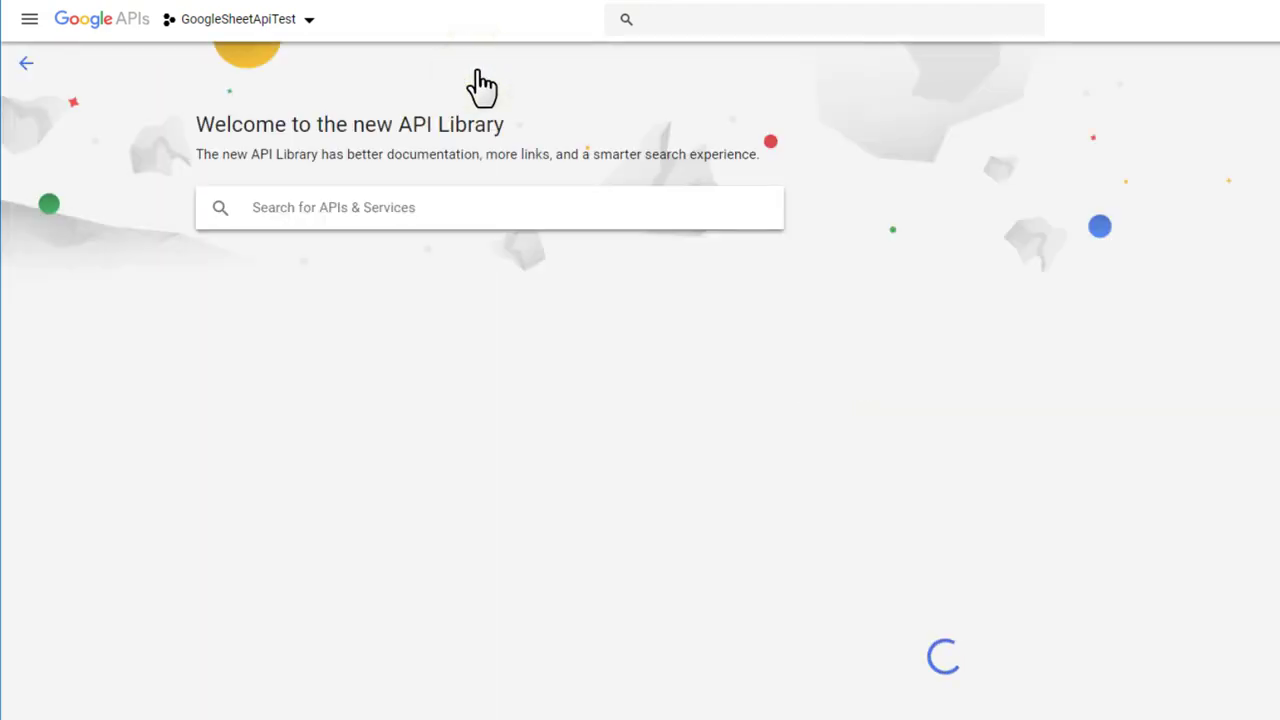
pyautogui.write('sheet')
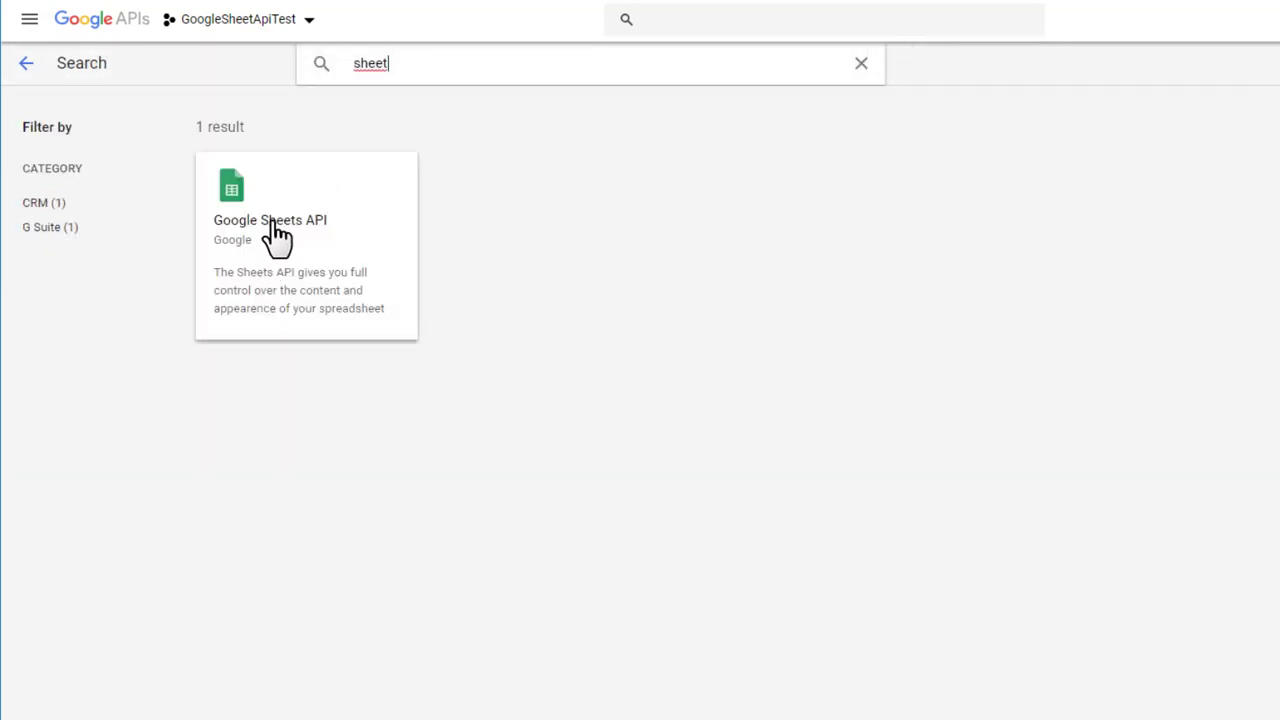
pyautogui.click(270, 220)
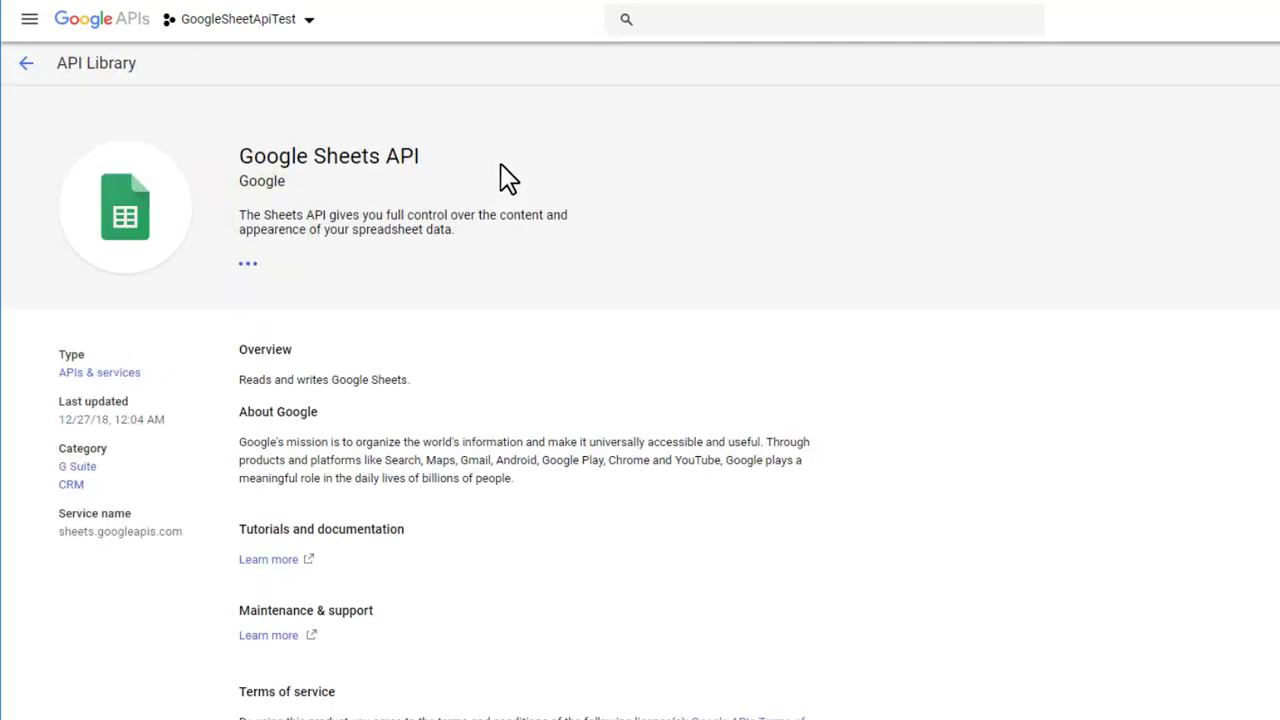
pyautogui.moveTo(532, 204)
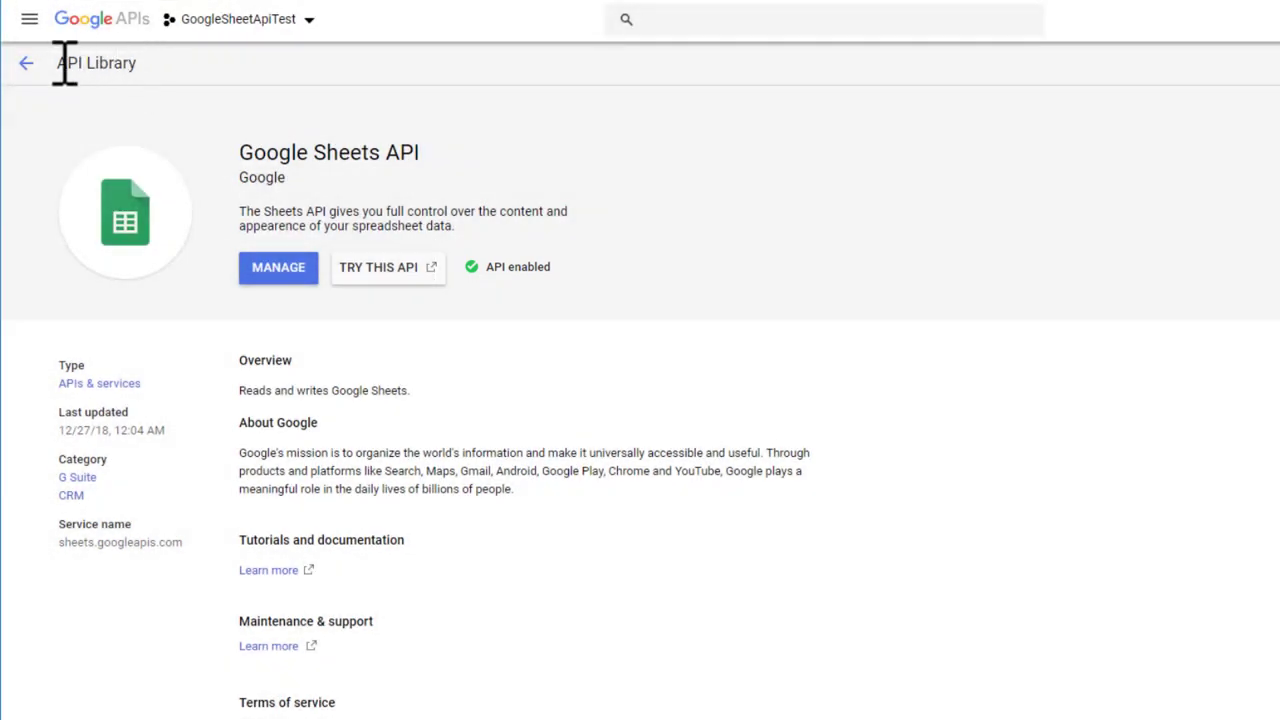
pyautogui.click(26, 62)
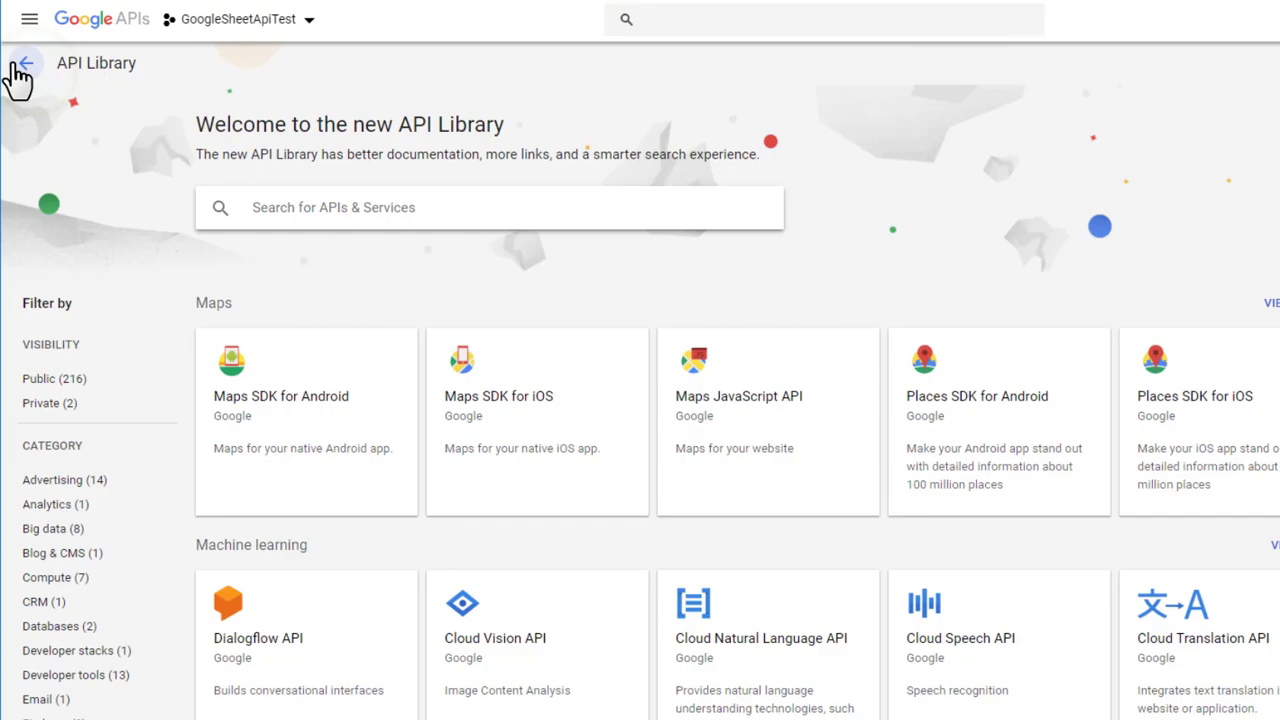
# From Credentials, draft a web-application OAuth client ID named 'Qlik Sense REST connector'
pyautogui.click(24, 62)
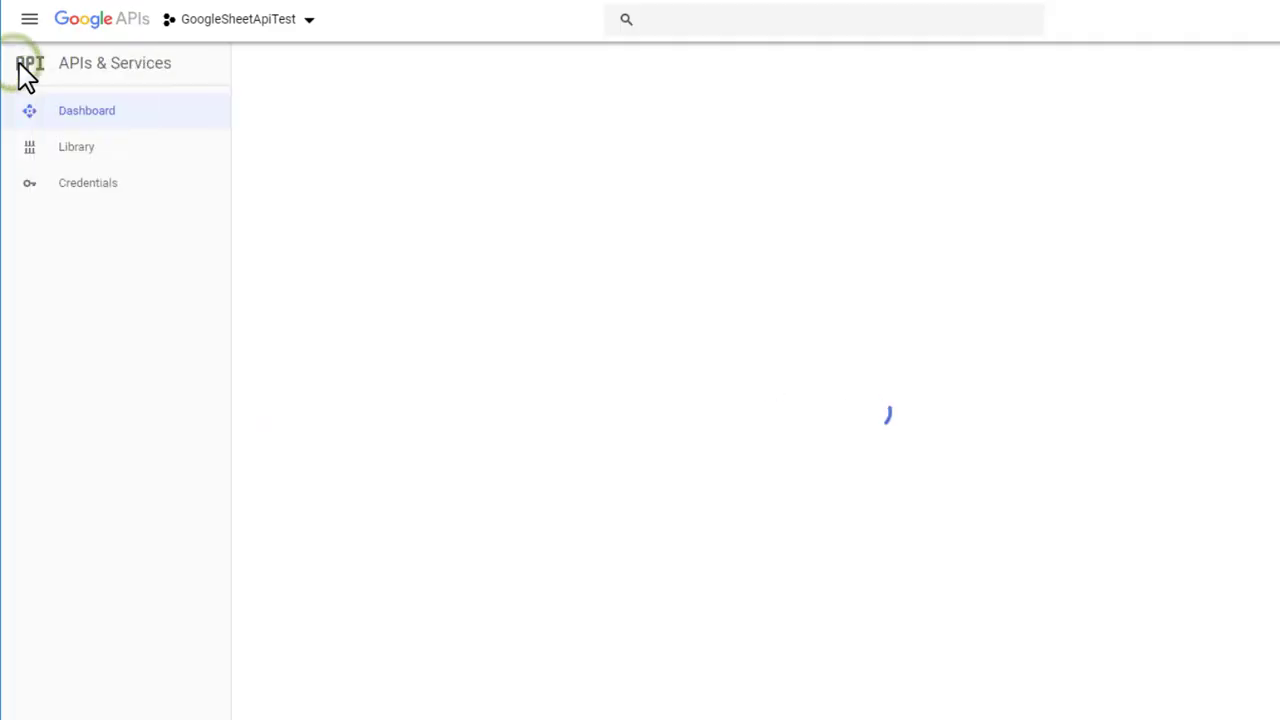
pyautogui.click(88, 182)
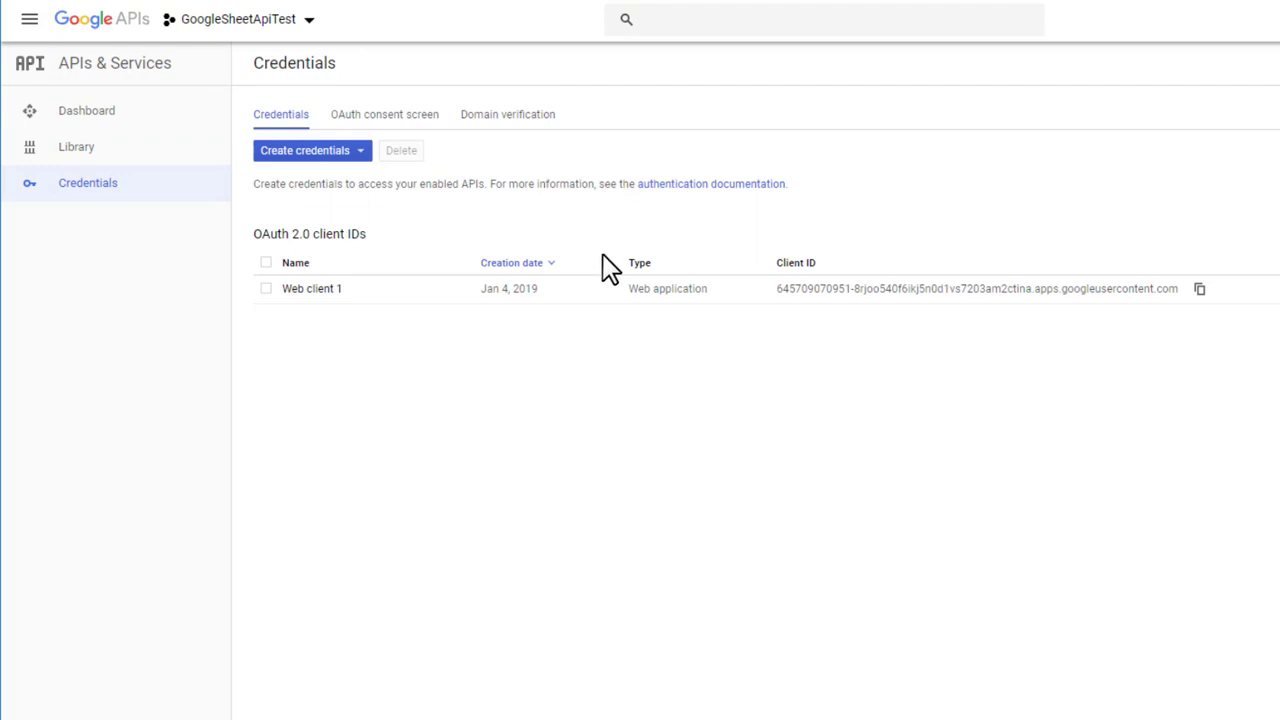
pyautogui.click(312, 150)
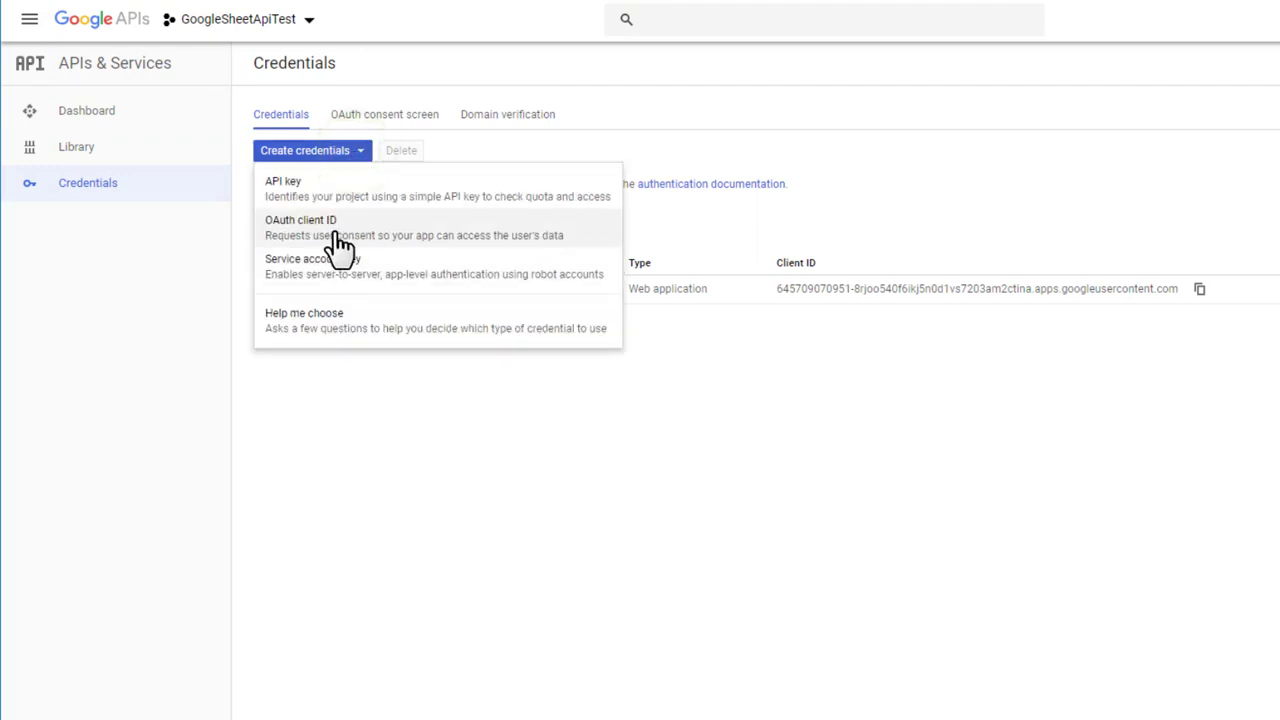
pyautogui.click(300, 228)
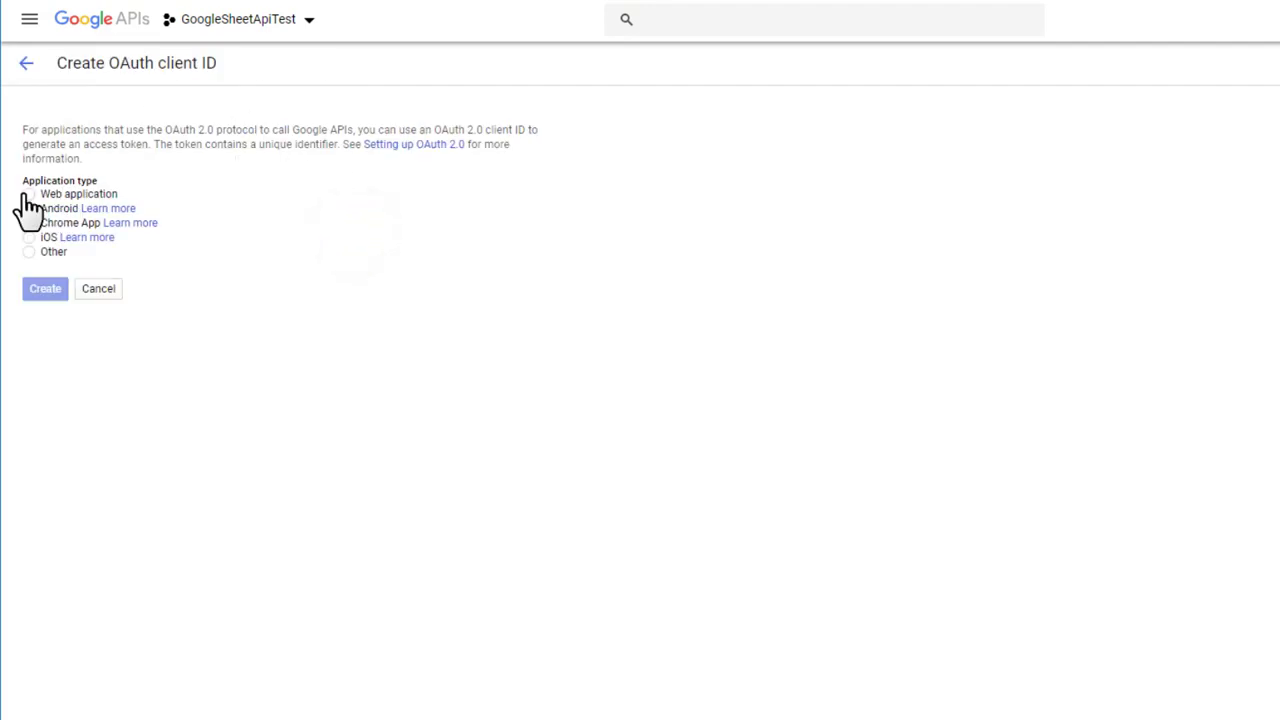
pyautogui.click(28, 194)
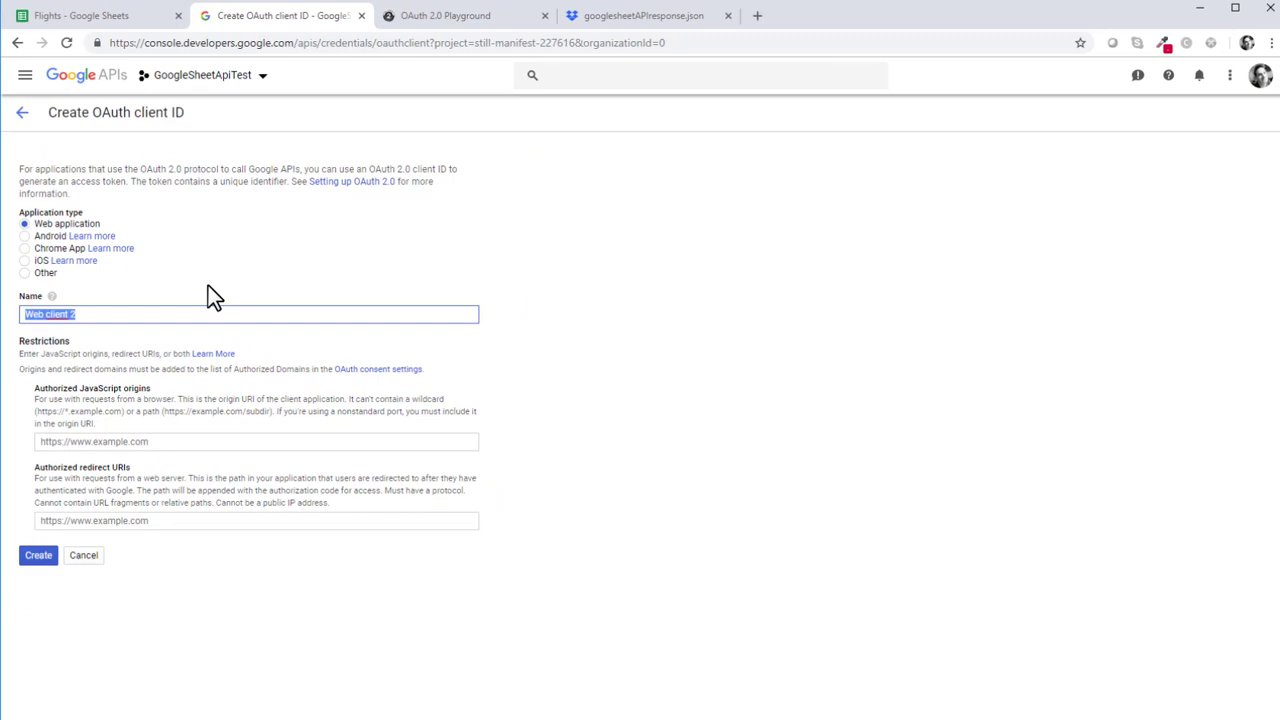
pyautogui.write('Qlik Sense REST connector')
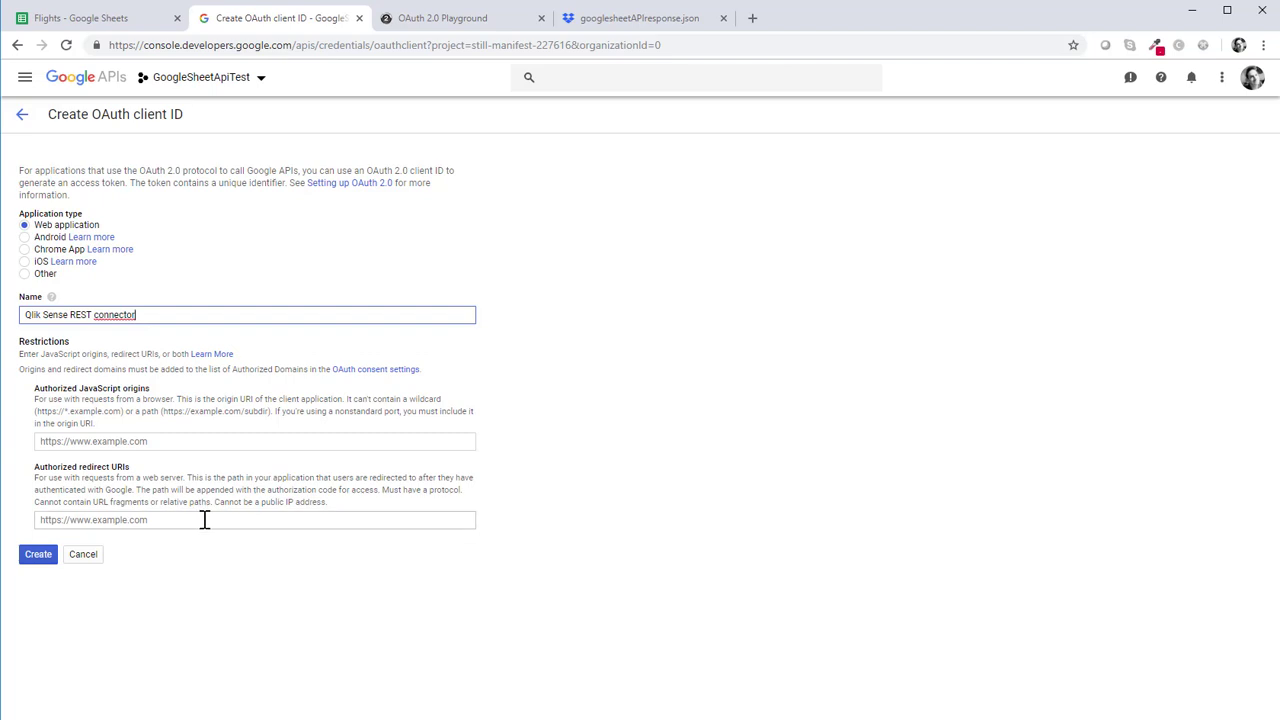
pyautogui.moveTo(206, 524)
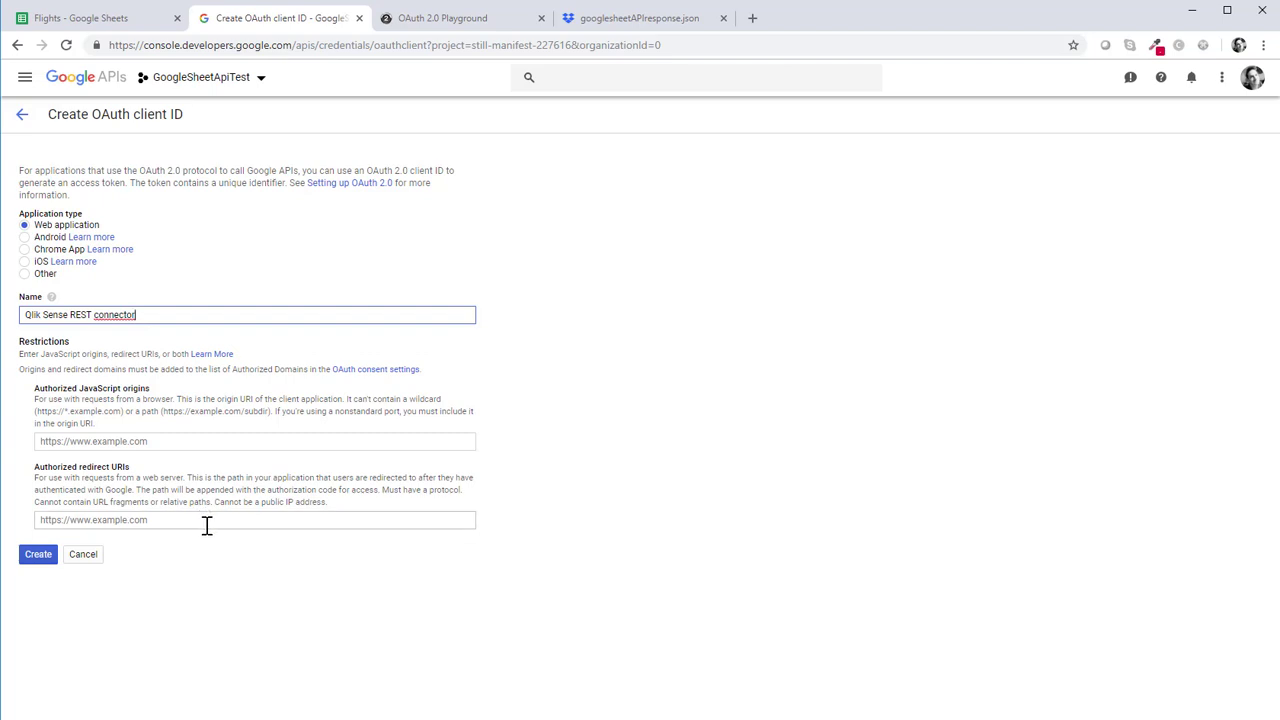
pyautogui.click(462, 18)
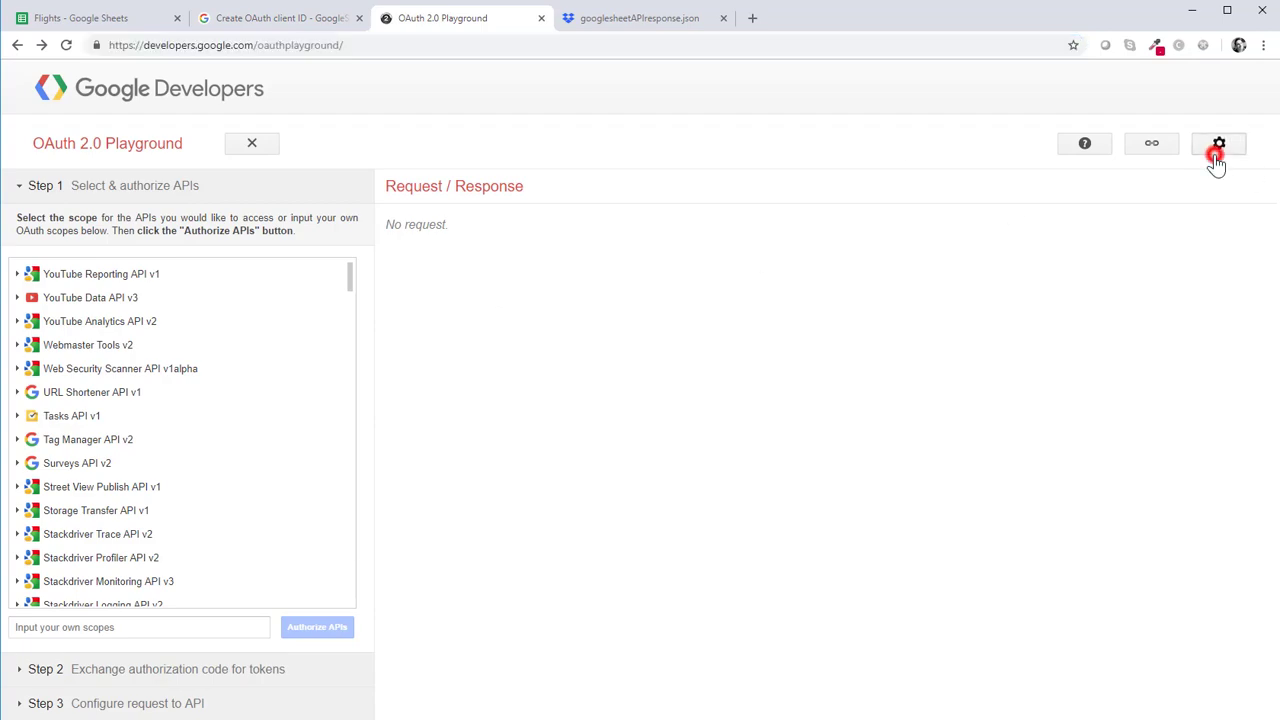
# Enable 'Use your own OAuth credentials' in the Playground's OAuth 2.0 configuration
pyautogui.click(1218, 144)
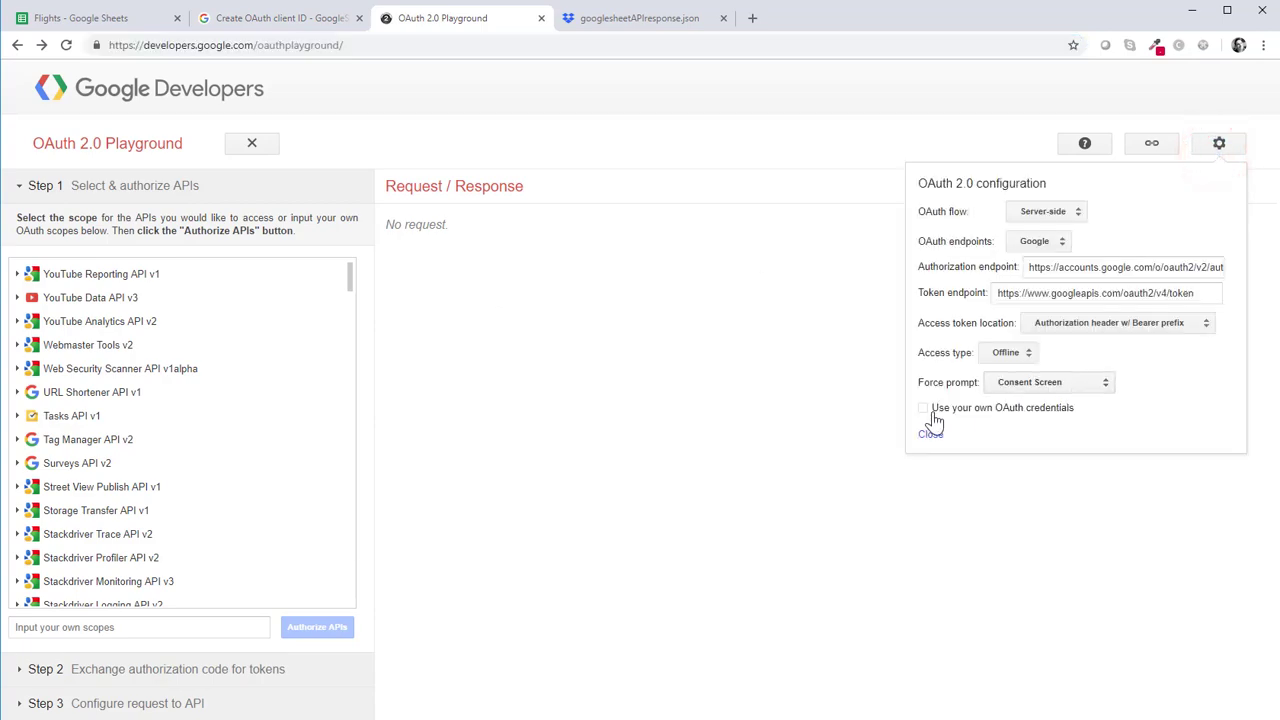
pyautogui.click(924, 408)
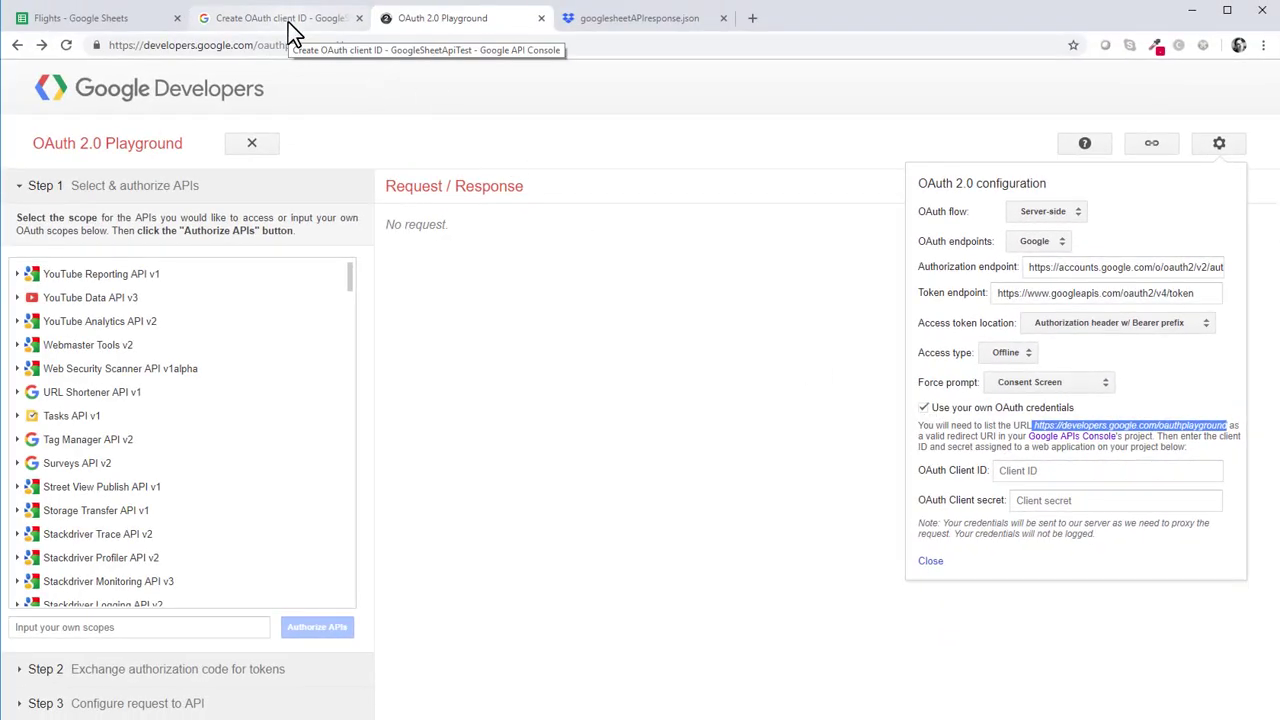
pyautogui.click(278, 18)
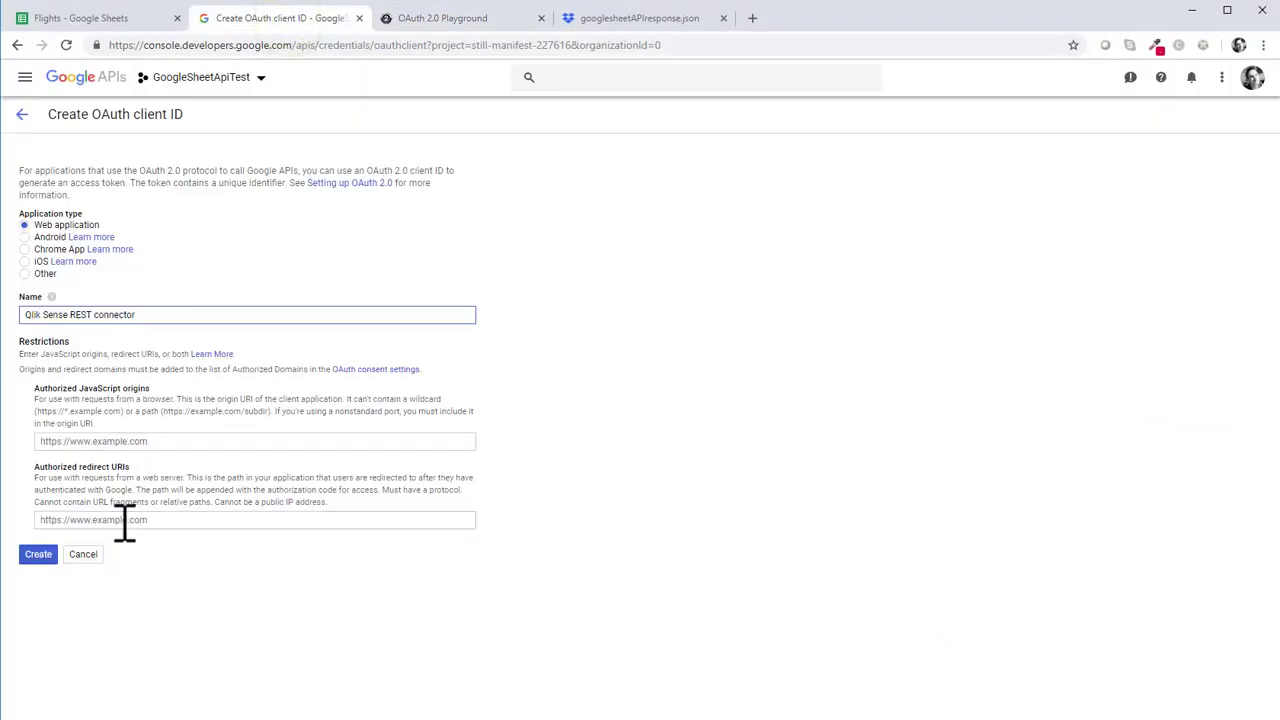
pyautogui.write('https://developers.google.com/oauthplayground')
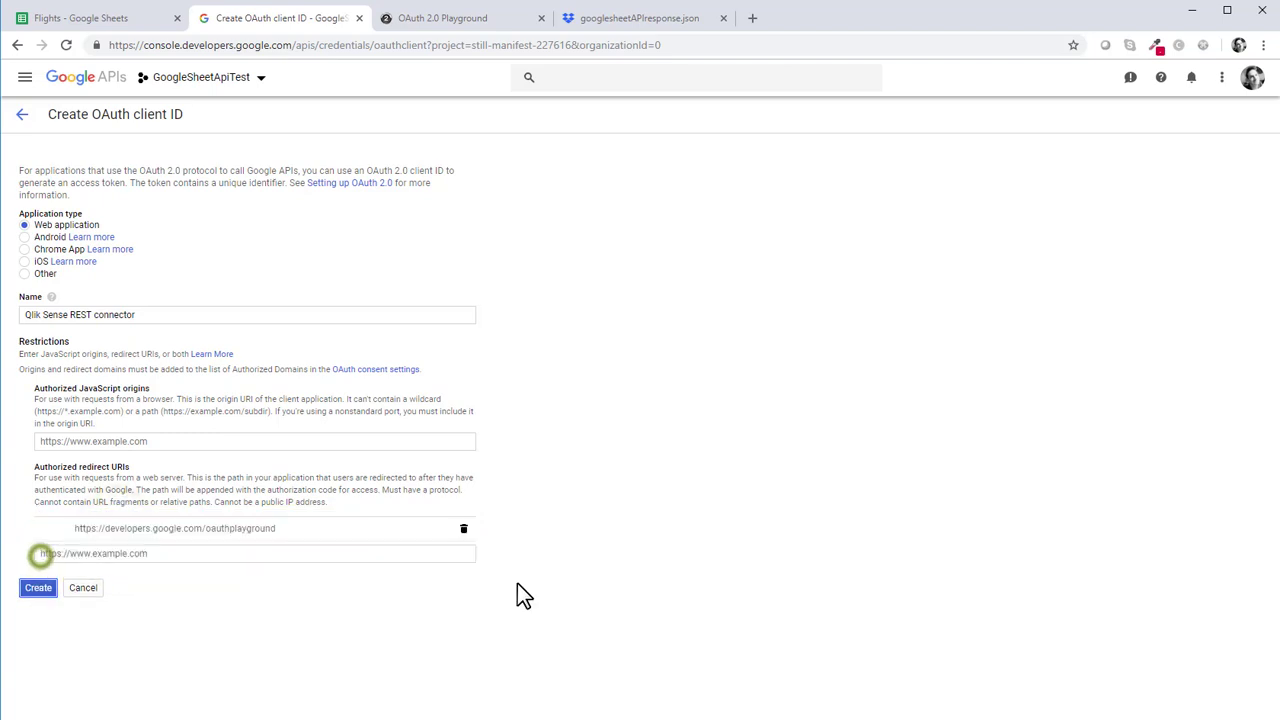
pyautogui.click(38, 588)
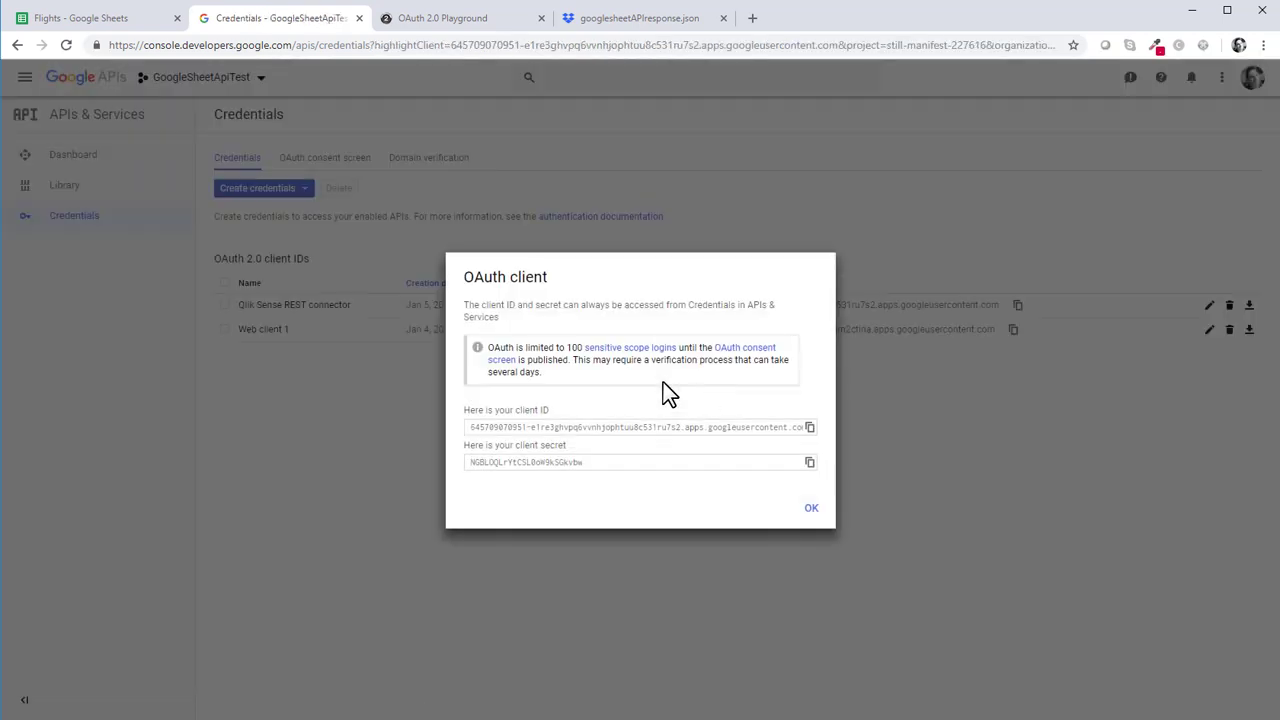
pyautogui.moveTo(768, 424)
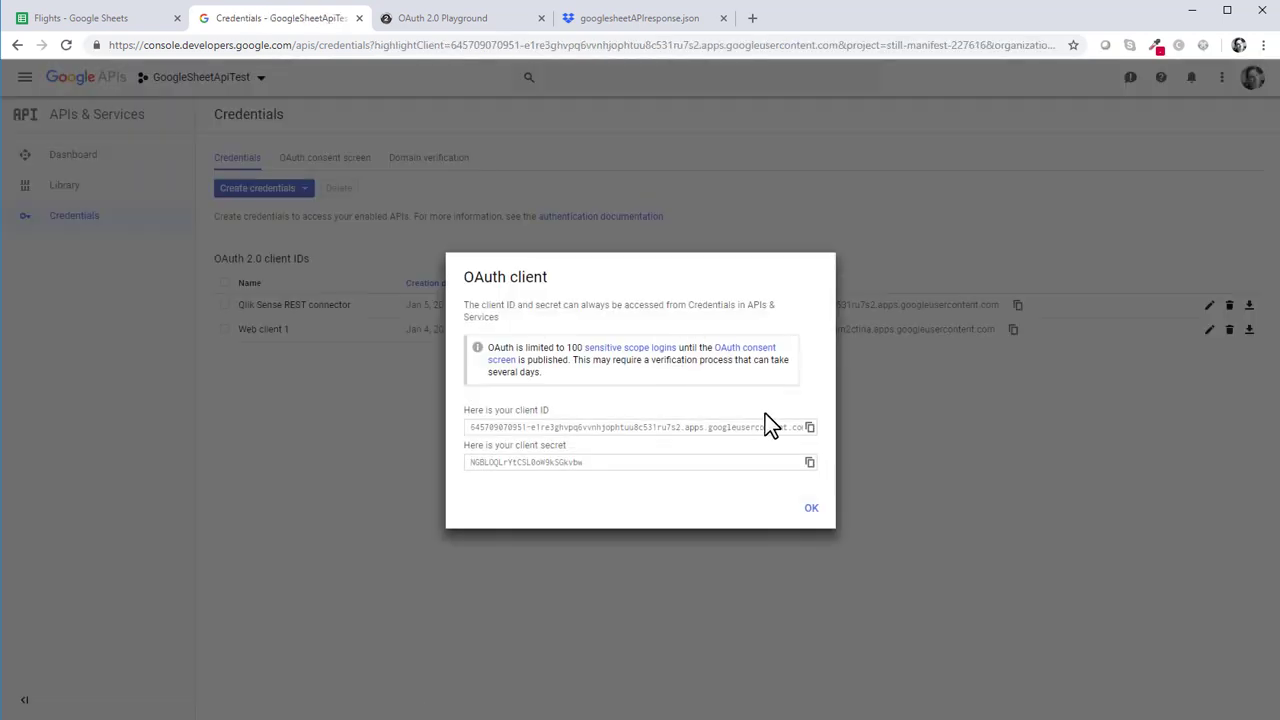
pyautogui.tripleClick(636, 428)
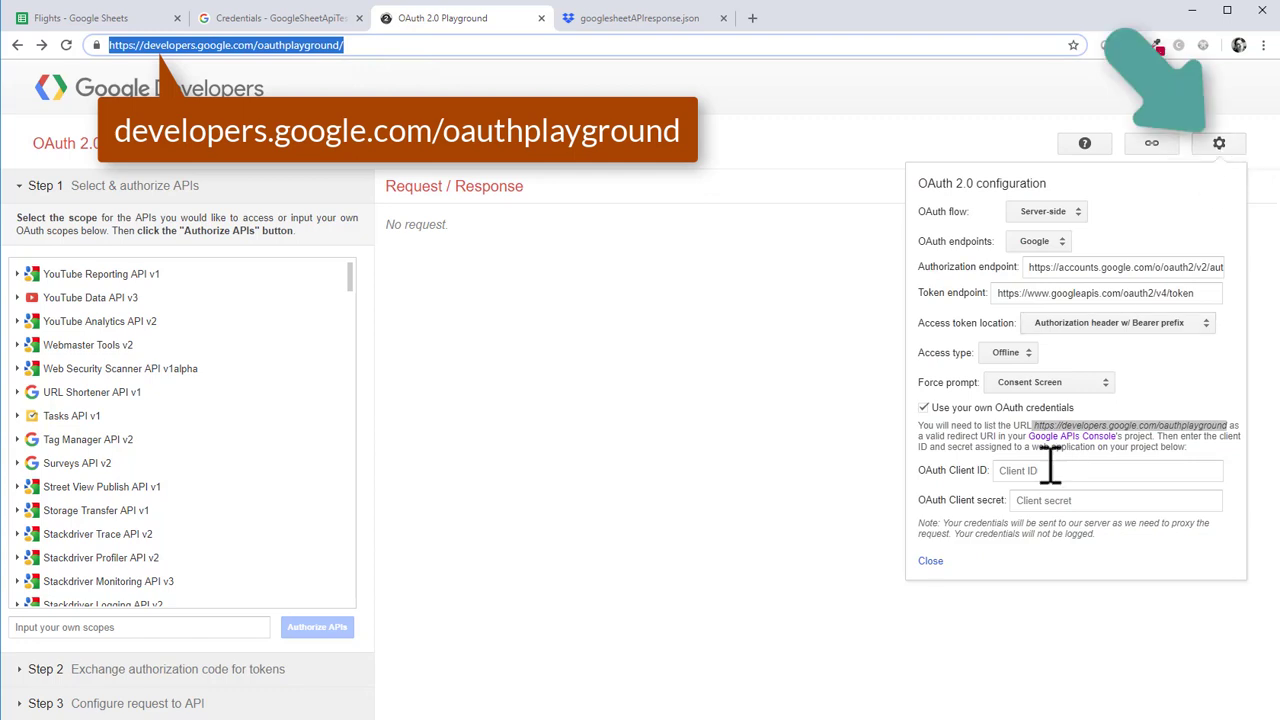
pyautogui.click(1108, 470)
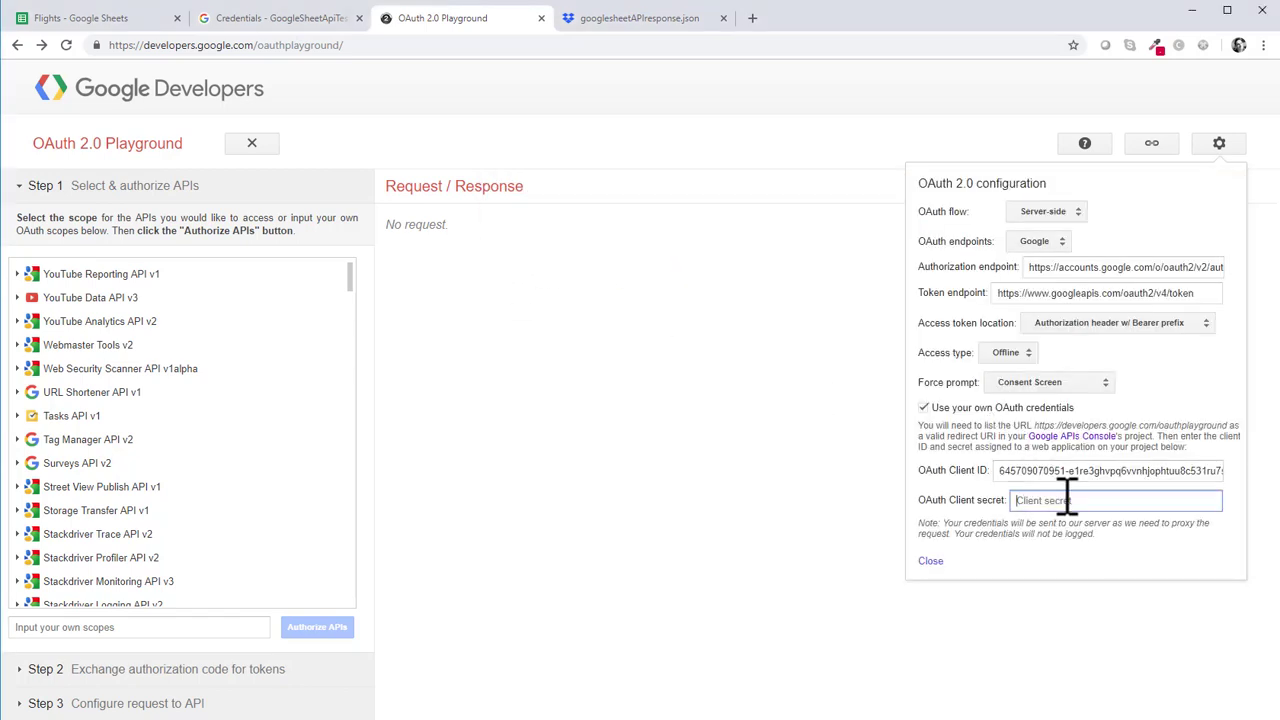
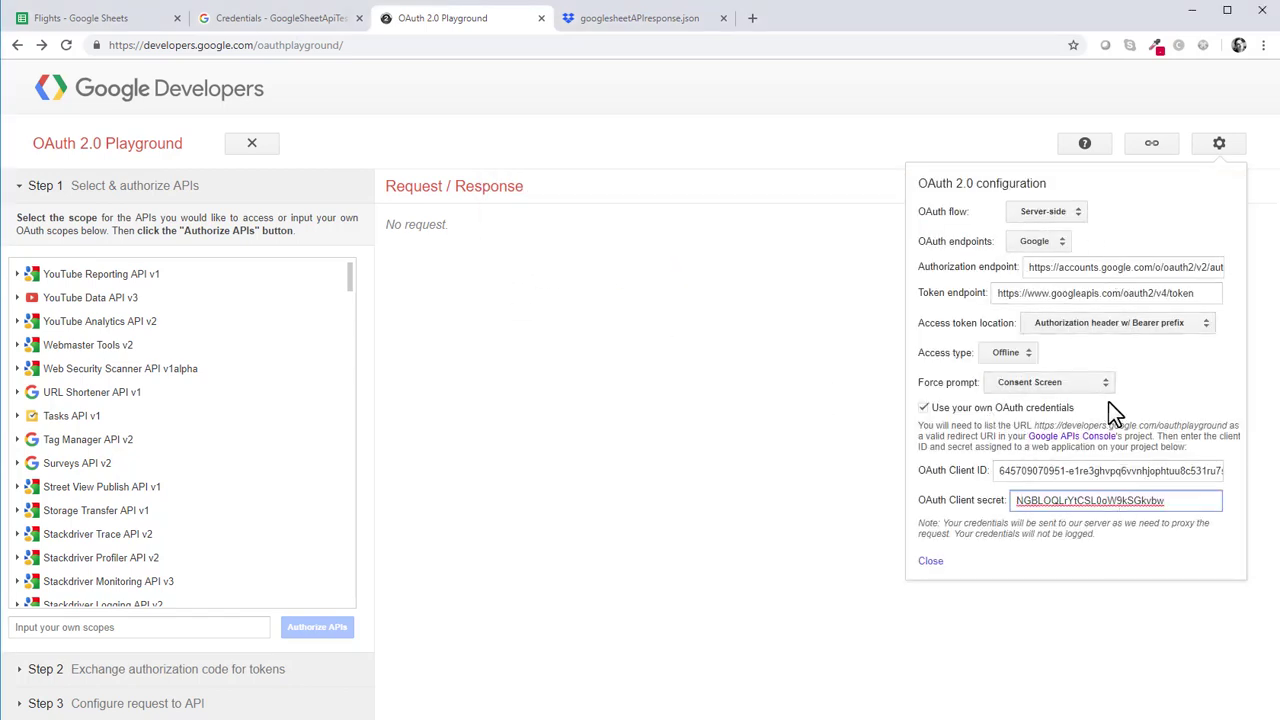
pyautogui.moveTo(940, 588)
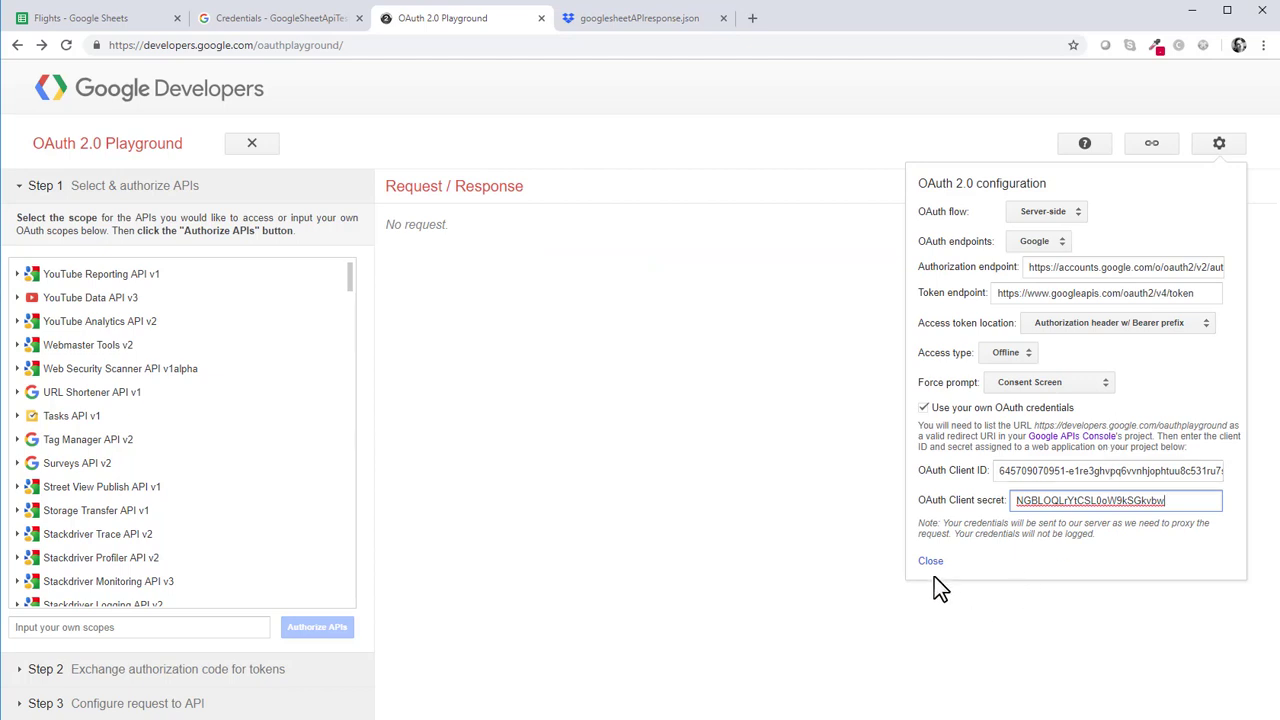
pyautogui.click(930, 560)
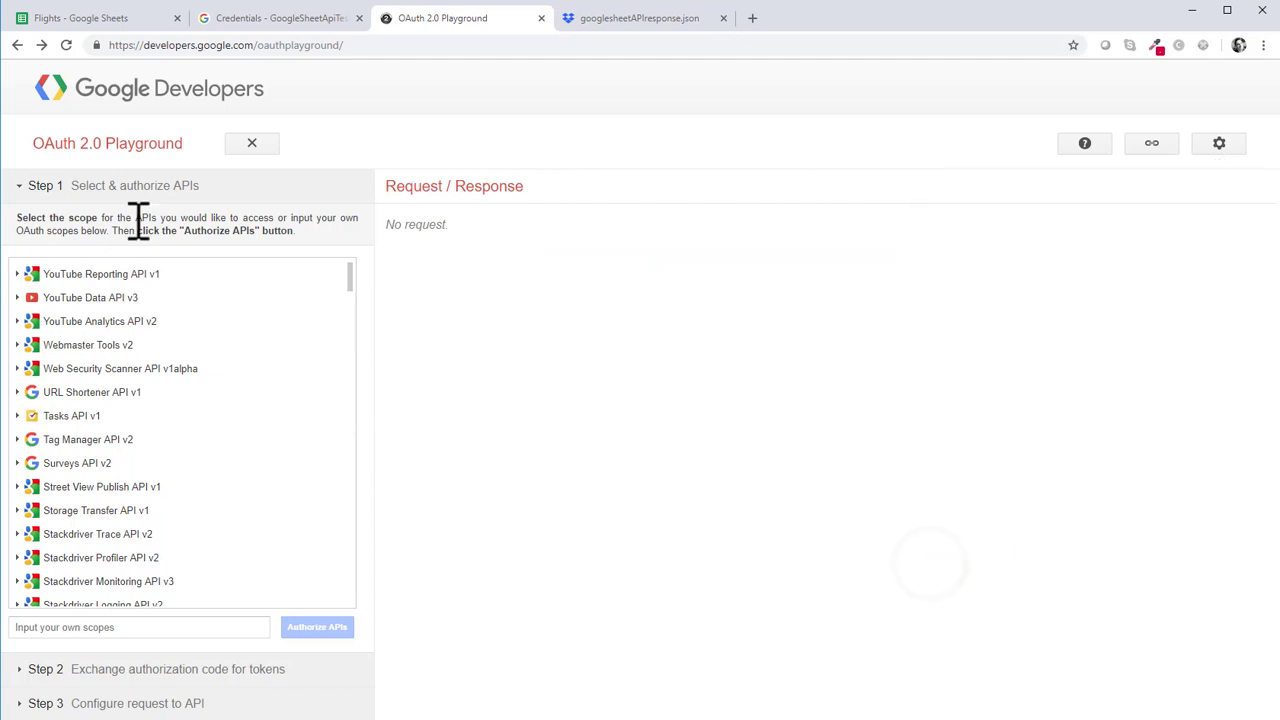
pyautogui.moveTo(84, 570)
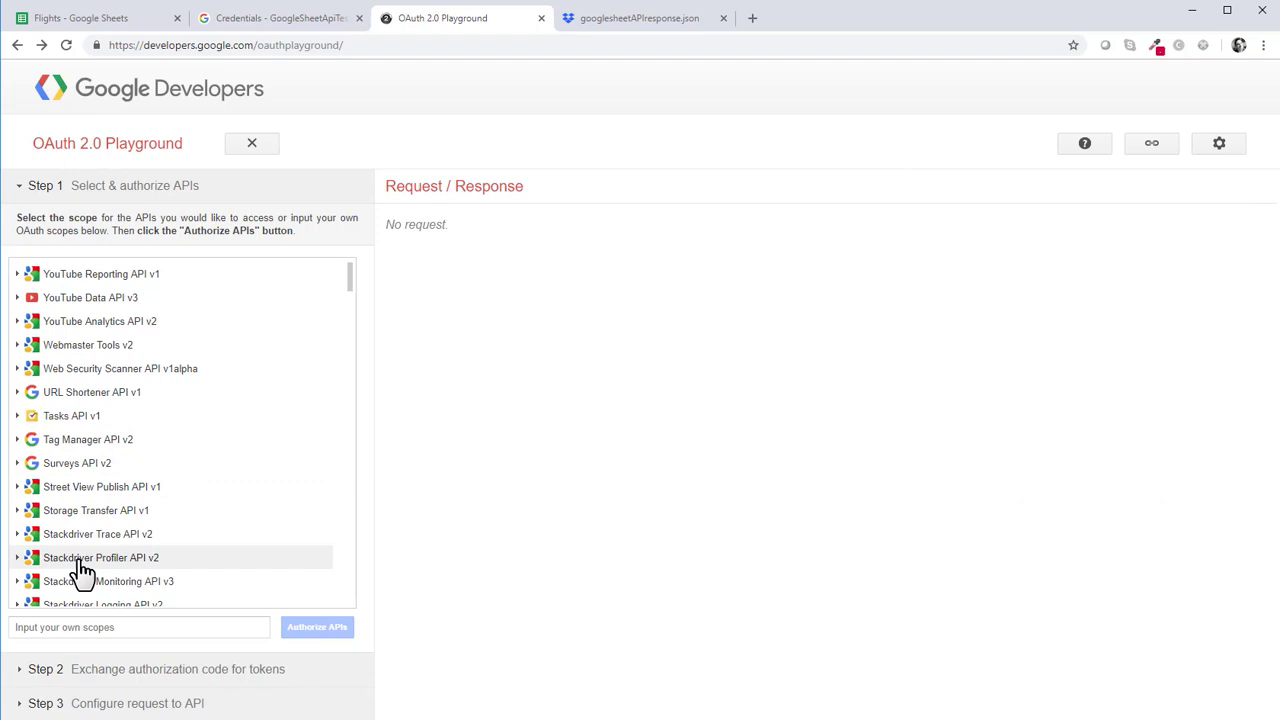
pyautogui.moveTo(908, 144)
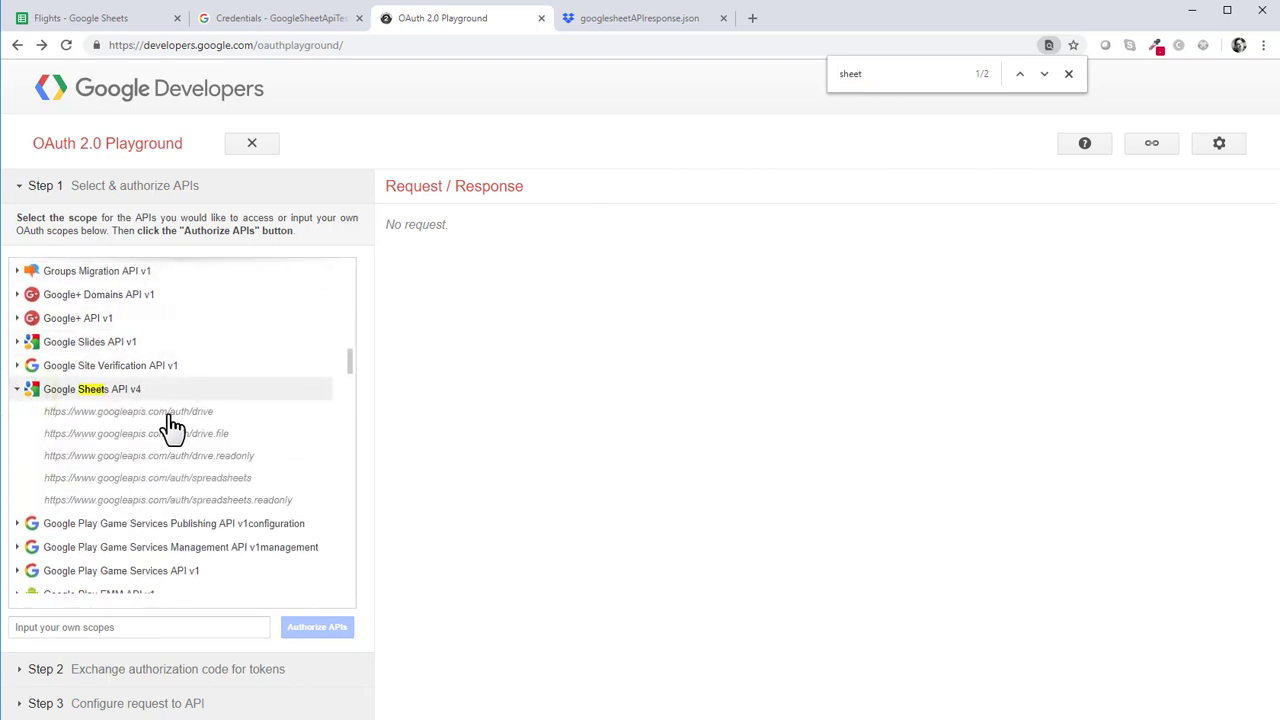
pyautogui.moveTo(258, 510)
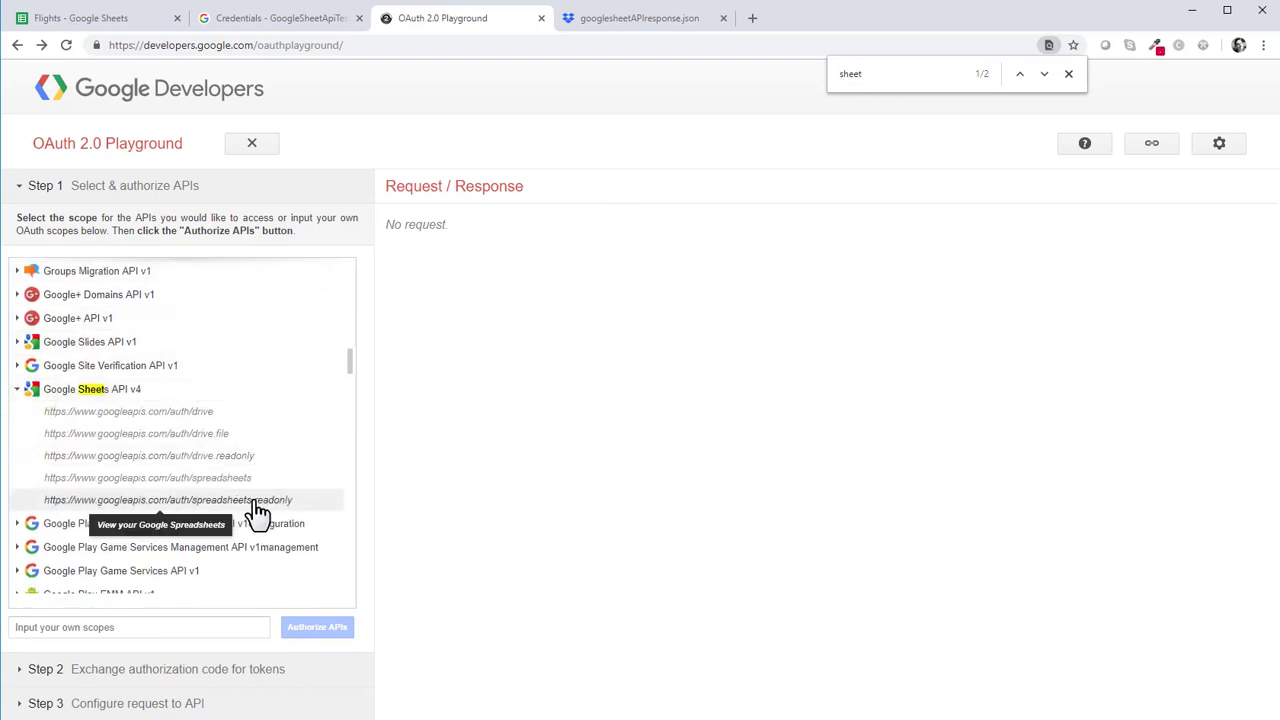
# Select the Sheets API v4 spreadsheets.readonly scope and request authorization
pyautogui.click(168, 500)
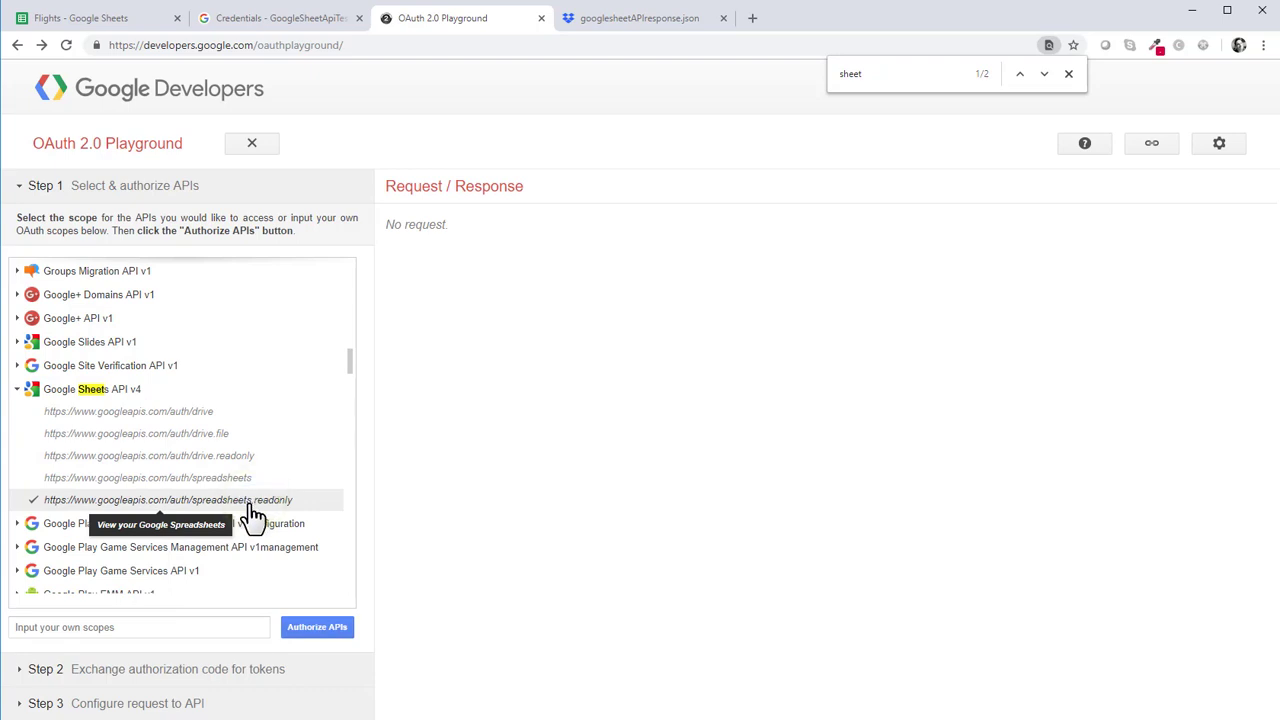
pyautogui.moveTo(300, 520)
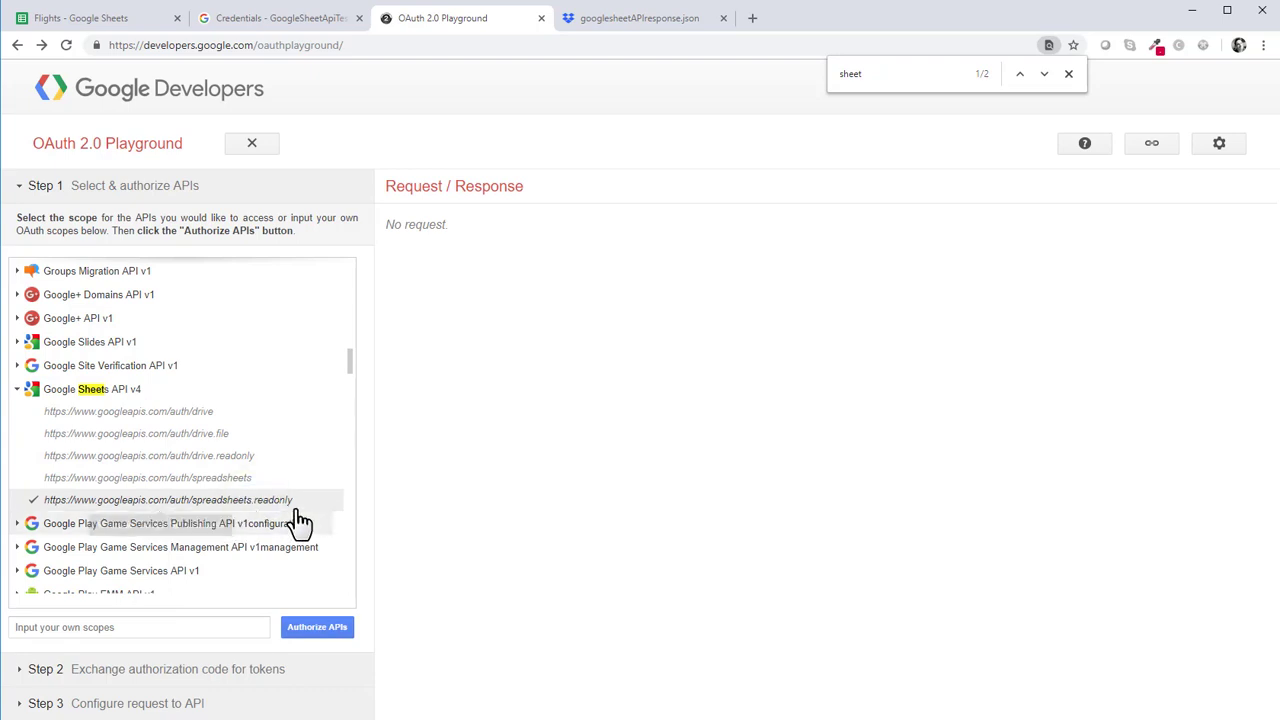
pyautogui.moveTo(344, 610)
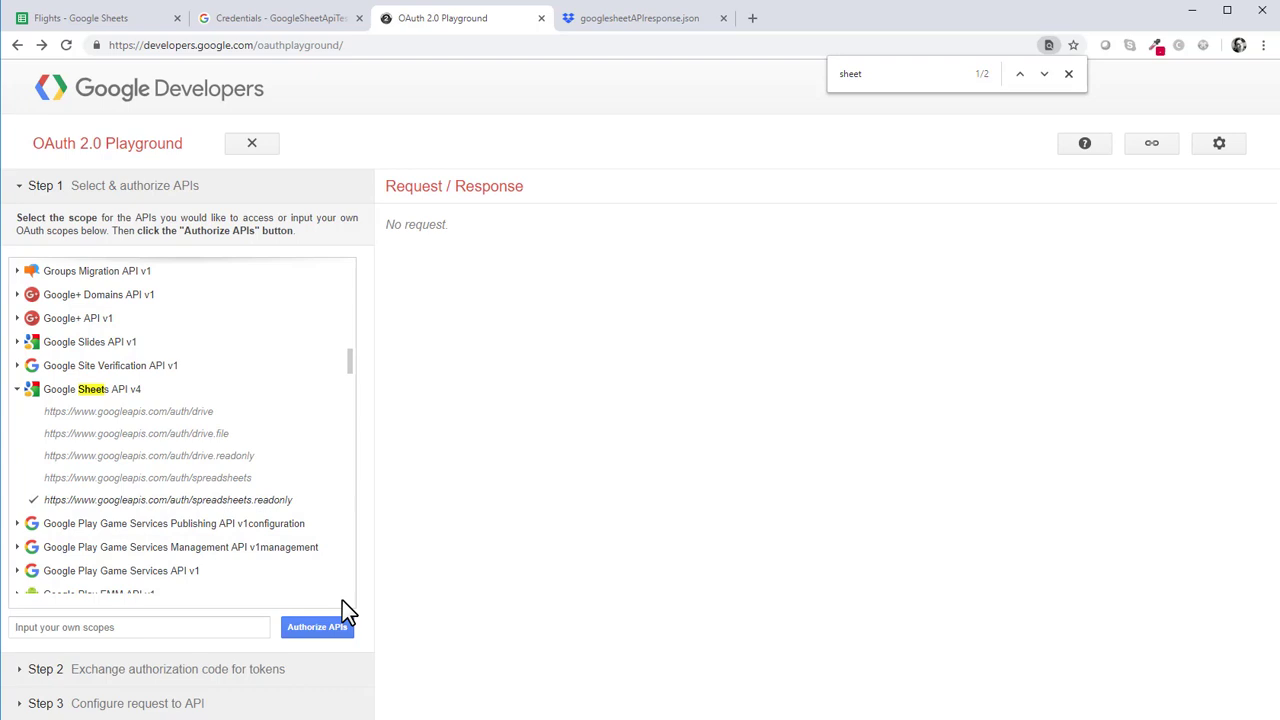
pyautogui.click(316, 628)
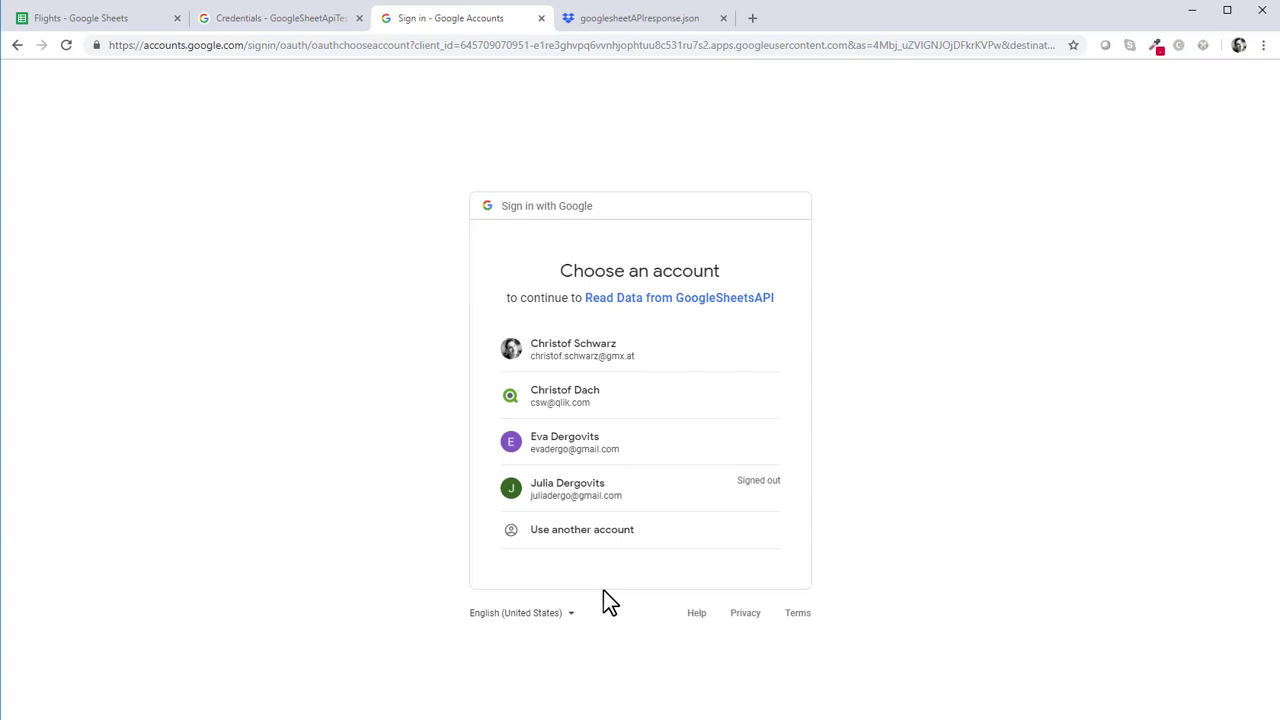
pyautogui.moveTo(590, 350)
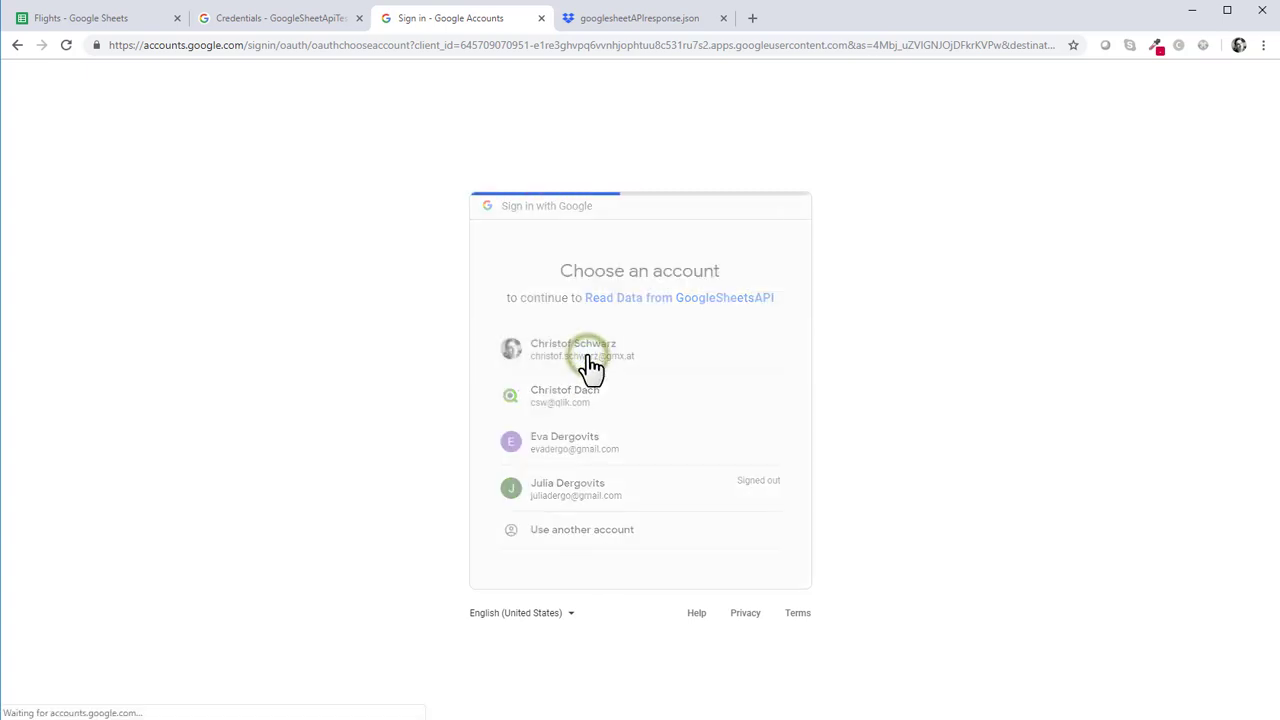
# Choose the account, pass the unverified-app warning and allow read-only spreadsheet access
pyautogui.click(590, 348)
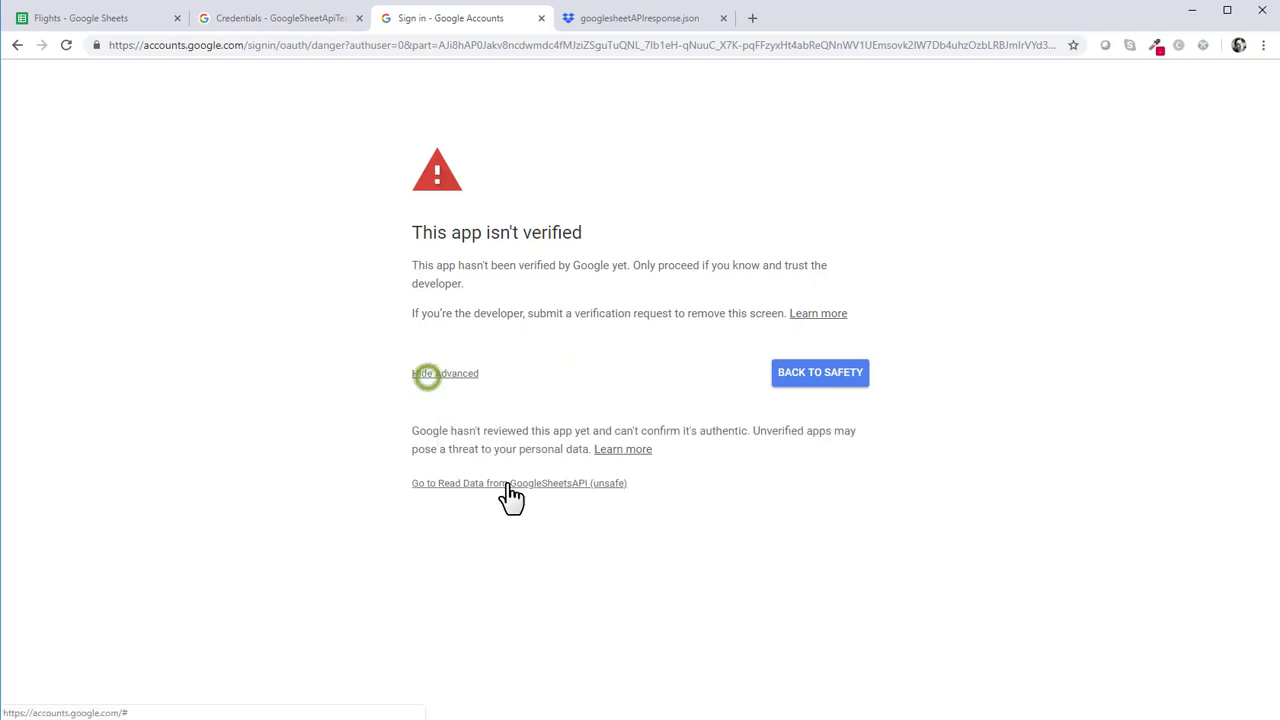
pyautogui.click(520, 482)
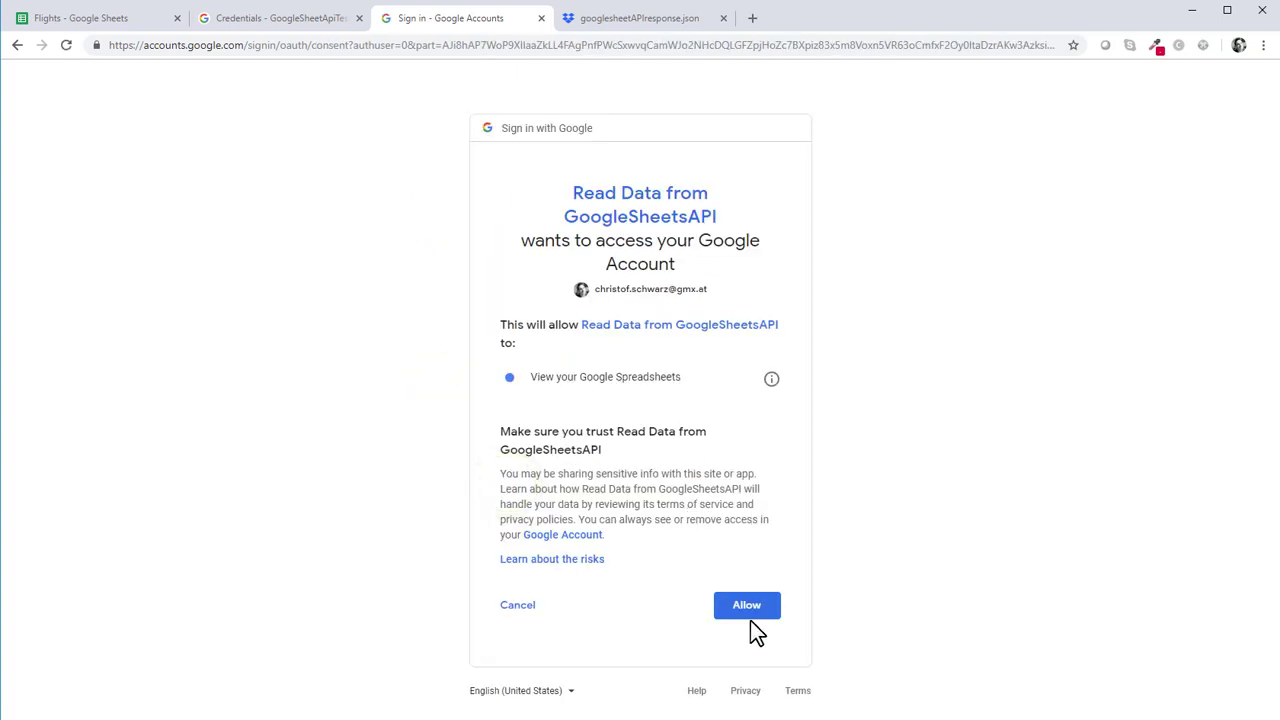
pyautogui.click(746, 604)
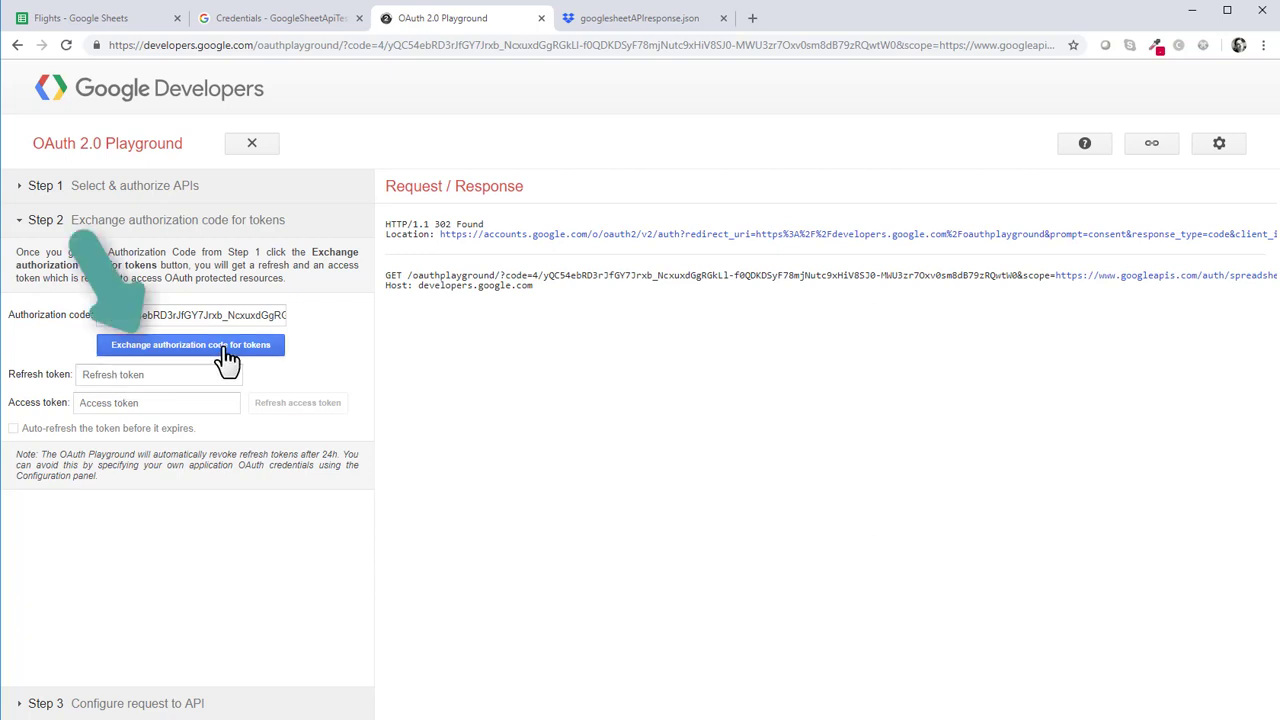
# Exchange the authorization code for tokens and note the refresh token with the credentials
pyautogui.click(190, 344)
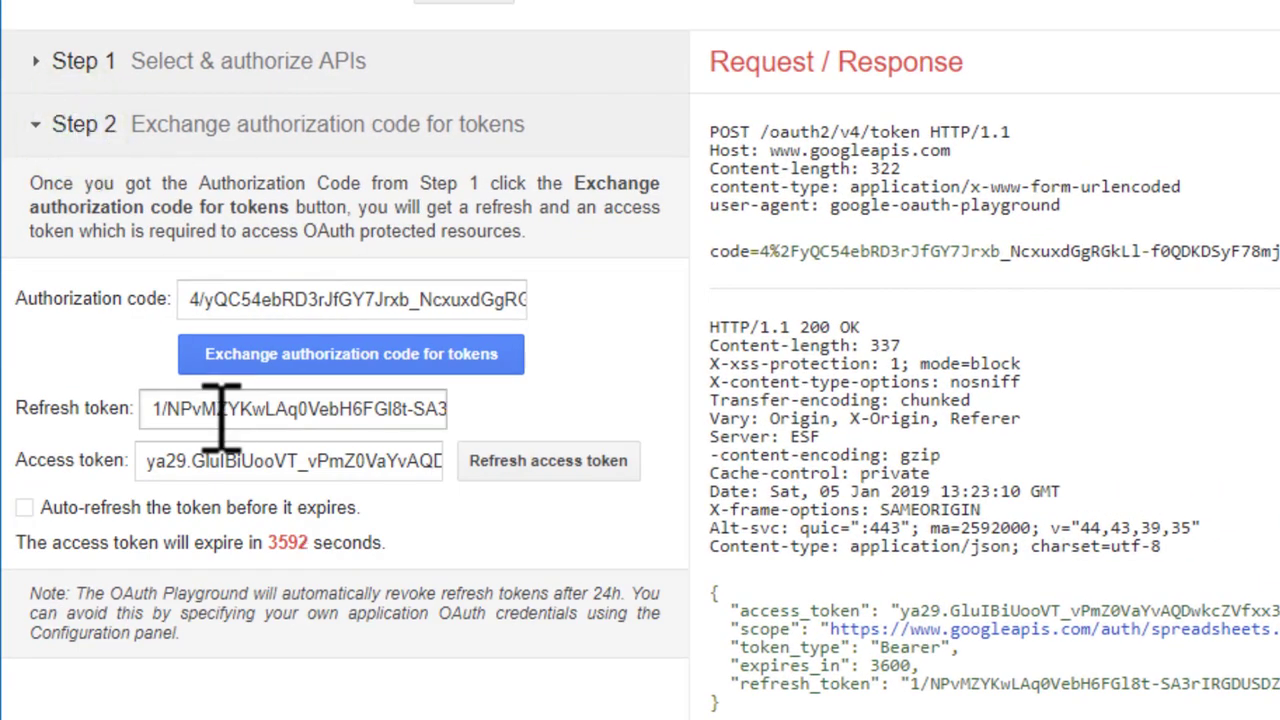
pyautogui.click(292, 408)
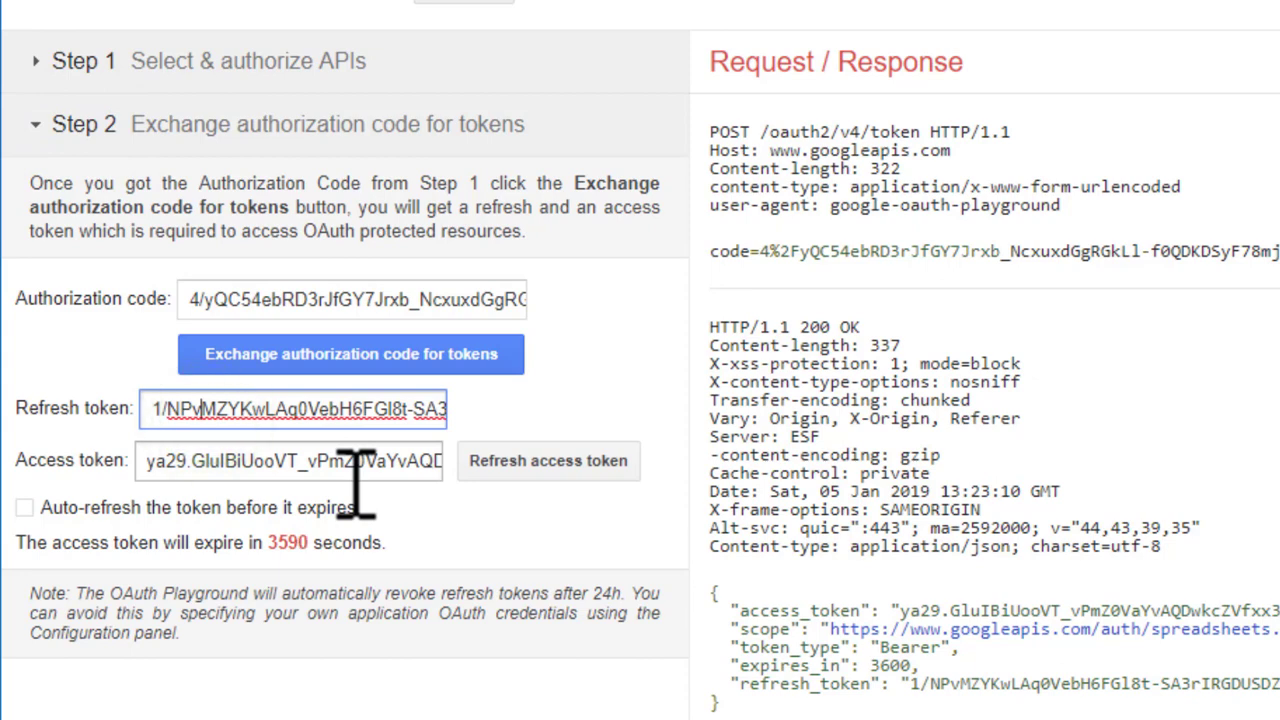
pyautogui.tripleClick(296, 408)
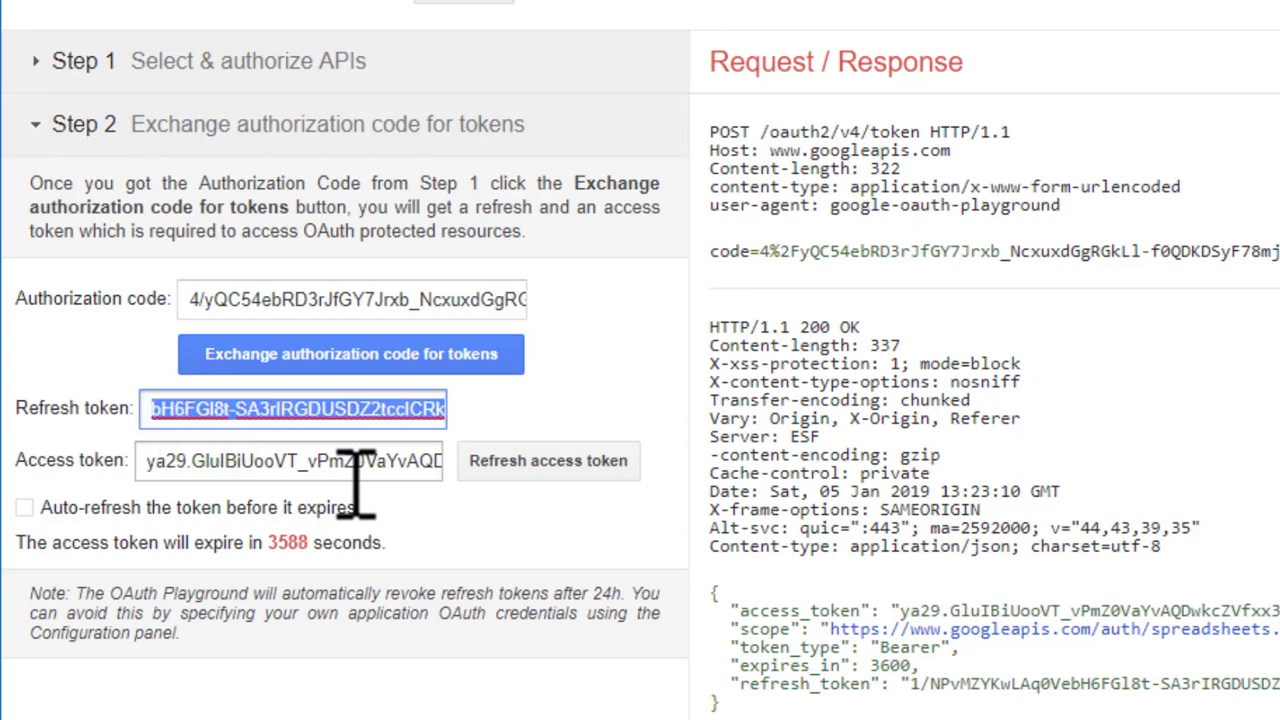
pyautogui.moveTo(330, 470)
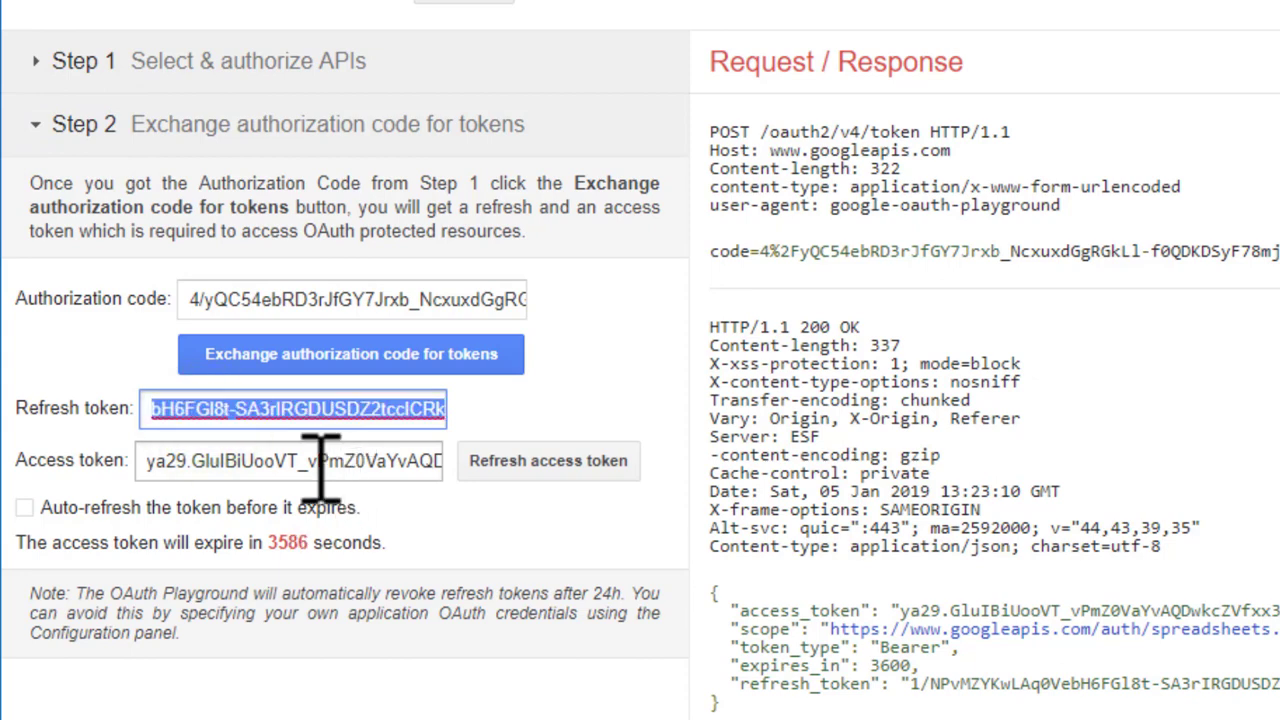
pyautogui.moveTo(290, 576)
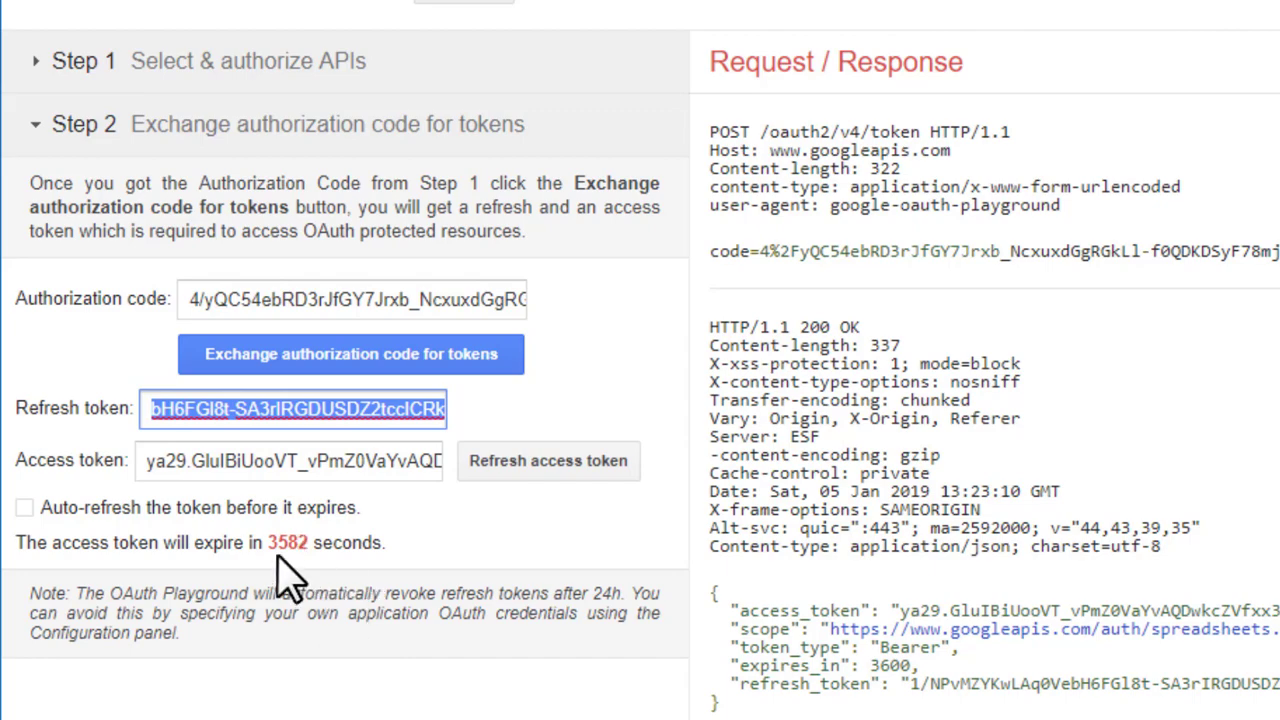
pyautogui.moveTo(876, 636)
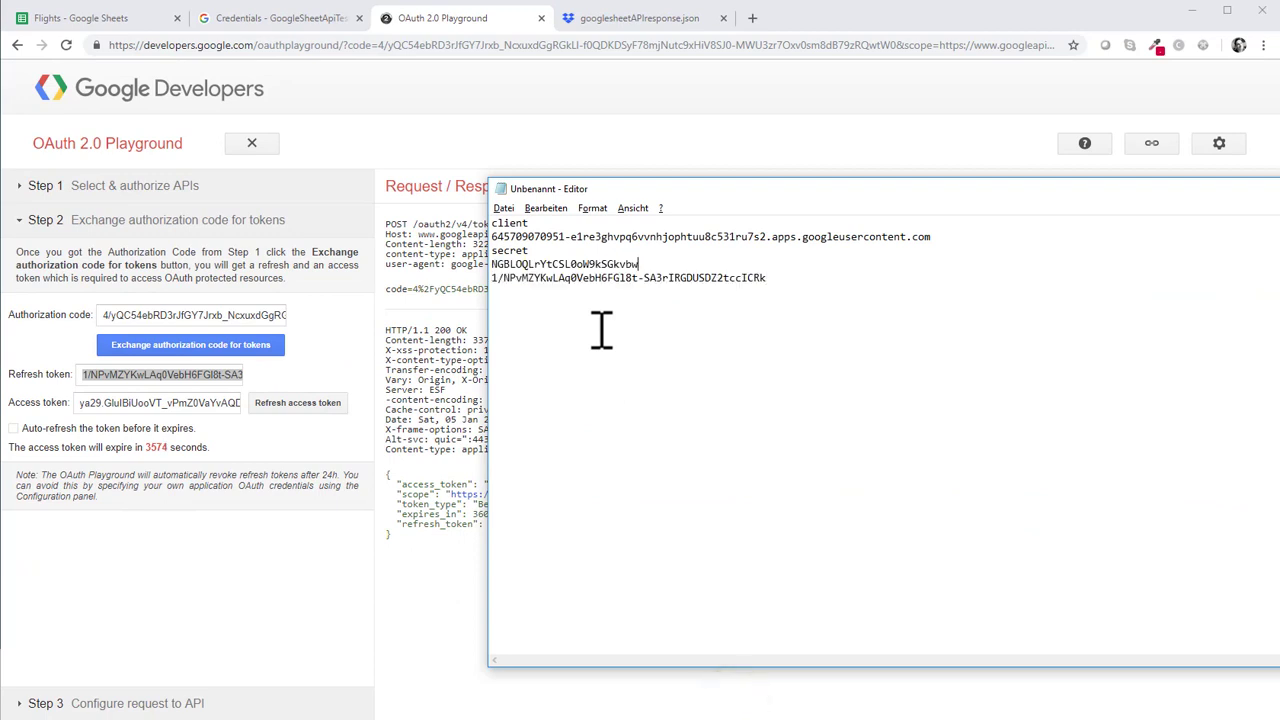
pyautogui.write('refresh')
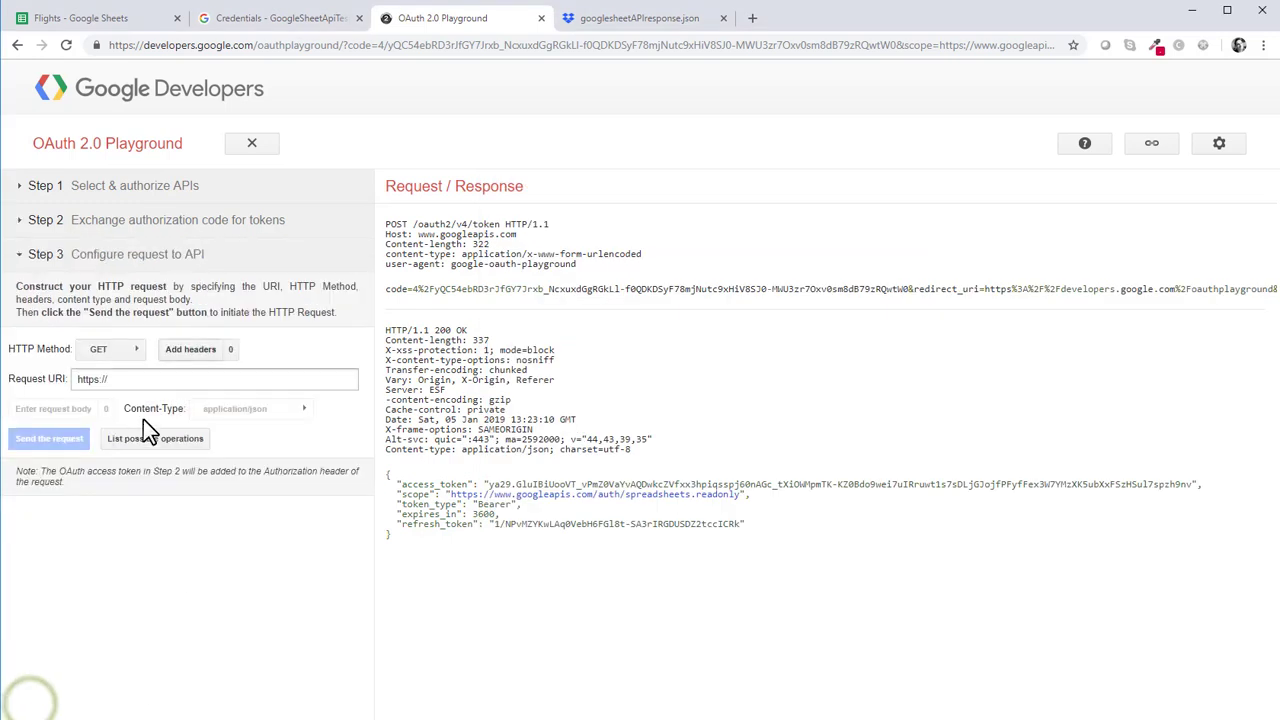
# Choose the Sheets v4 values operation and send the request, which returns 404
pyautogui.click(110, 348)
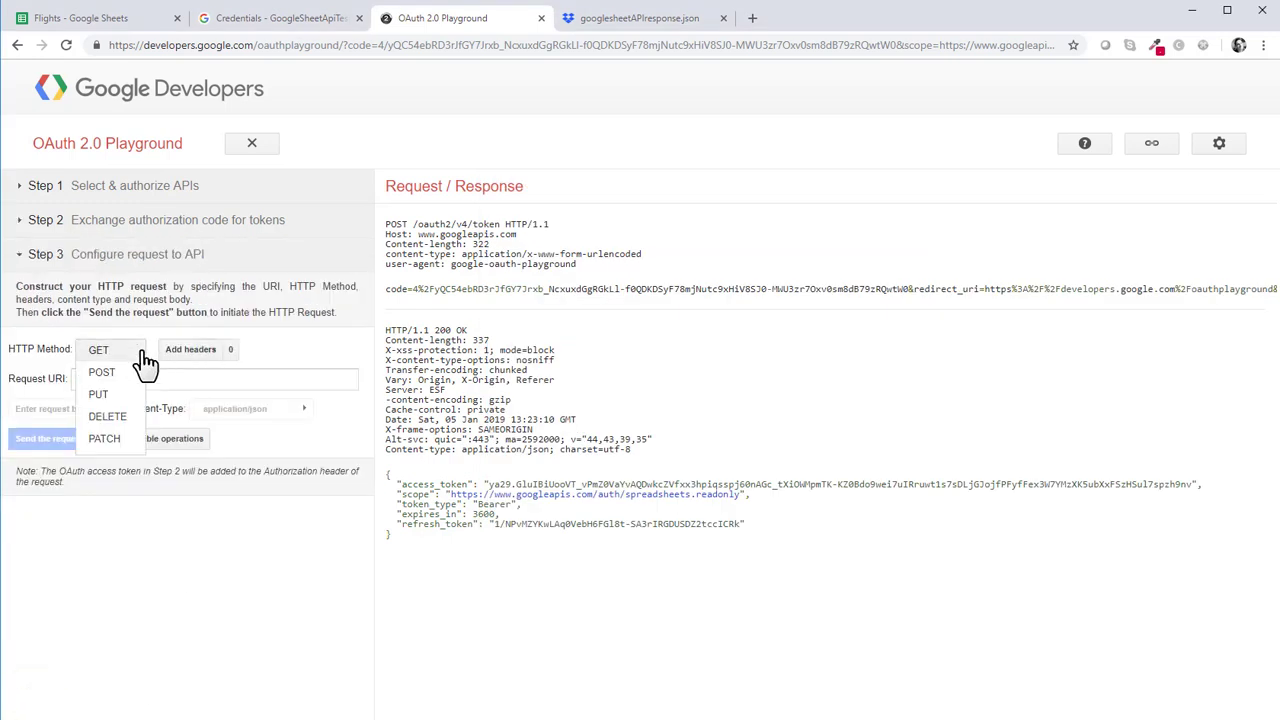
pyautogui.moveTo(238, 458)
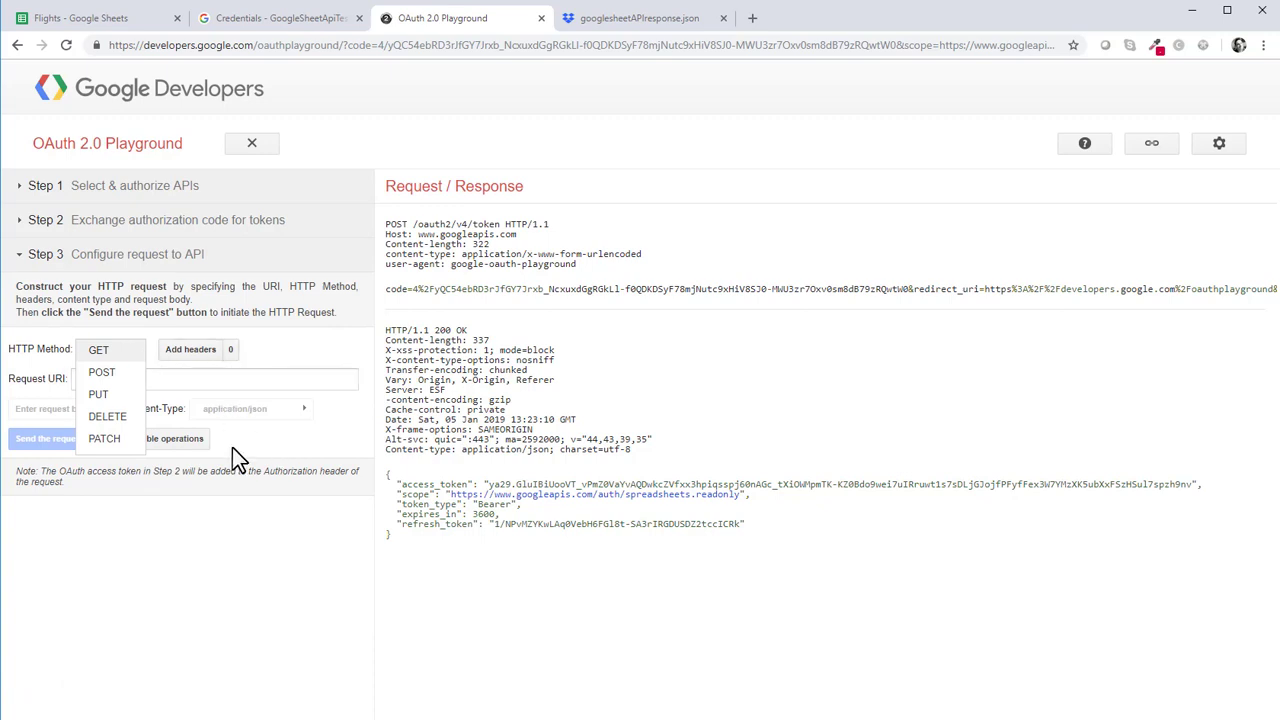
pyautogui.click(156, 438)
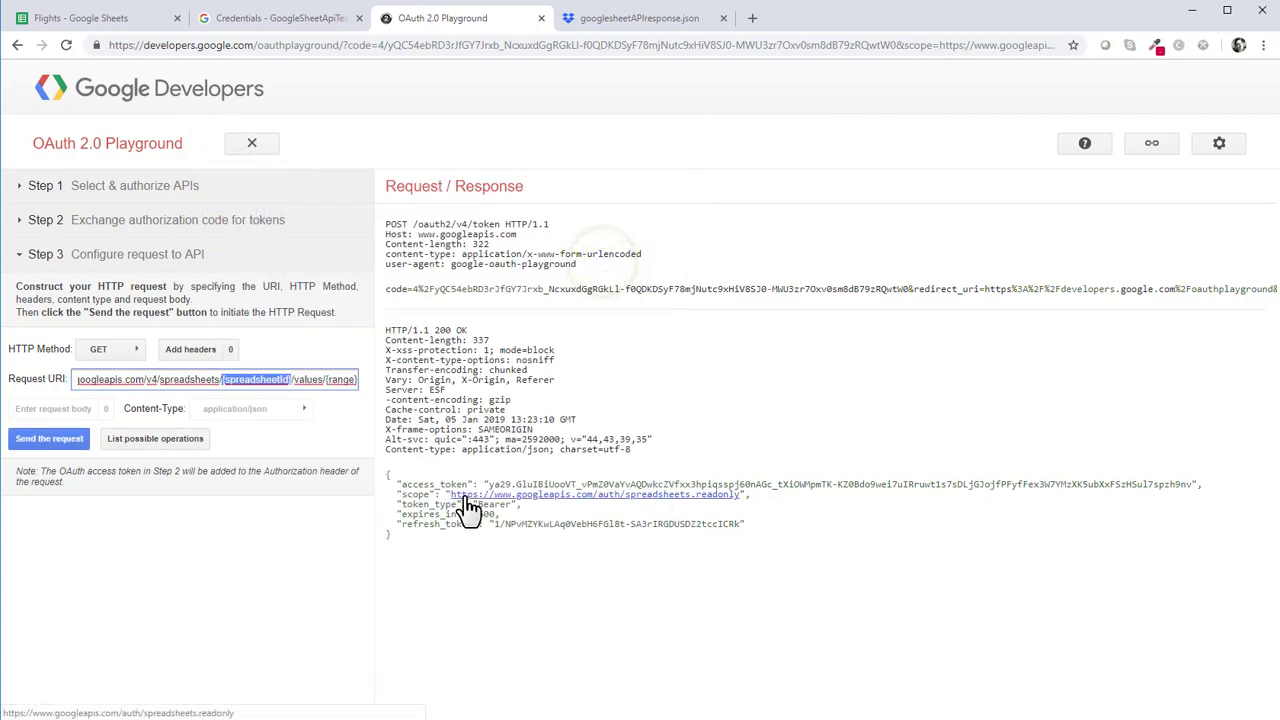
pyautogui.click(48, 438)
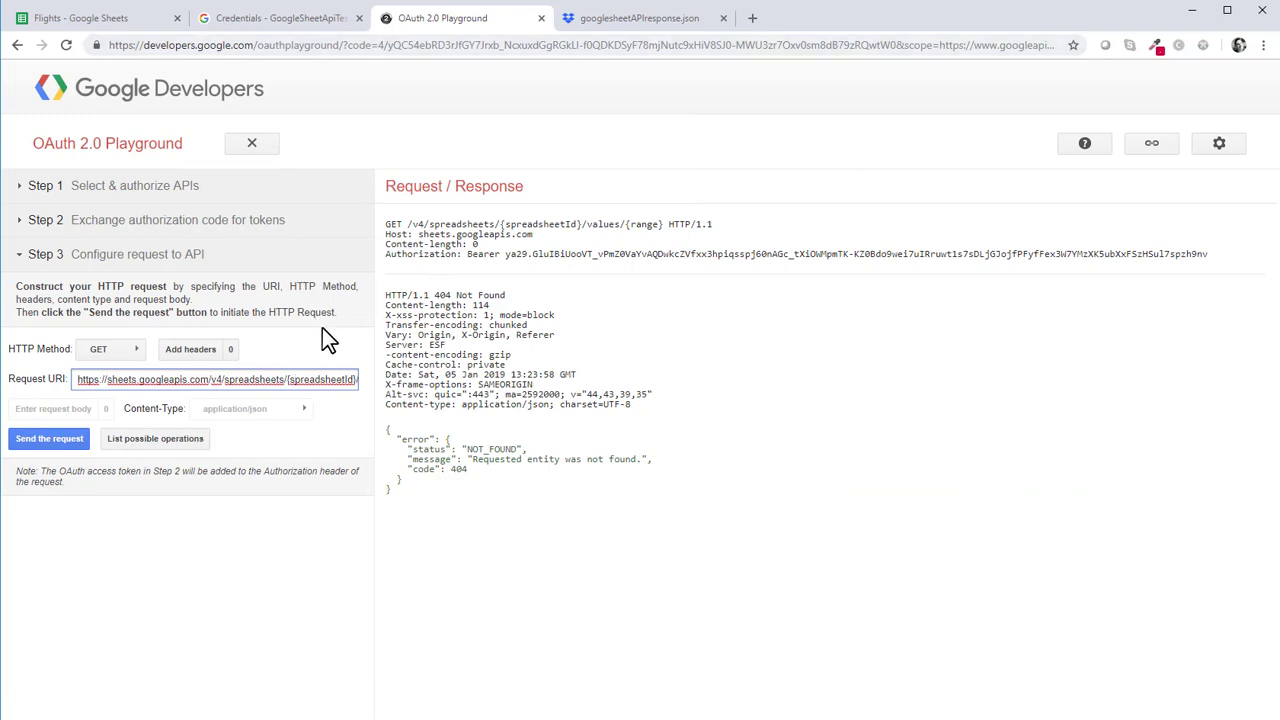
# Copy the spreadsheet ID from the Flights sheet's address and return to the Playground
pyautogui.click(96, 18)
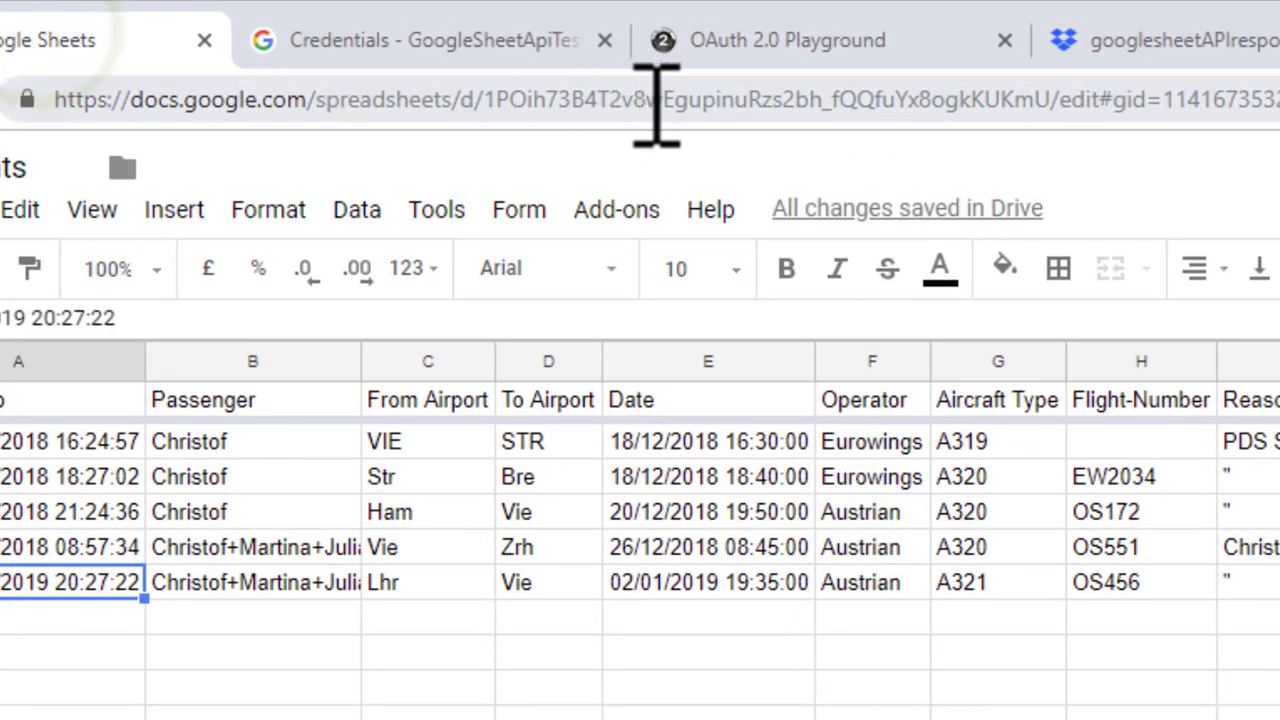
pyautogui.doubleClick(656, 100)
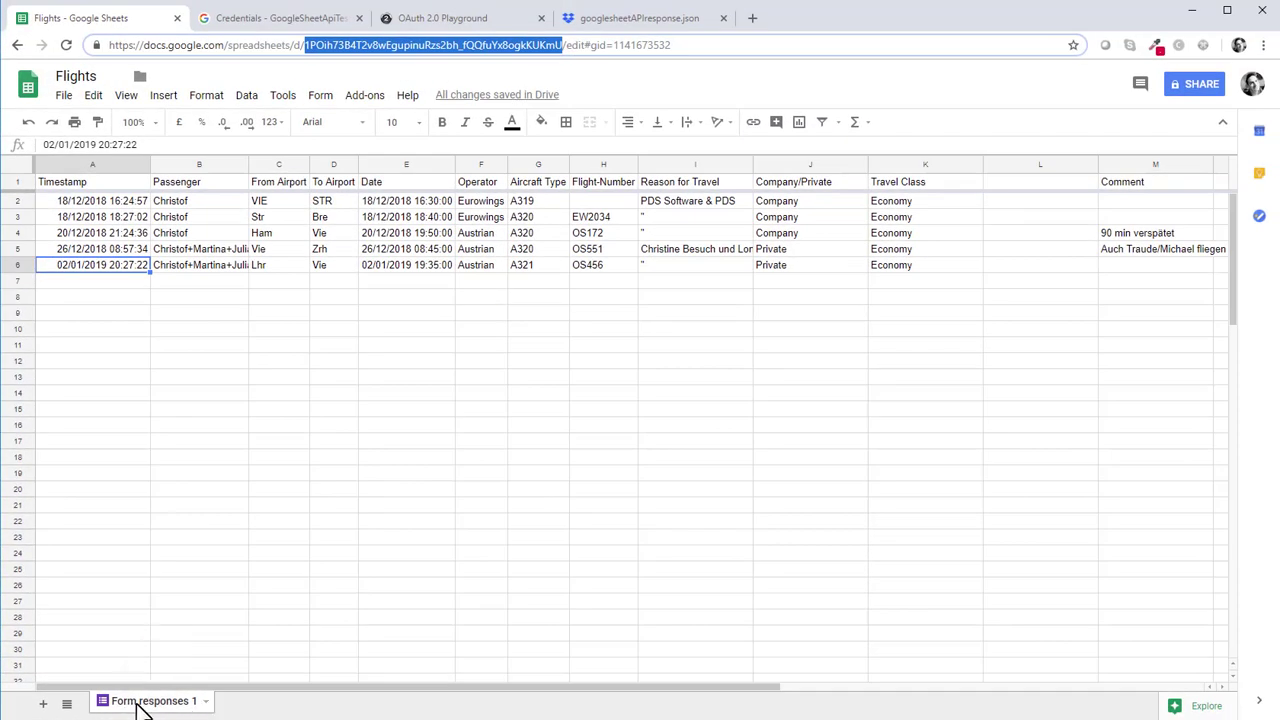
pyautogui.click(462, 18)
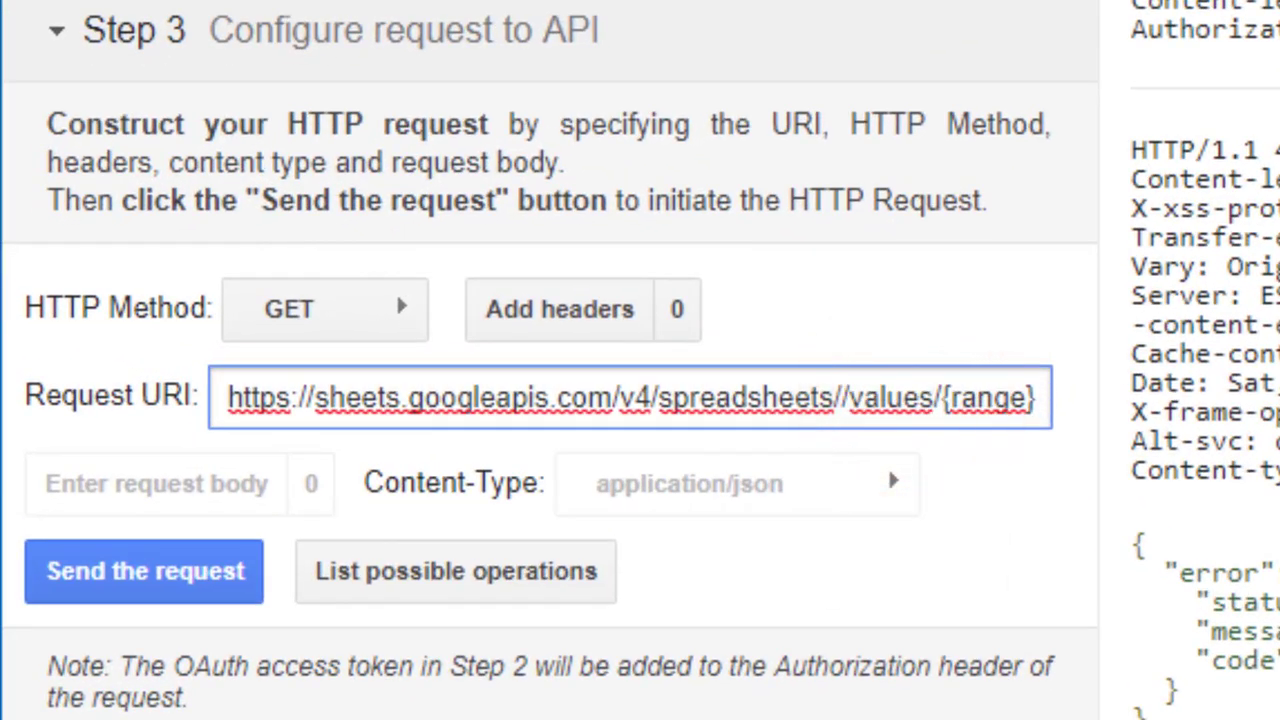
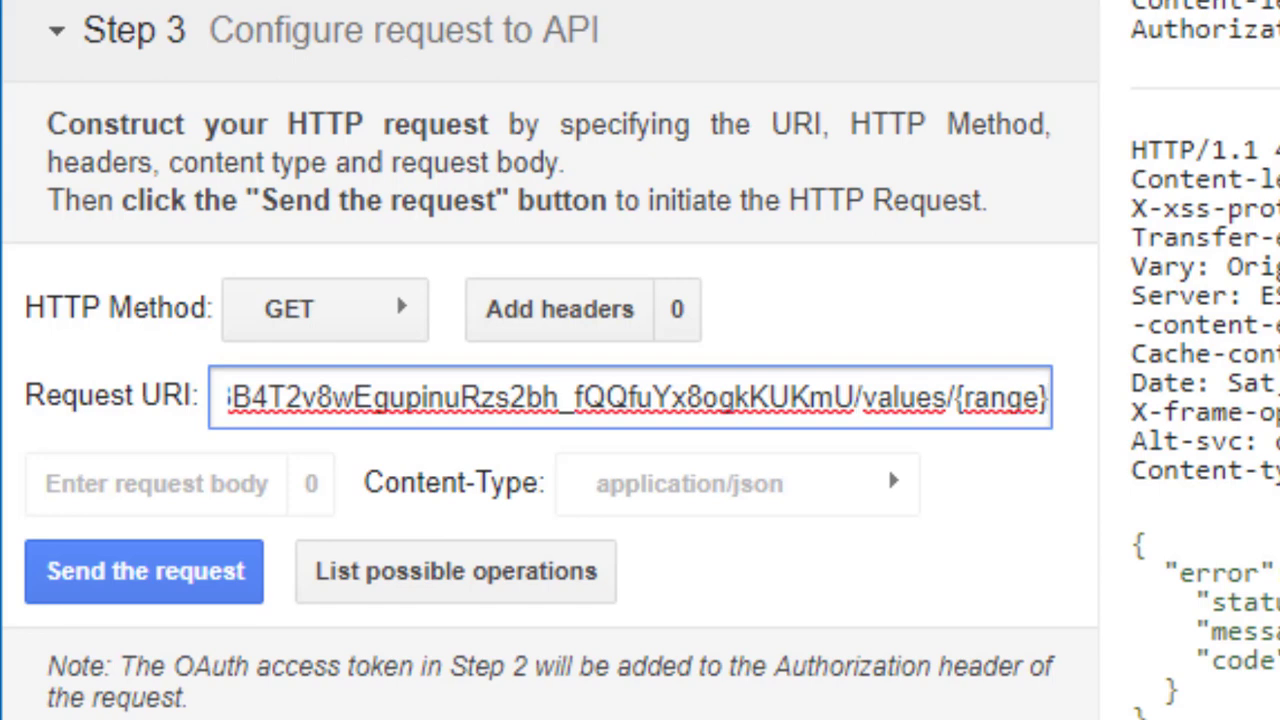
# Fill the Request URI with the spreadsheet ID and the range Form%20responses%201
pyautogui.write('Form responses')
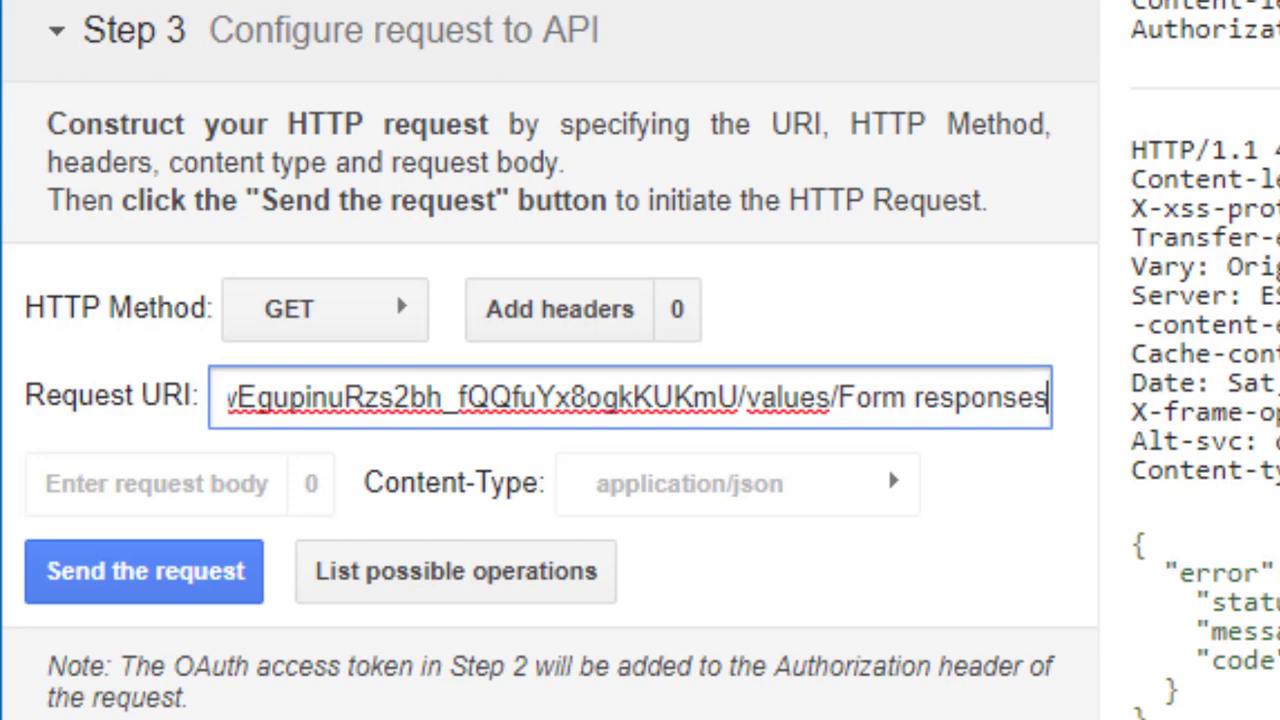
pyautogui.write('1')
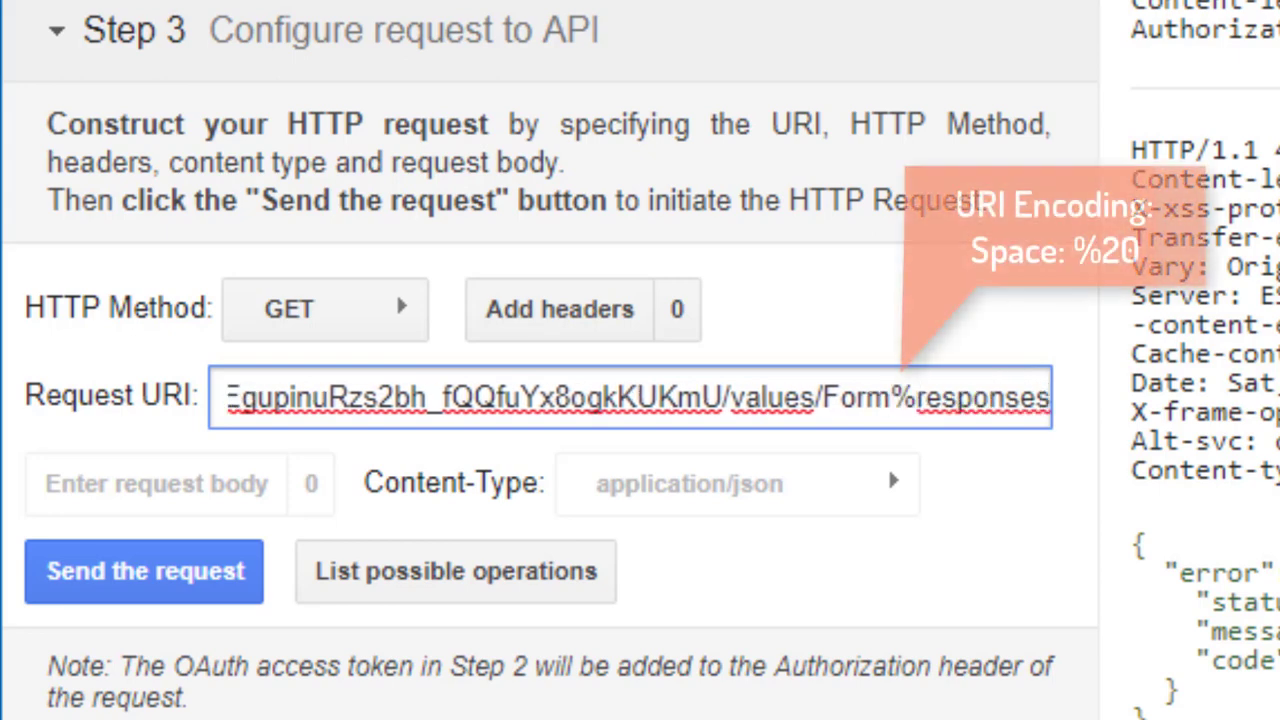
pyautogui.write('1')
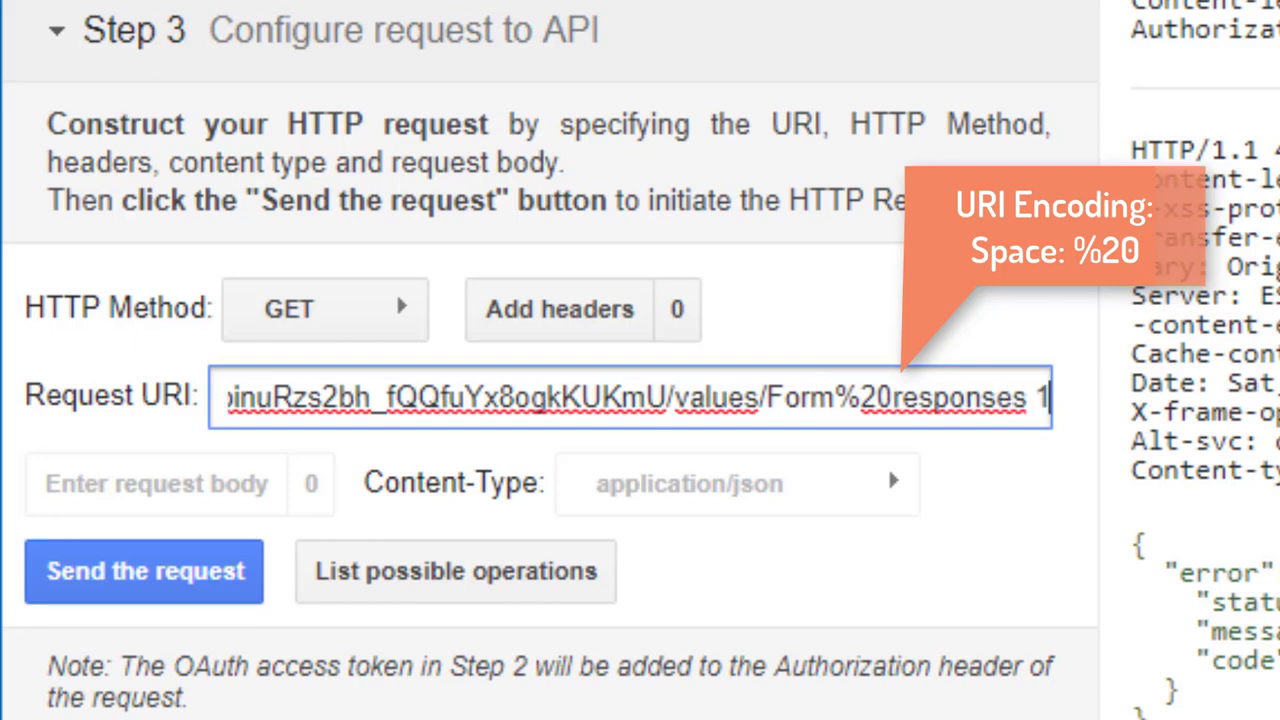
pyautogui.write('%')
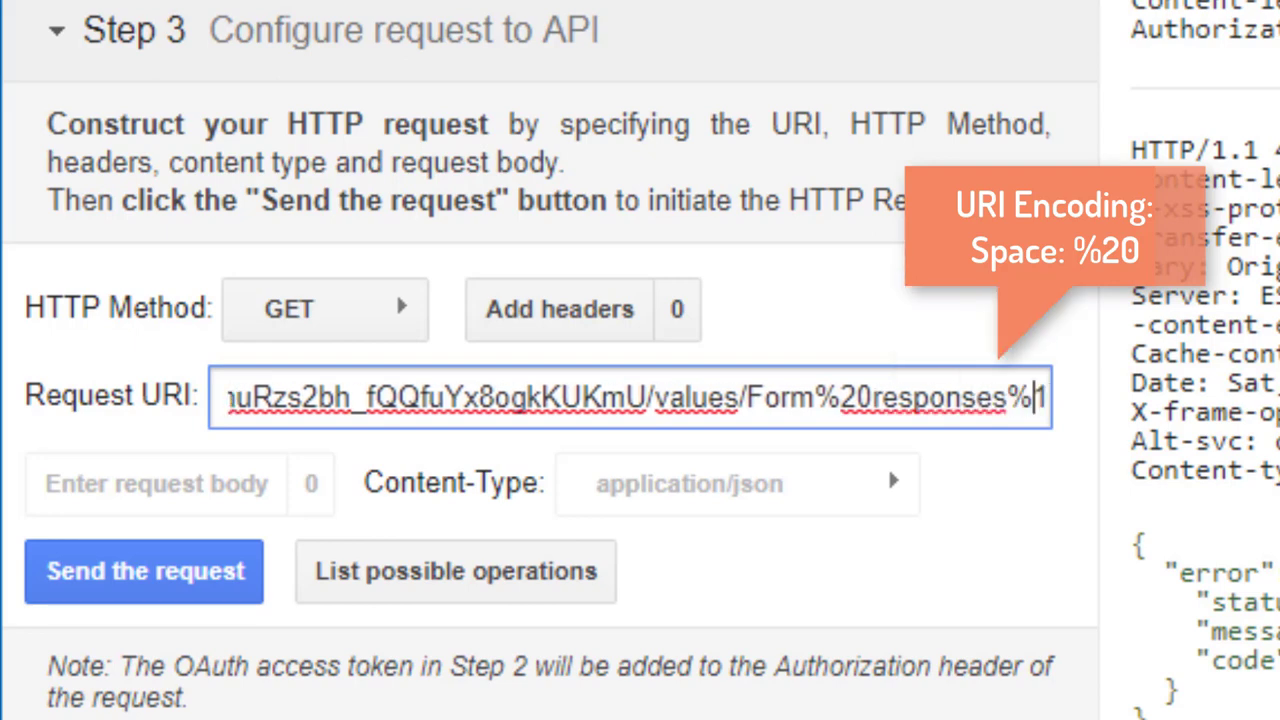
pyautogui.write('20')
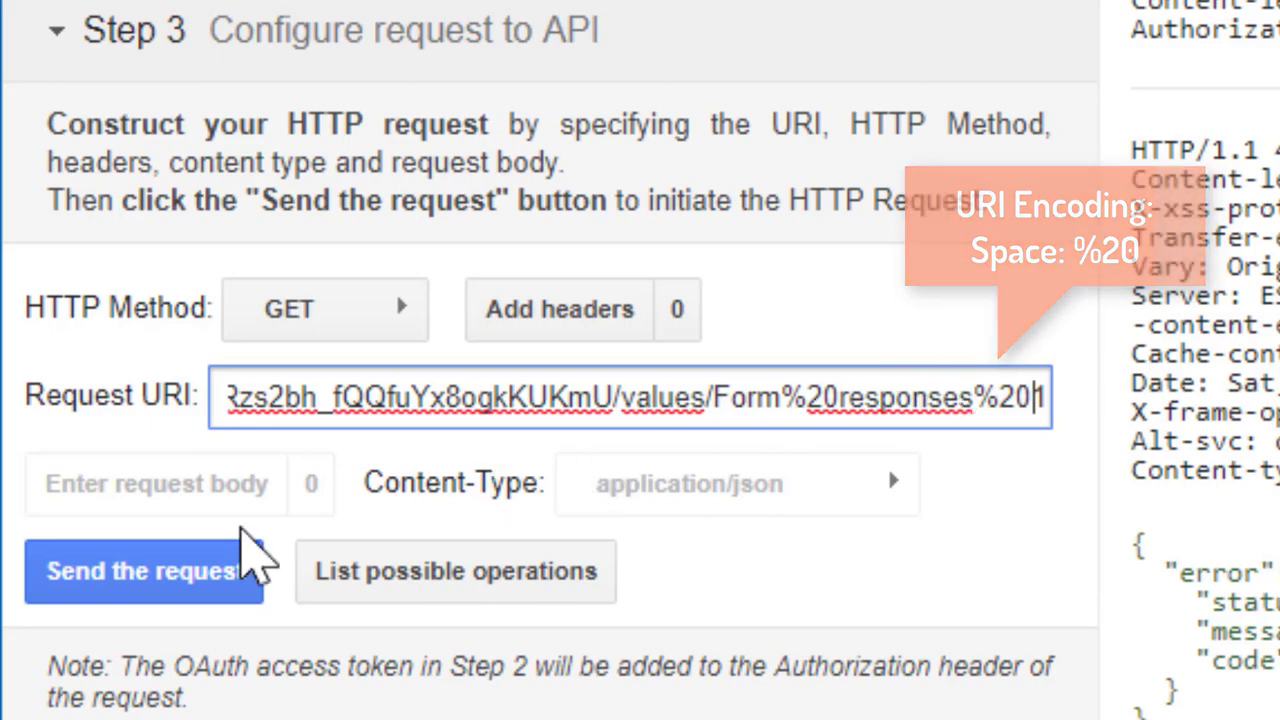
# Send the Sheets values request and review the 200 OK JSON rows returned
pyautogui.click(144, 572)
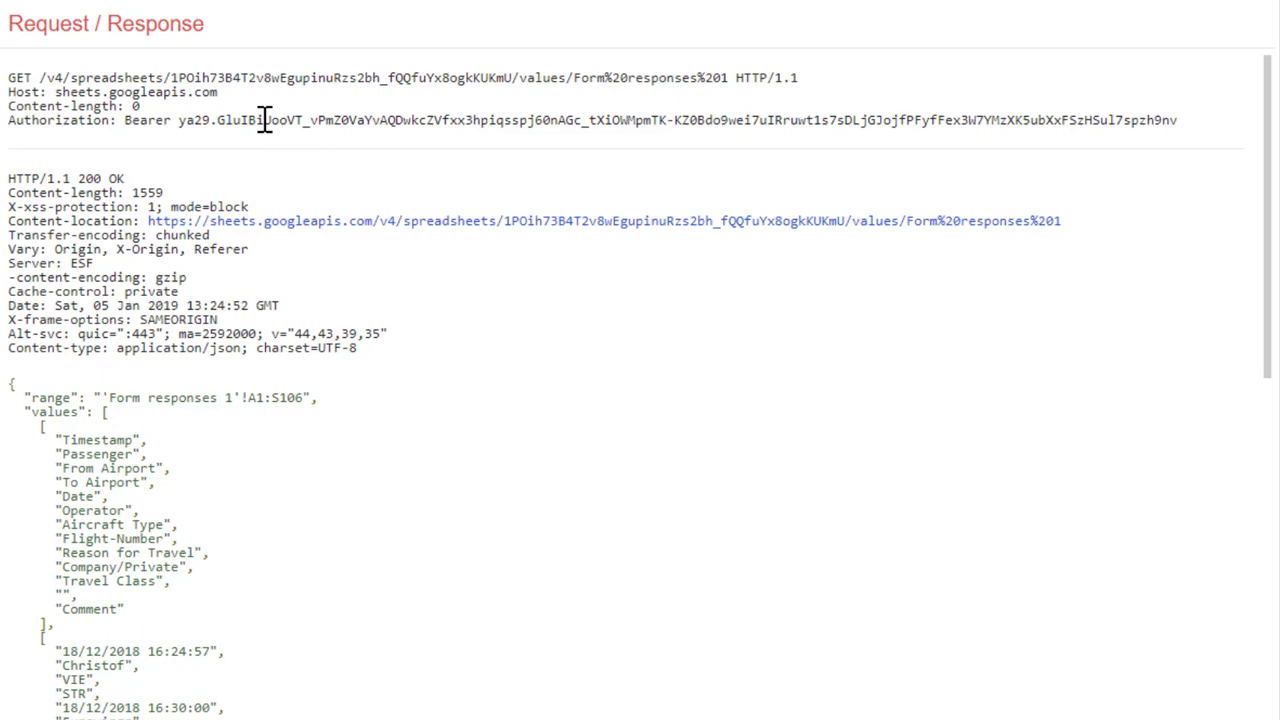
pyautogui.scroll(-3)
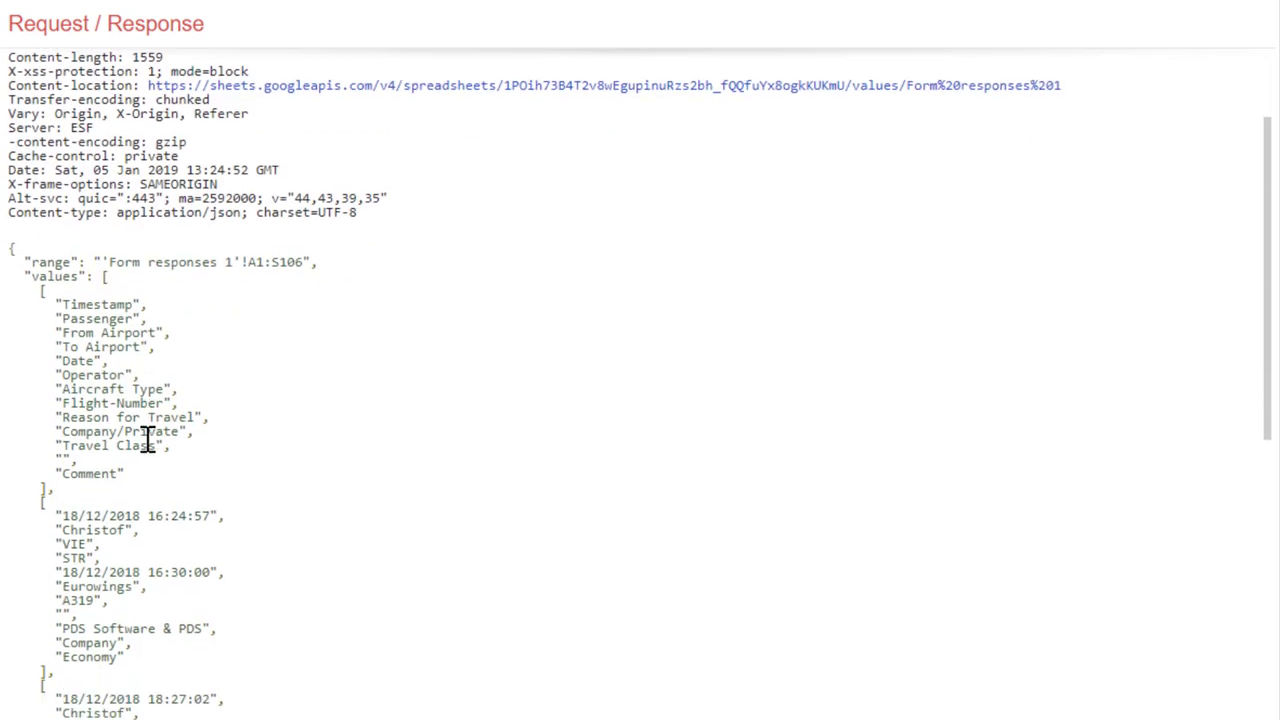
pyautogui.scroll(-3)
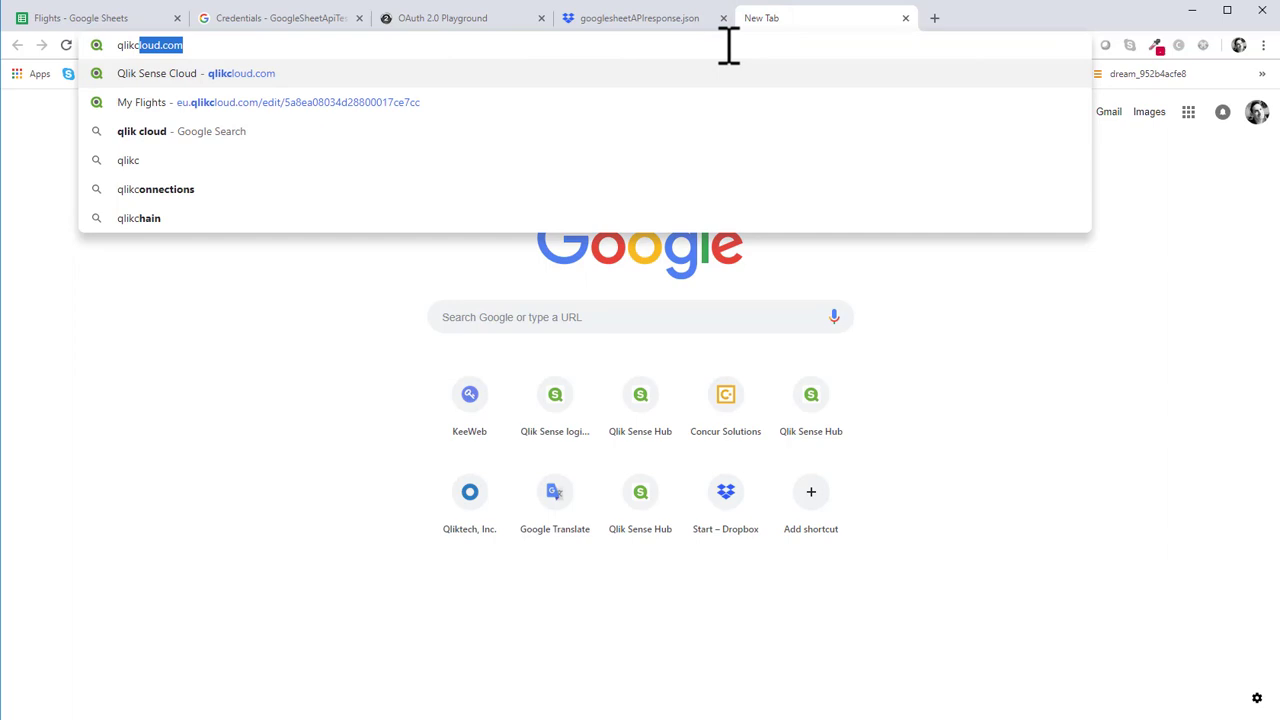
# Go to qlikcloud.com, sign in and open the My Flights app
pyautogui.press('Enter')
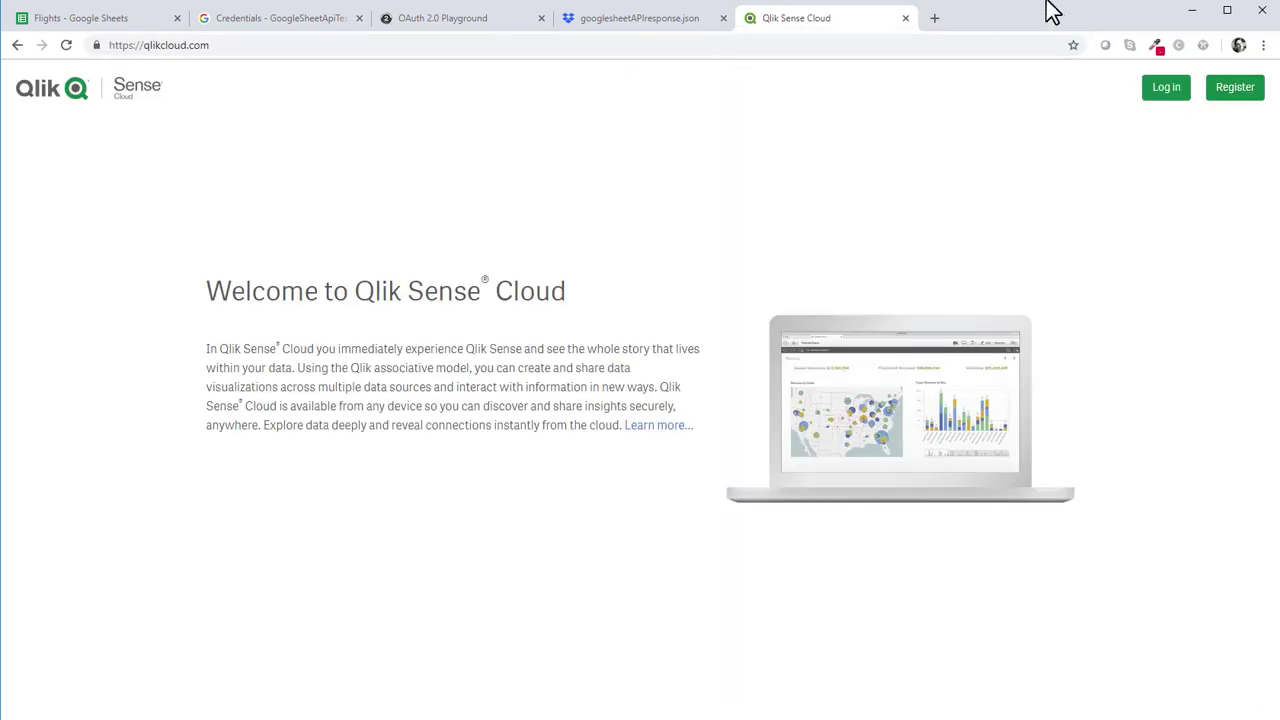
pyautogui.click(1164, 88)
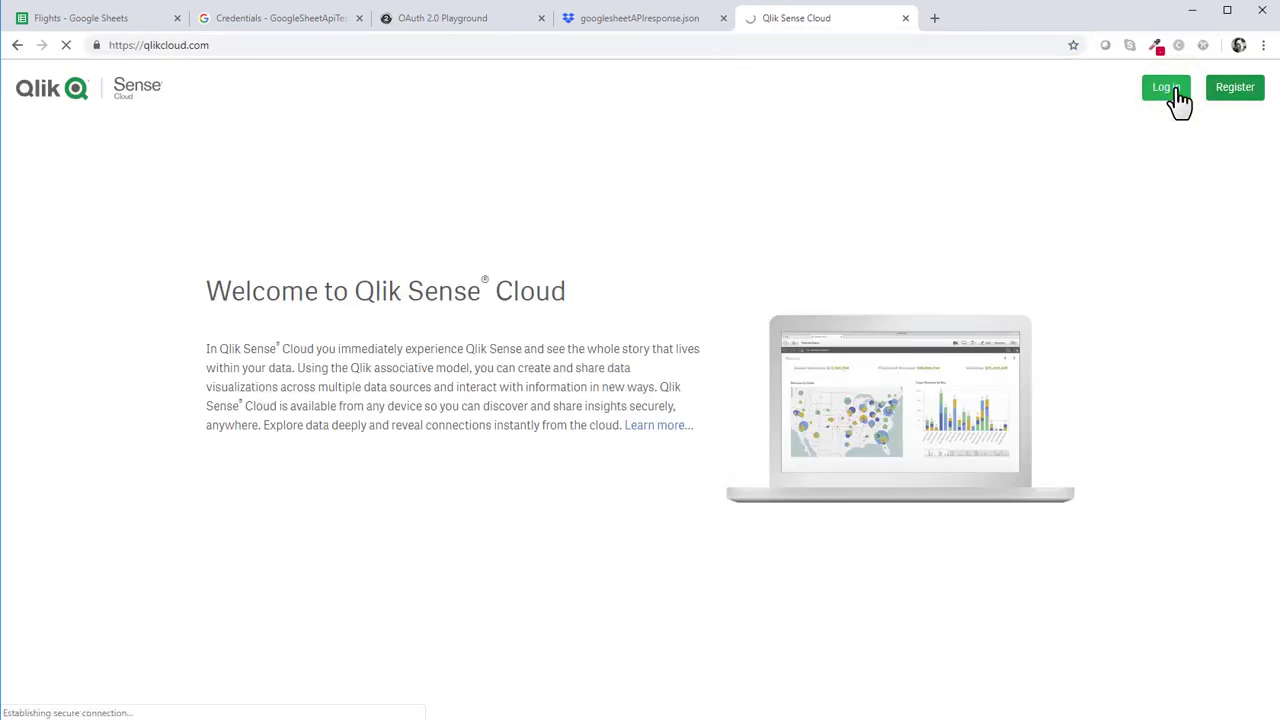
pyautogui.click(1164, 88)
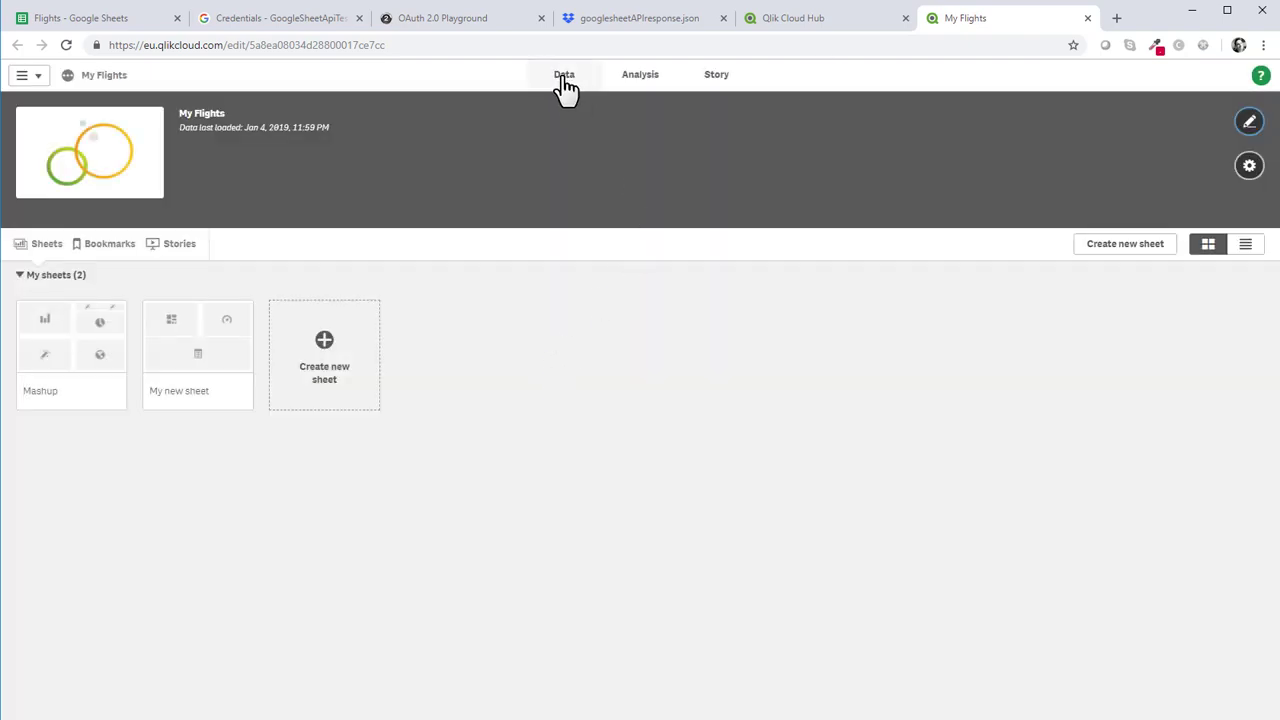
# Switch My Flights to its Data load editor from the navigation menu
pyautogui.click(564, 74)
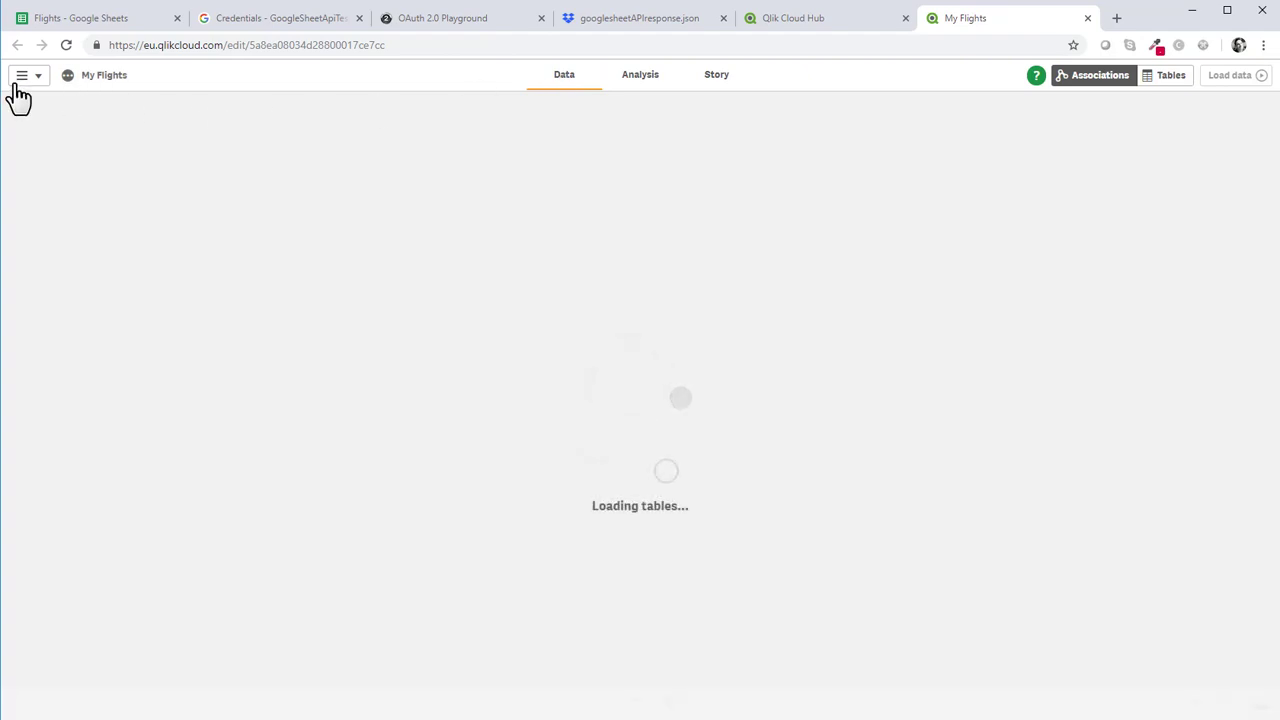
pyautogui.click(22, 76)
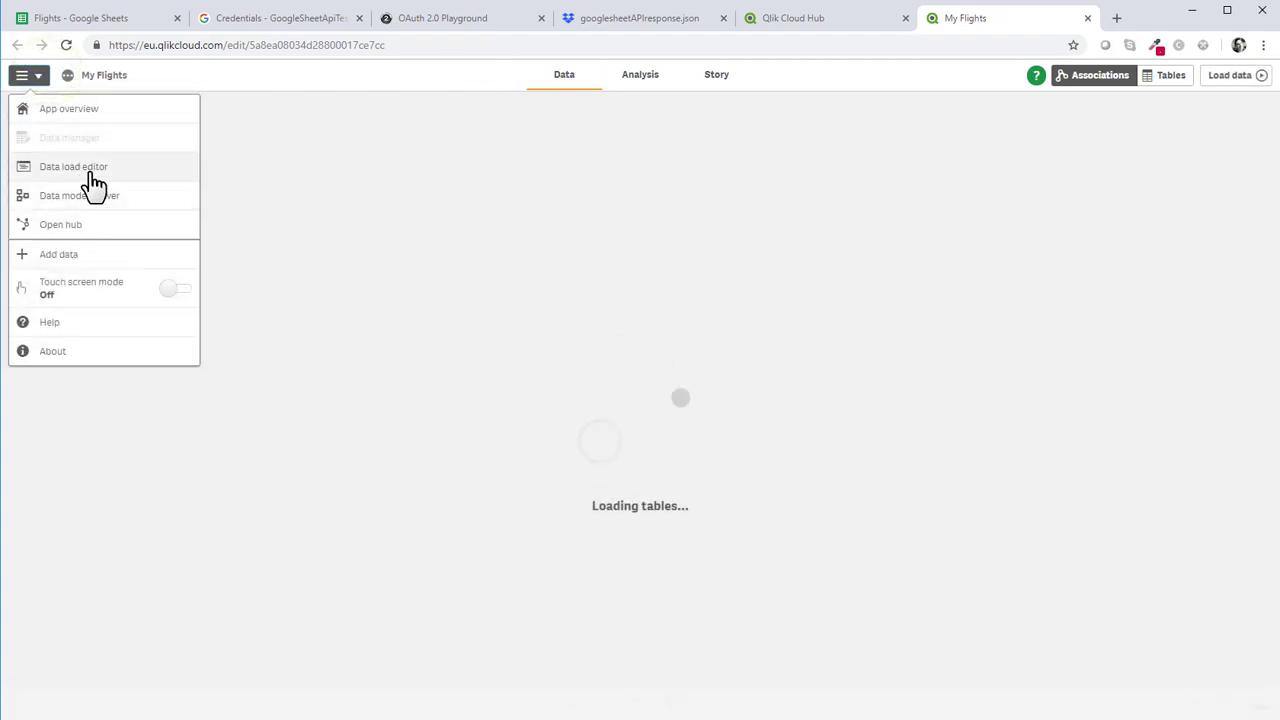
pyautogui.click(72, 166)
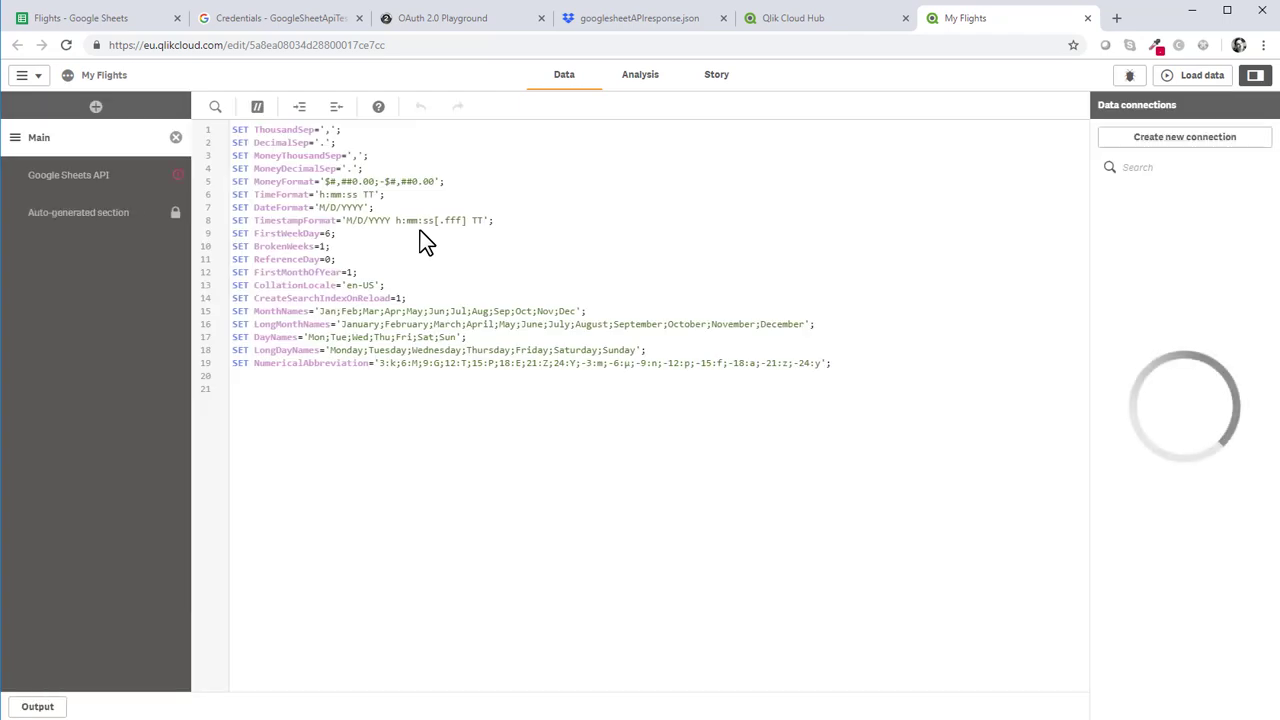
# Bring up an empty REST connection form for My Flights and open a new browser tab
pyautogui.click(1184, 136)
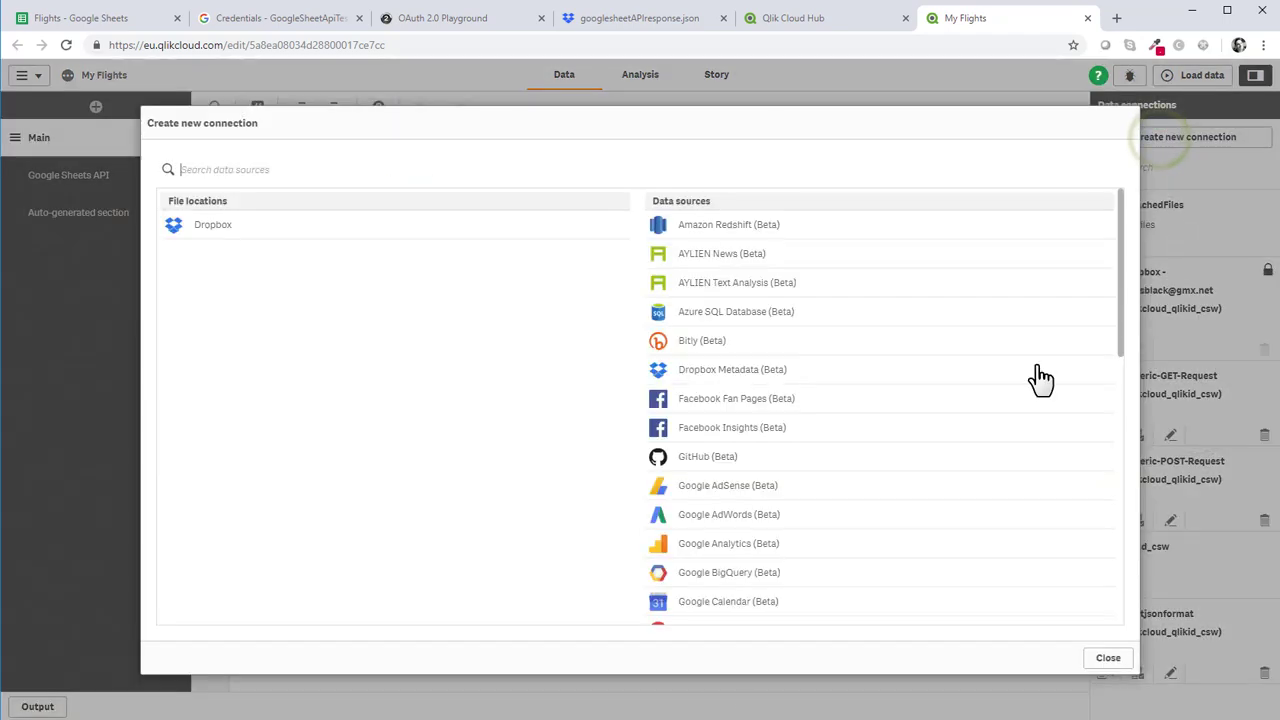
pyautogui.click(1108, 656)
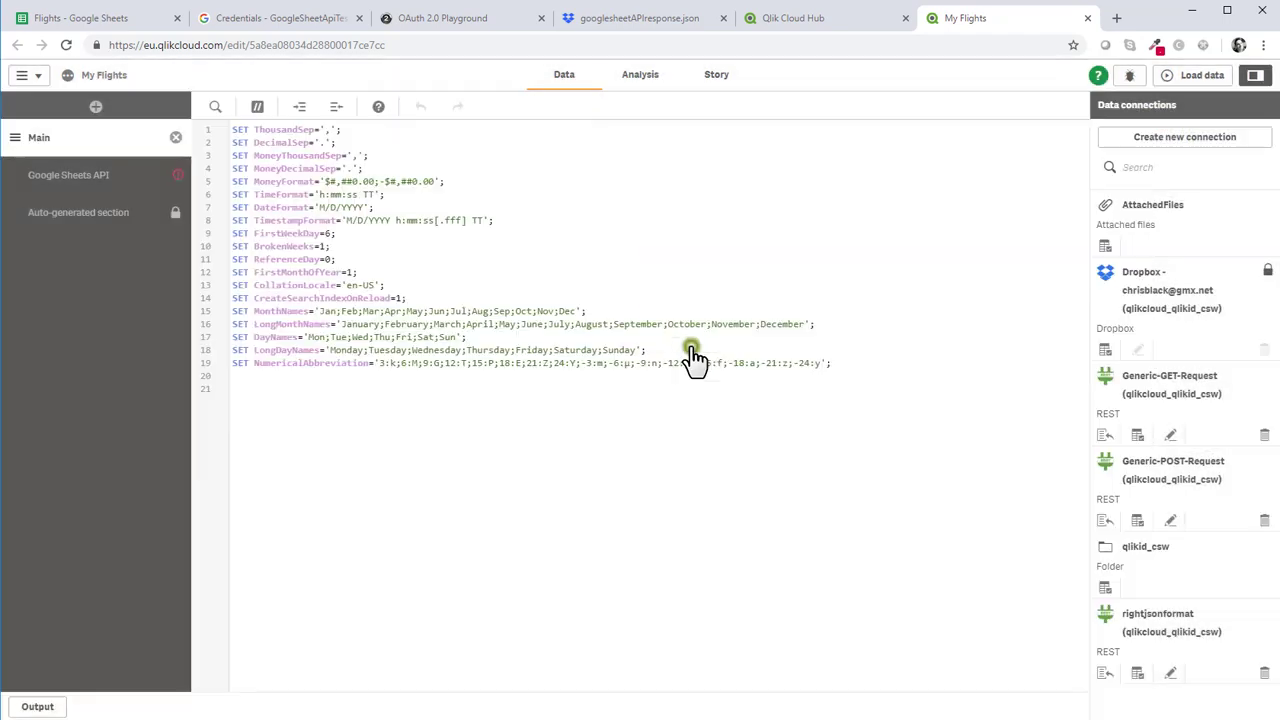
pyautogui.click(1184, 136)
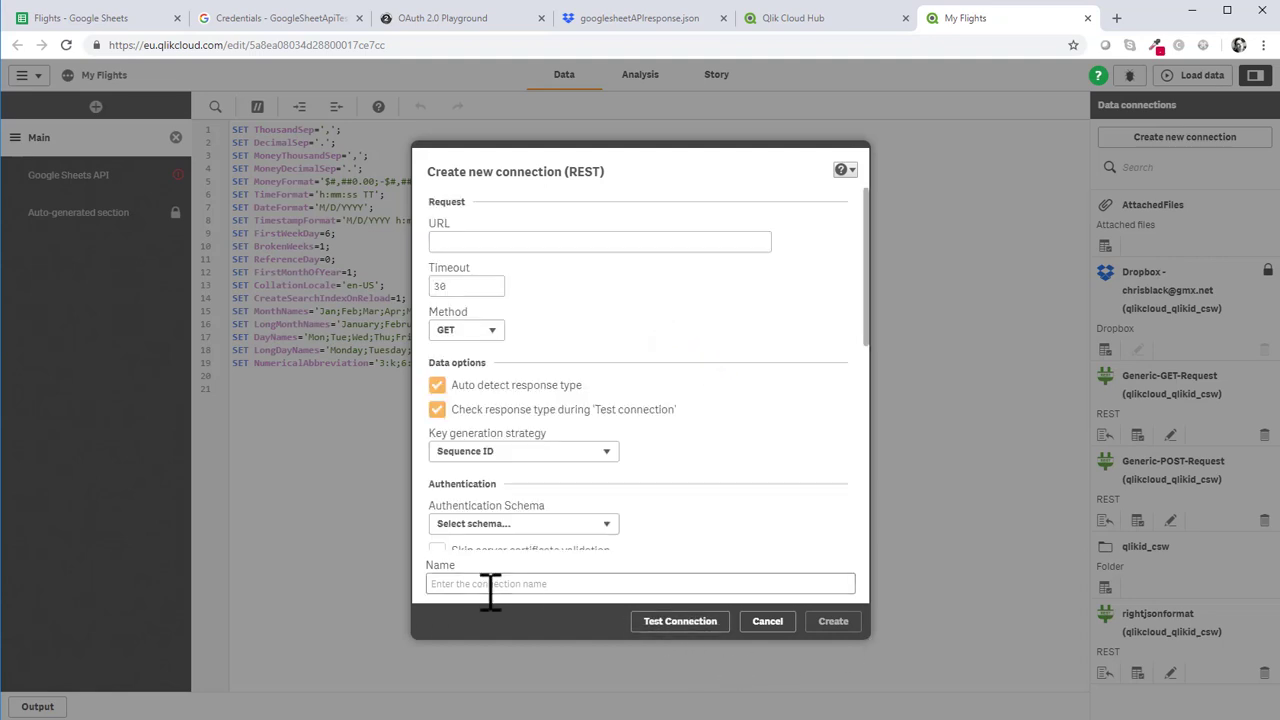
pyautogui.moveTo(530, 584)
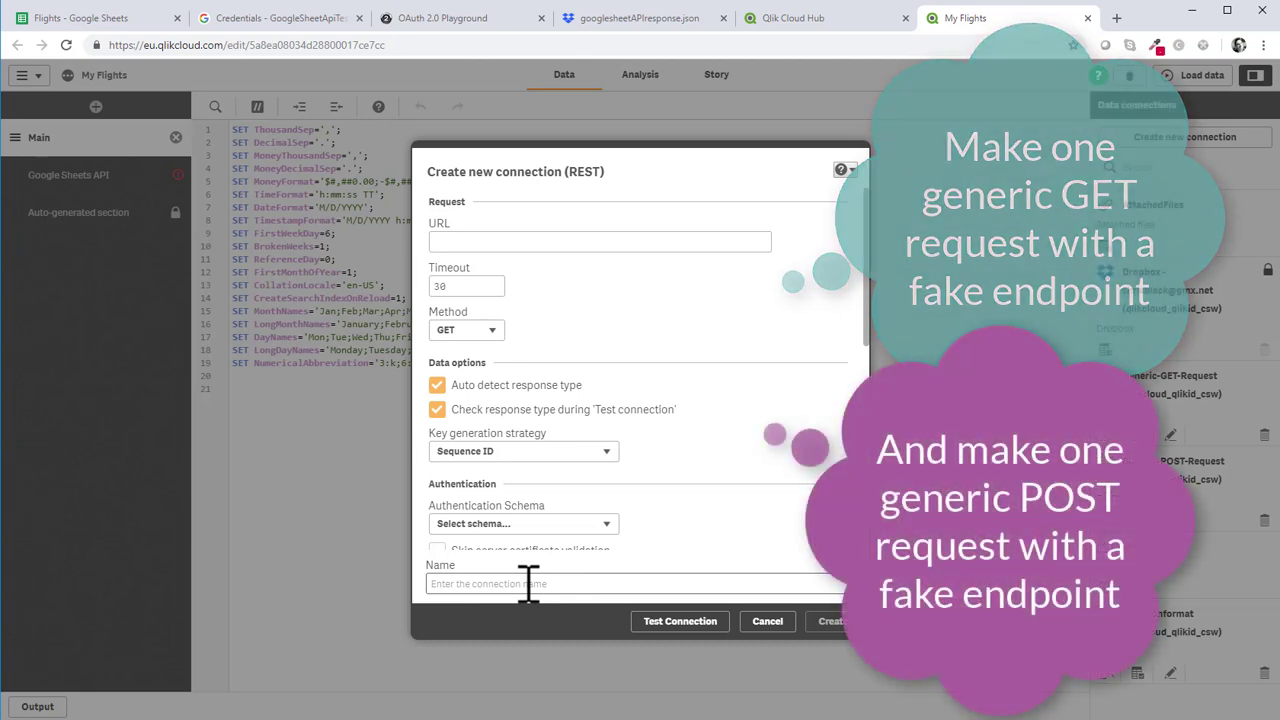
pyautogui.click(1116, 18)
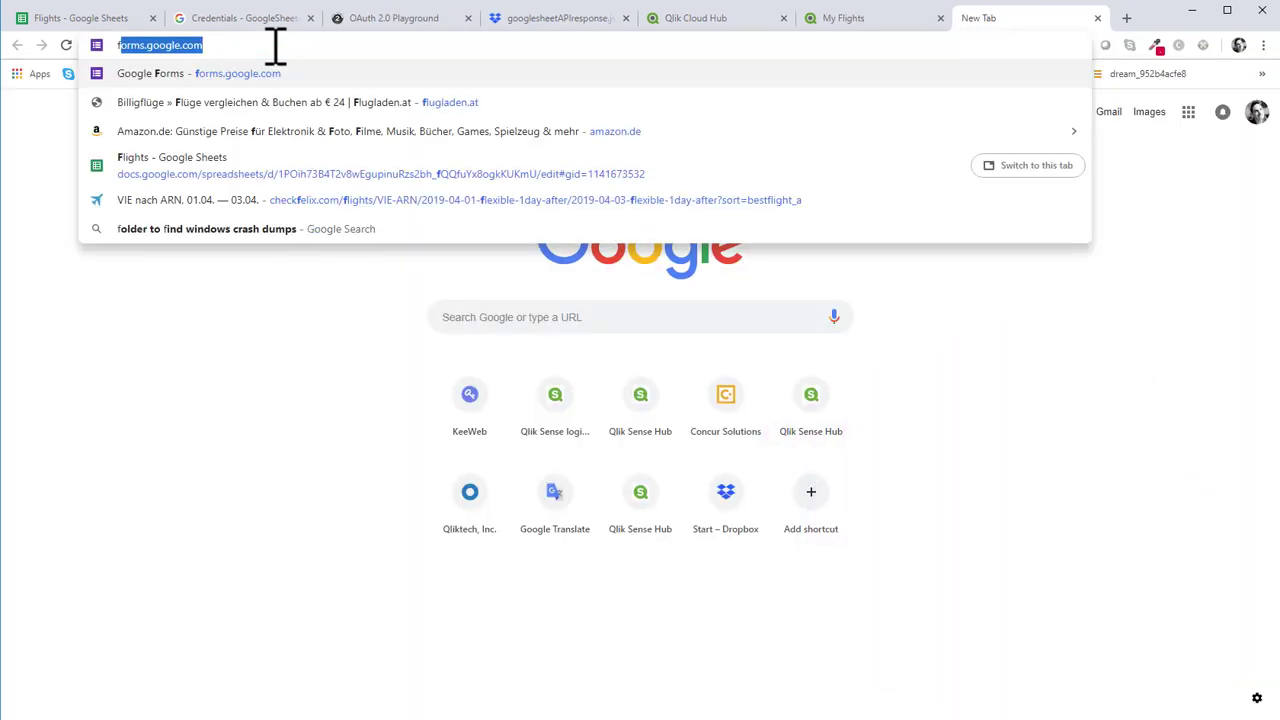
# On JSONPlaceholder, locate the Resources/Routes docs and copy the example /todos/1 endpoint URL
pyautogui.write('fake')
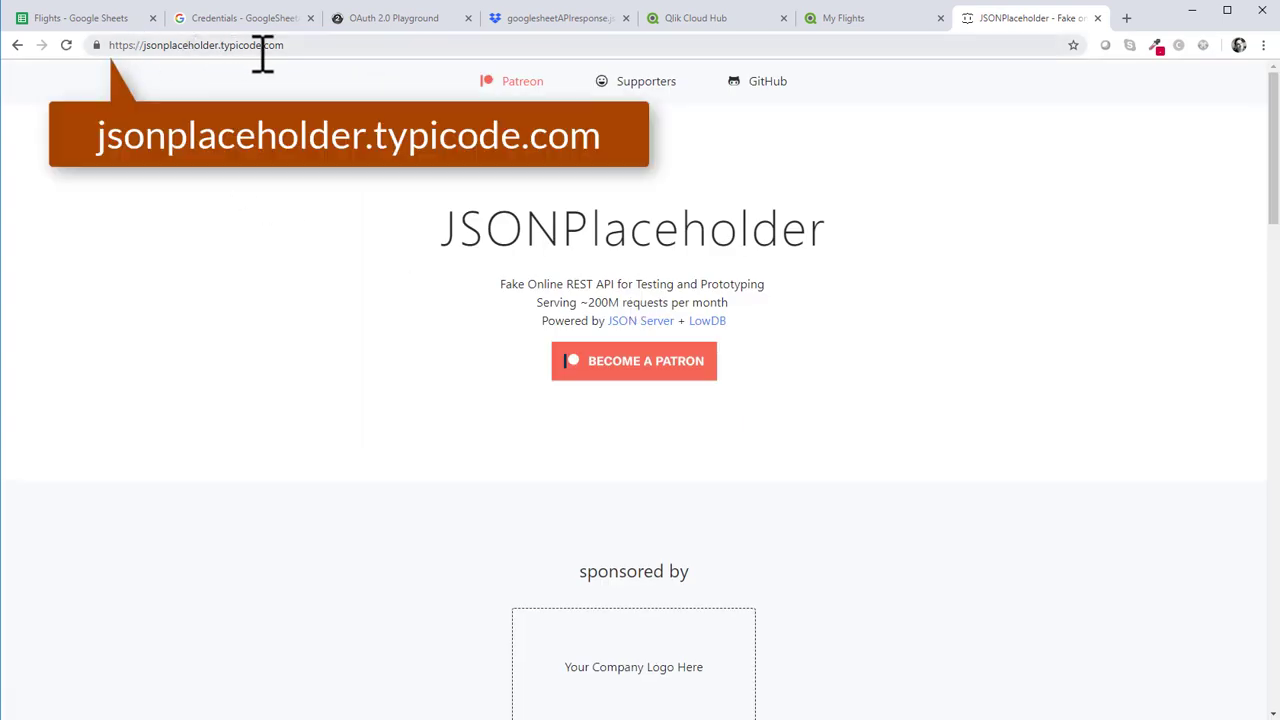
pyautogui.scroll(-3)
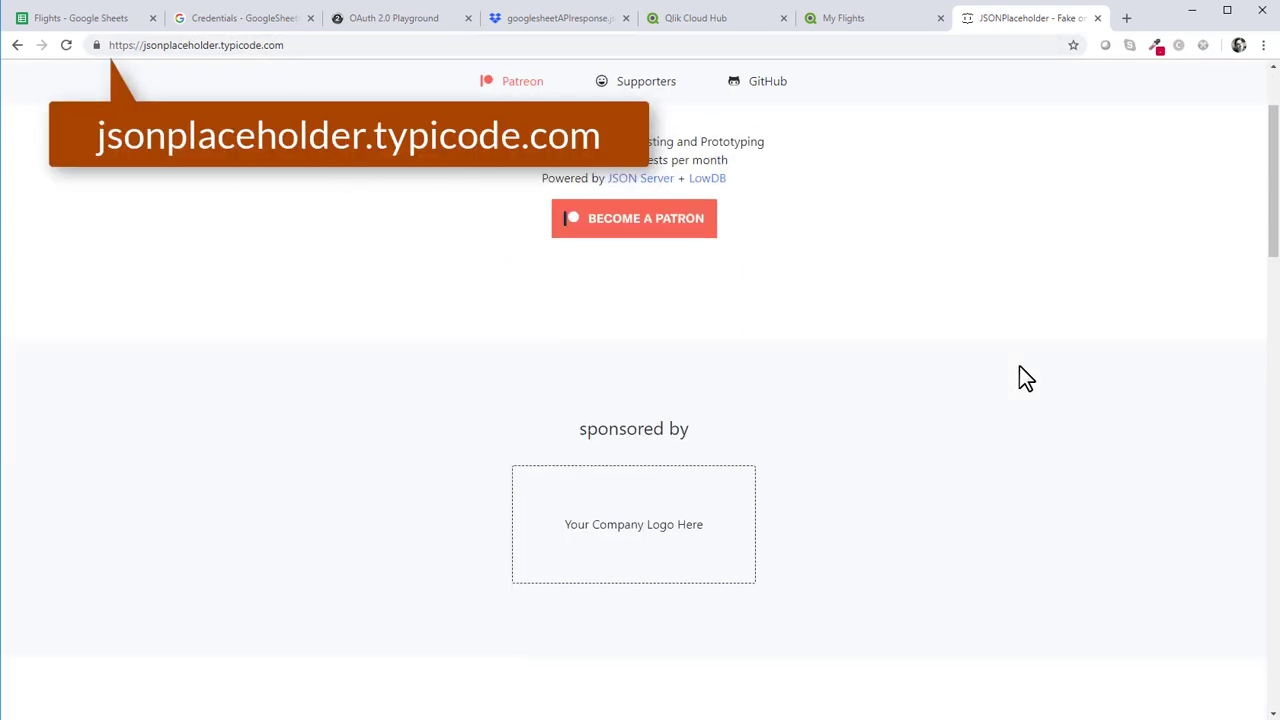
pyautogui.scroll(-3)
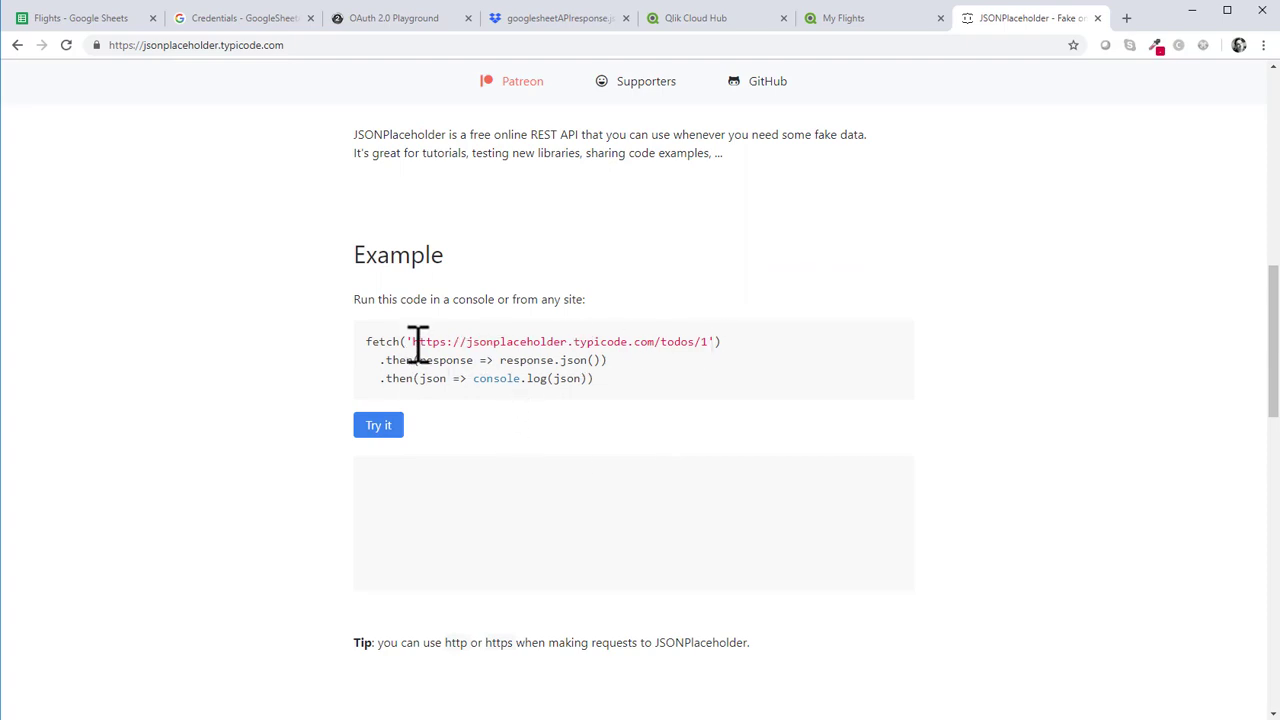
pyautogui.moveTo(412, 340); pyautogui.dragTo(706, 340)
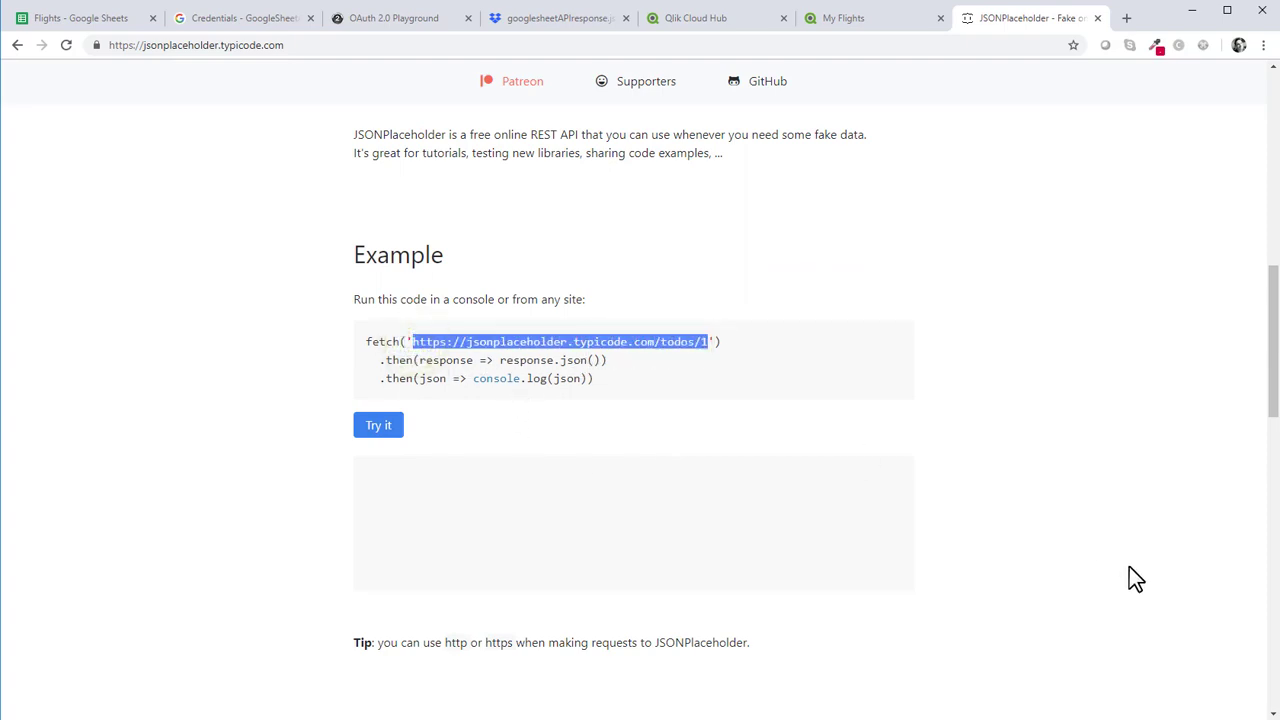
pyautogui.scroll(-3)
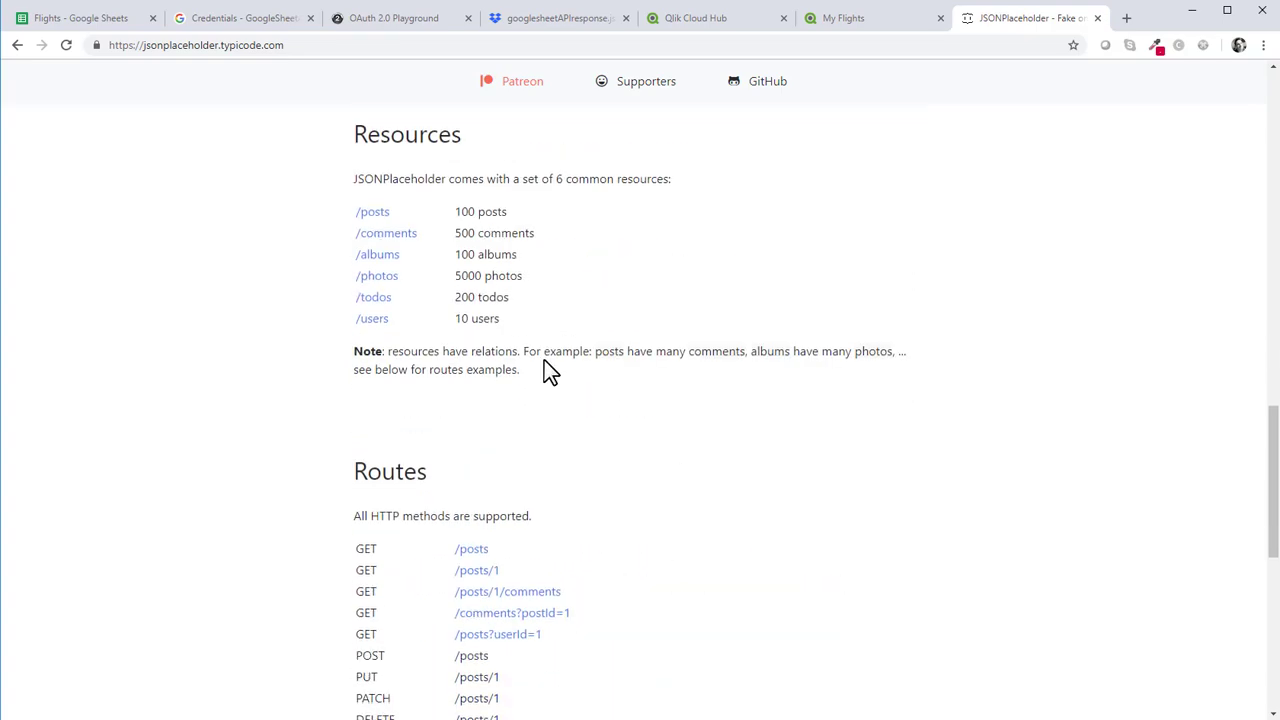
pyautogui.moveTo(488, 664)
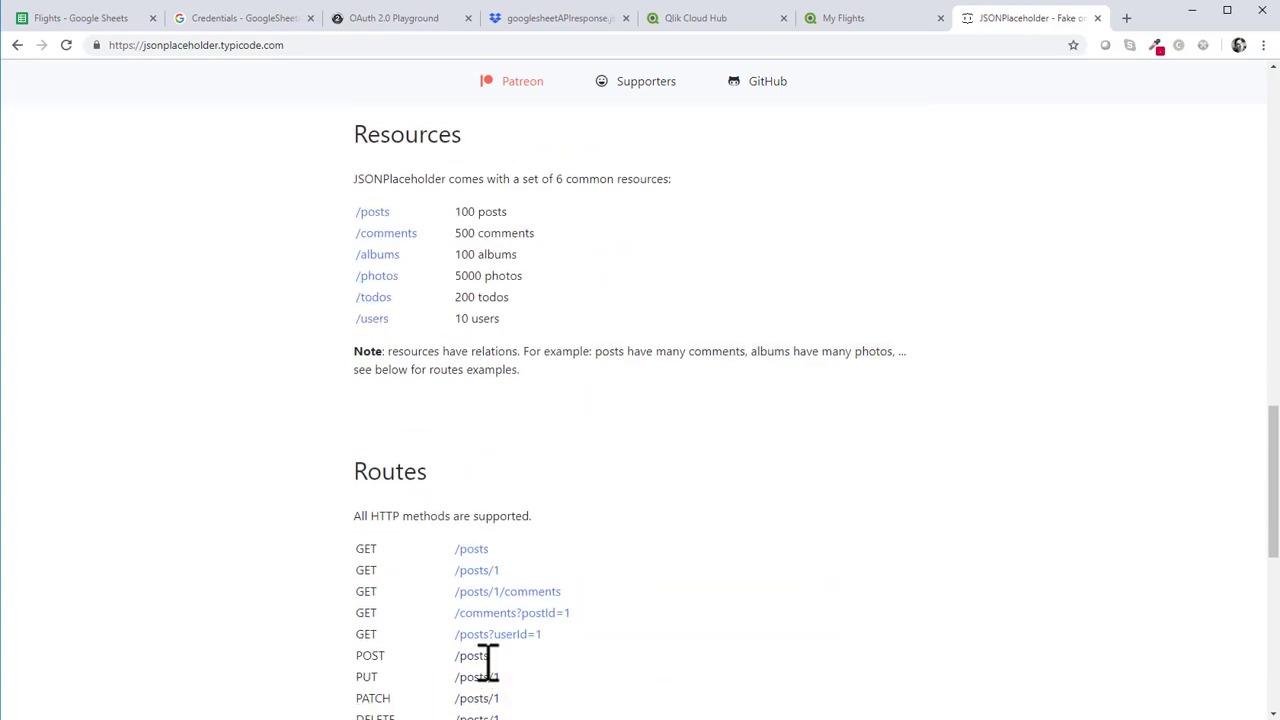
pyautogui.click(844, 18)
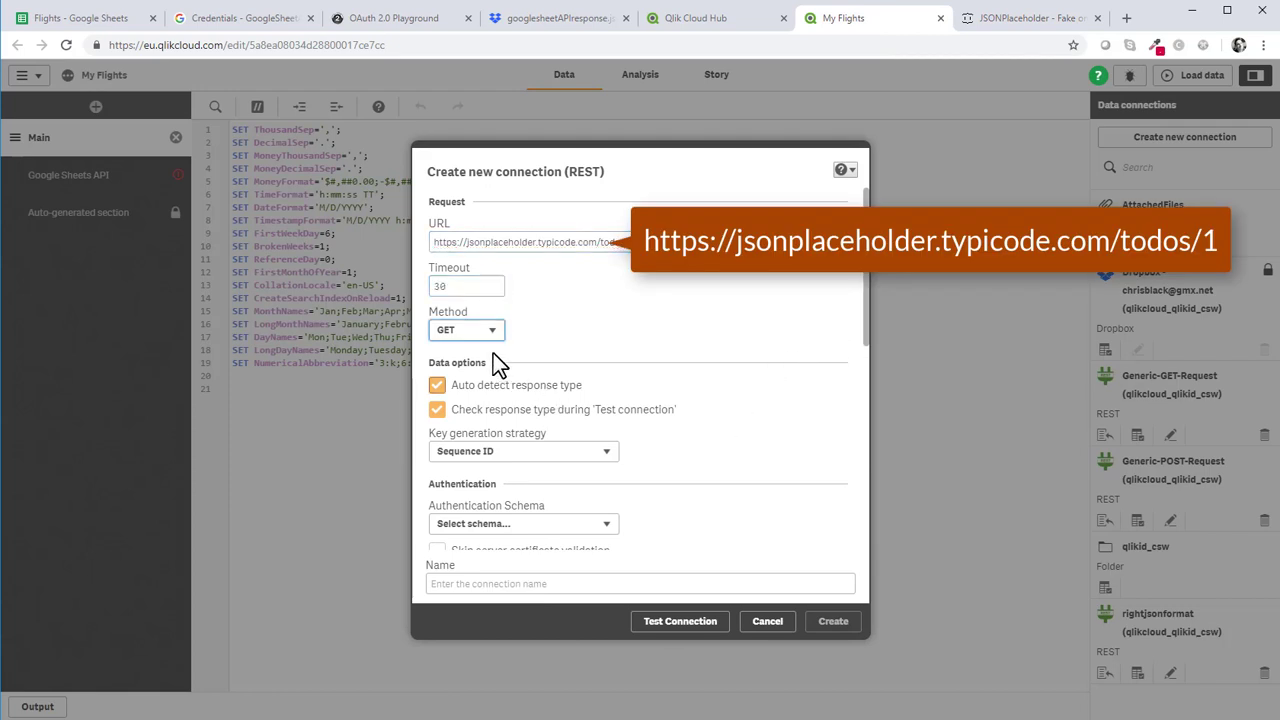
# Create the REST connection Get-Request with GET and Anonymous authentication for the todos/1 URL
pyautogui.scroll(-3)
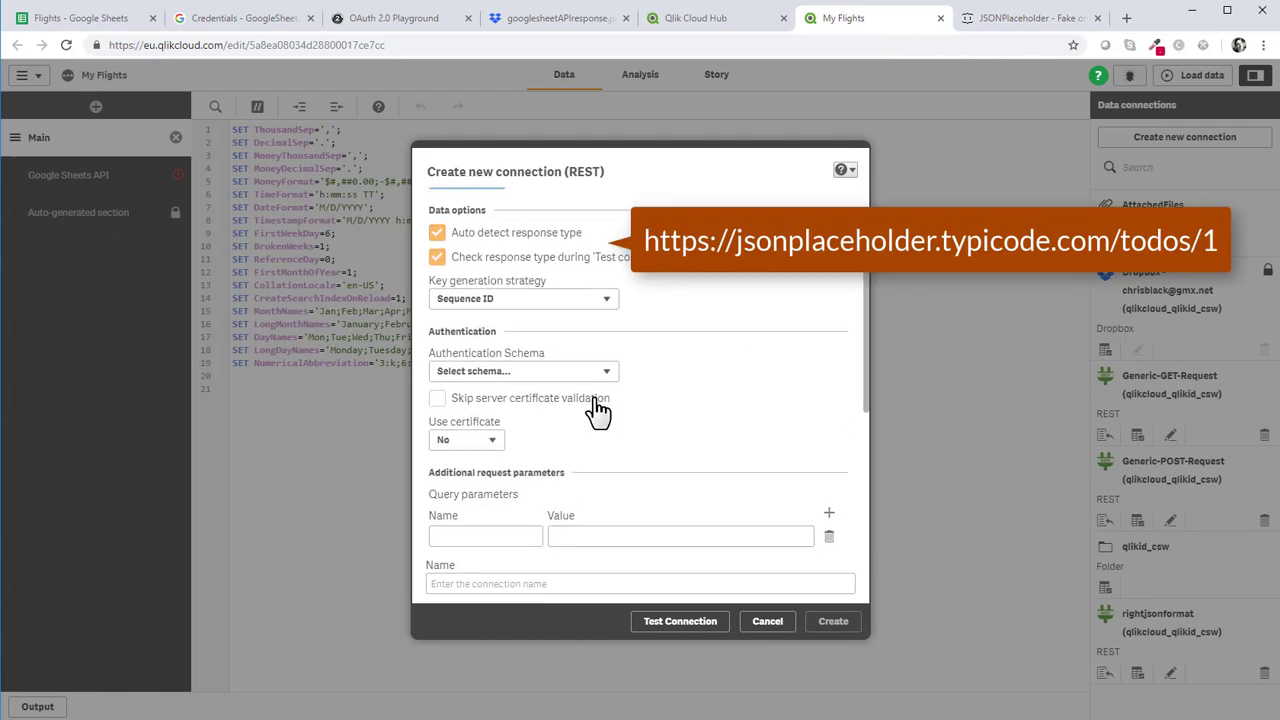
pyautogui.click(522, 370)
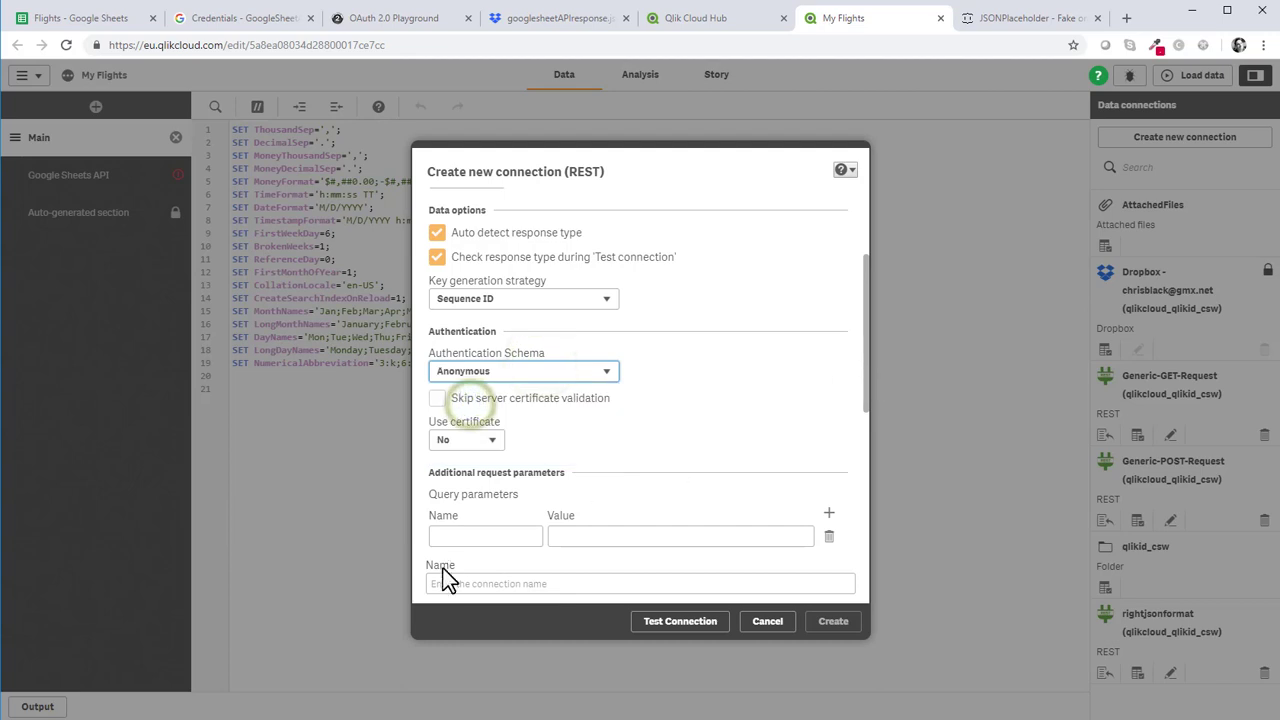
pyautogui.click(640, 584)
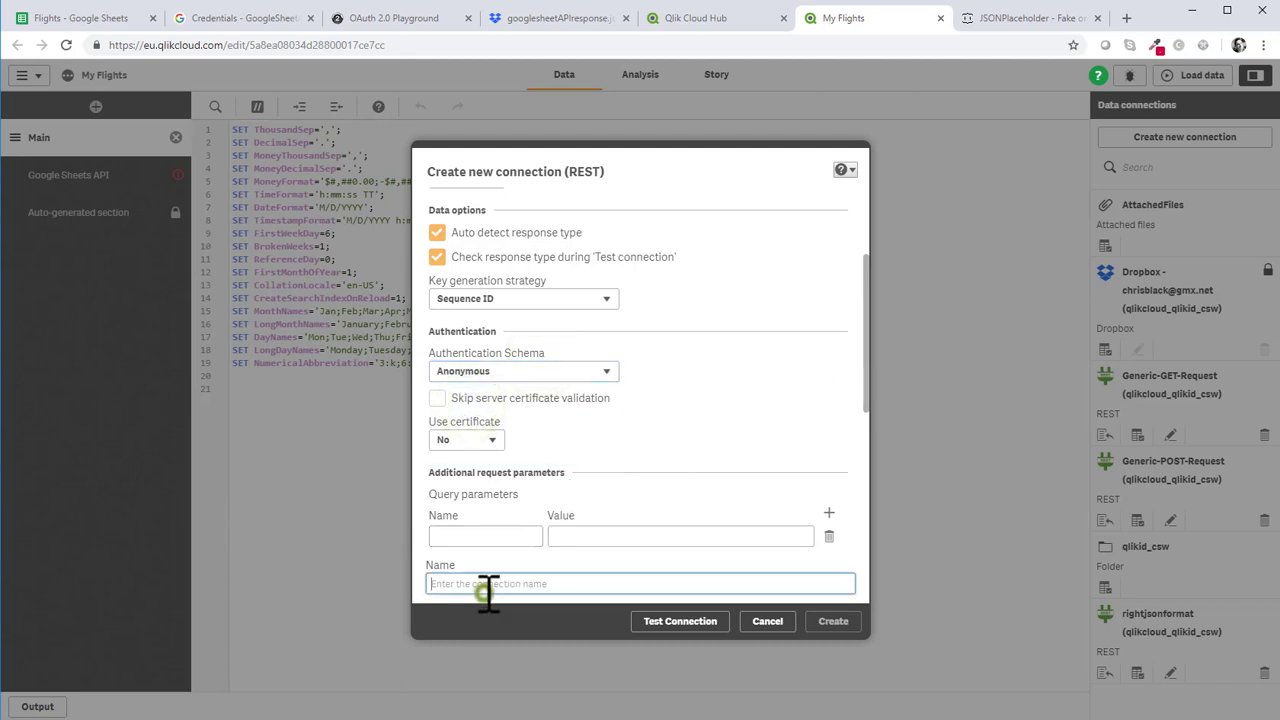
pyautogui.write('Get-Request')
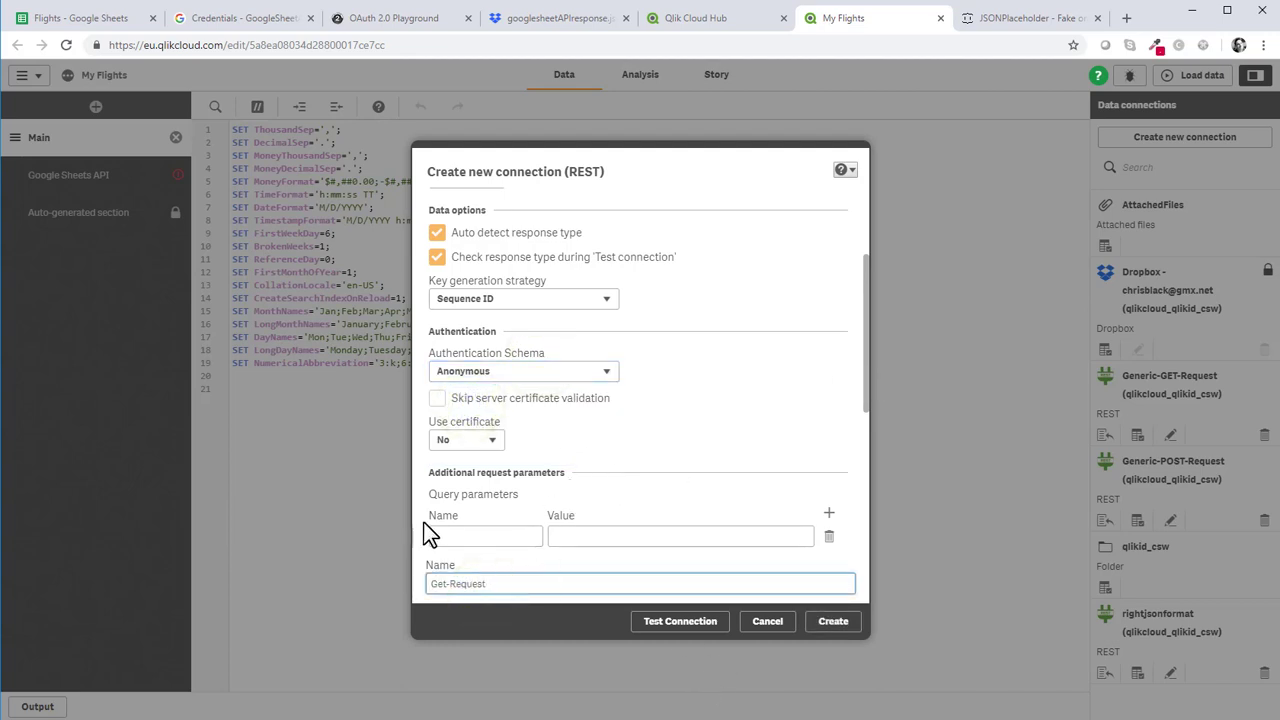
pyautogui.click(832, 620)
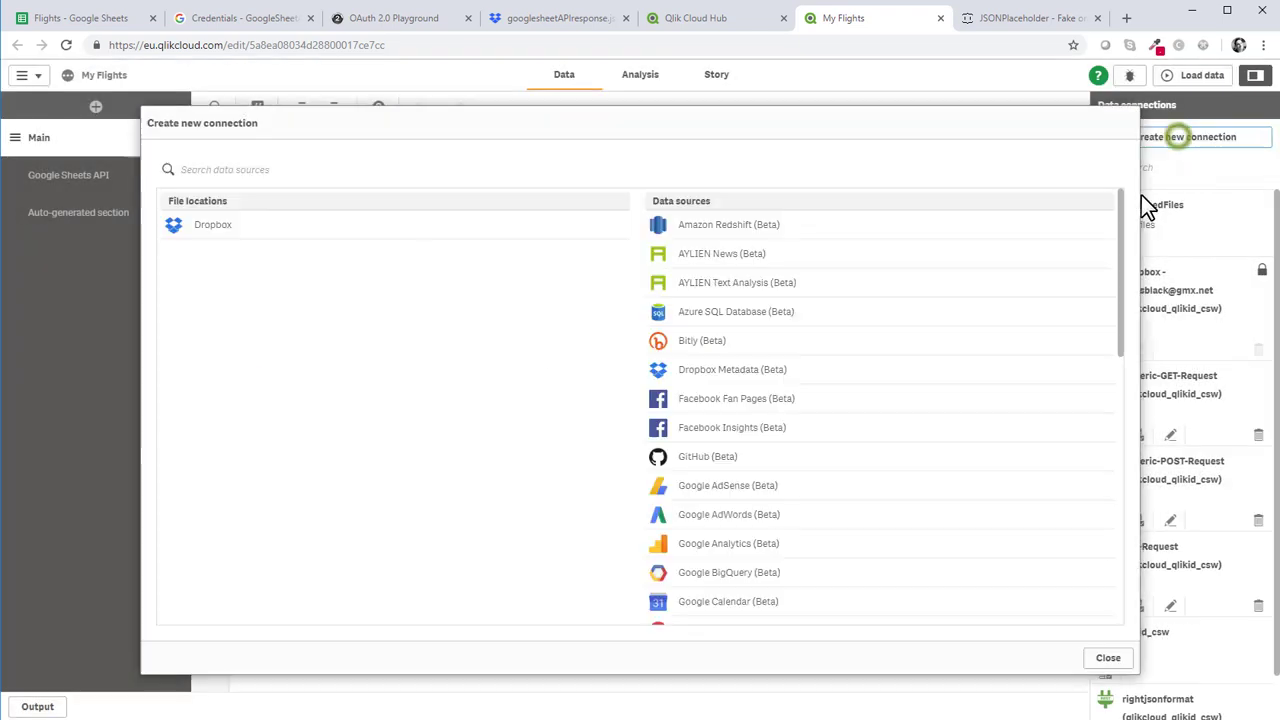
# Start a second REST connection to the JSONPlaceholder /posts URL with method POST
pyautogui.scroll(-3)
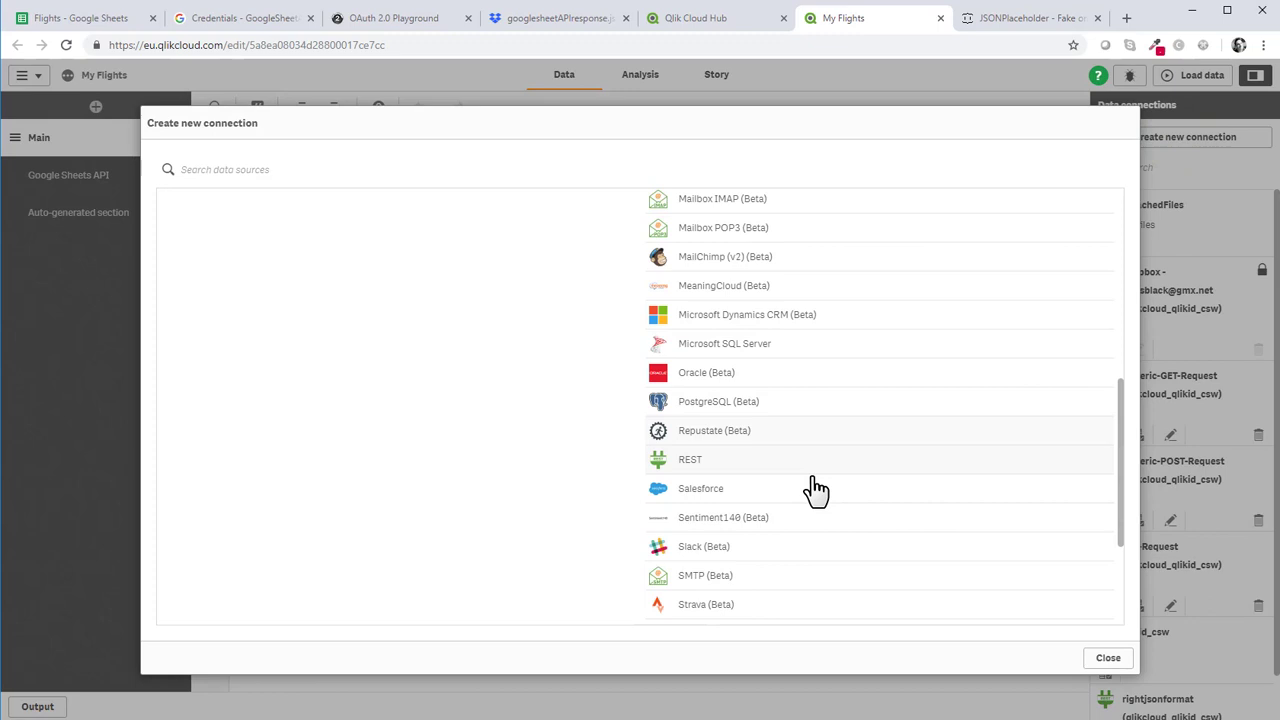
pyautogui.click(690, 458)
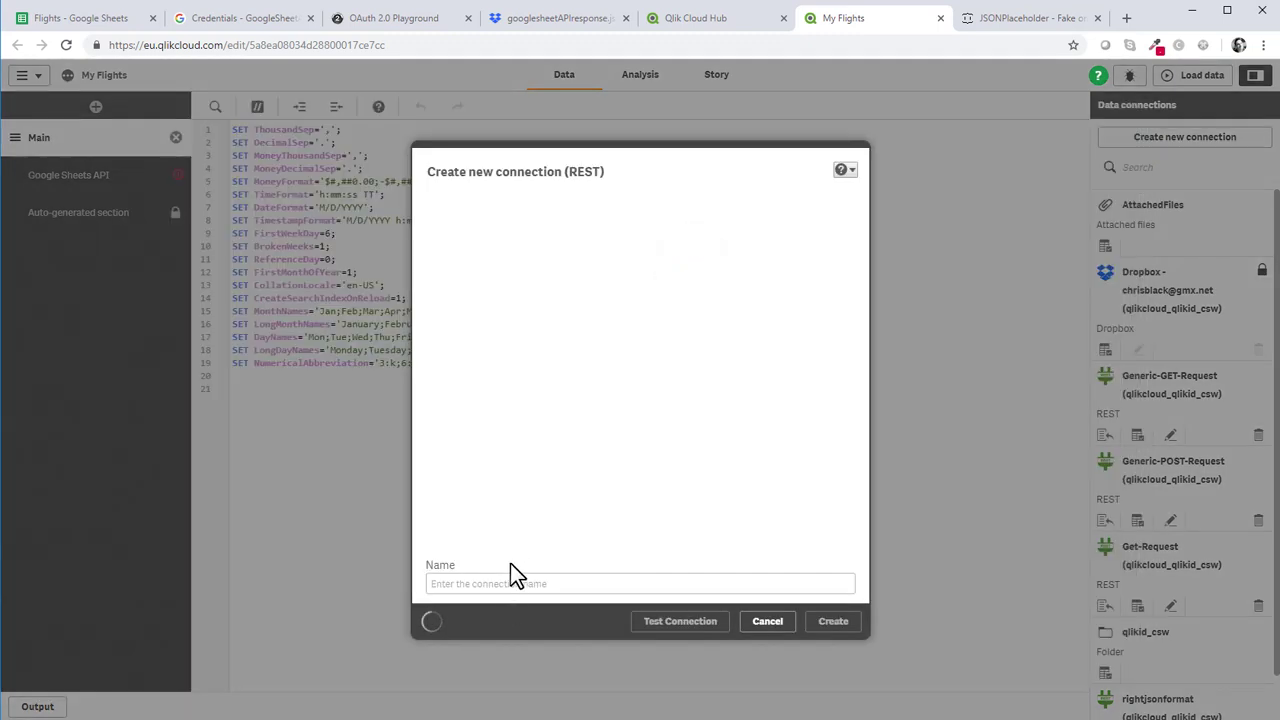
pyautogui.write('Post-Request')
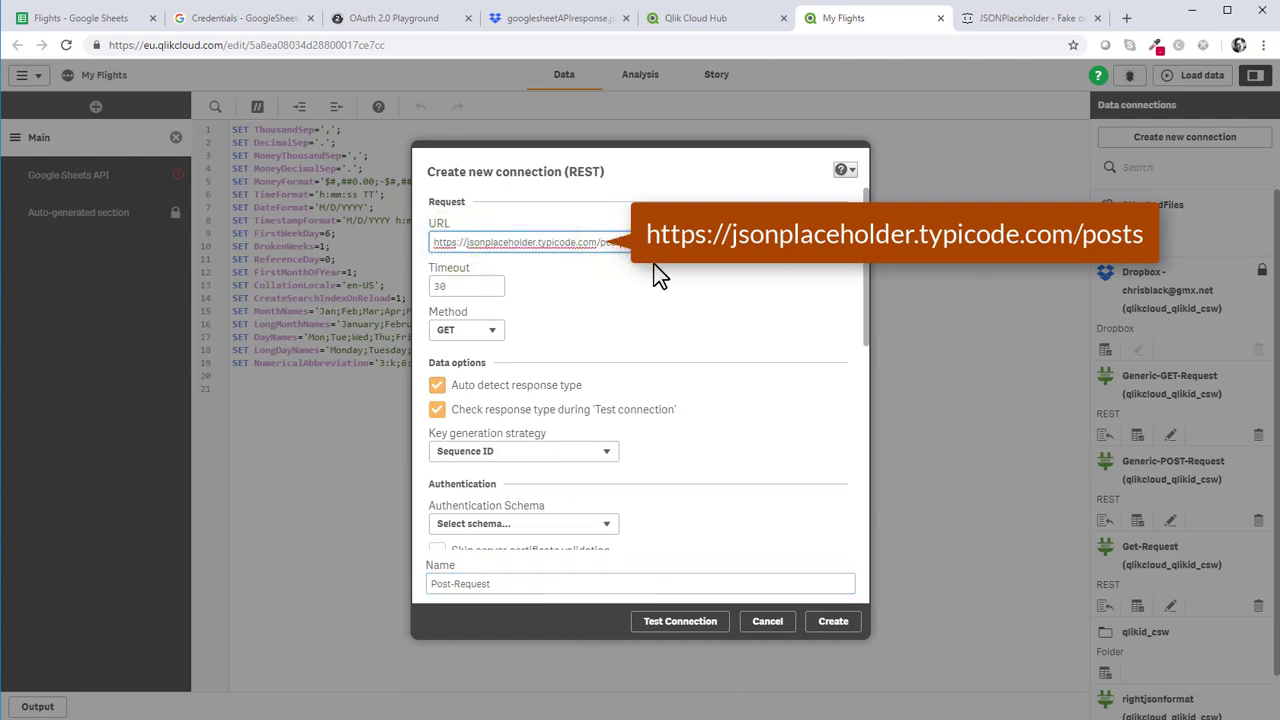
pyautogui.click(466, 330)
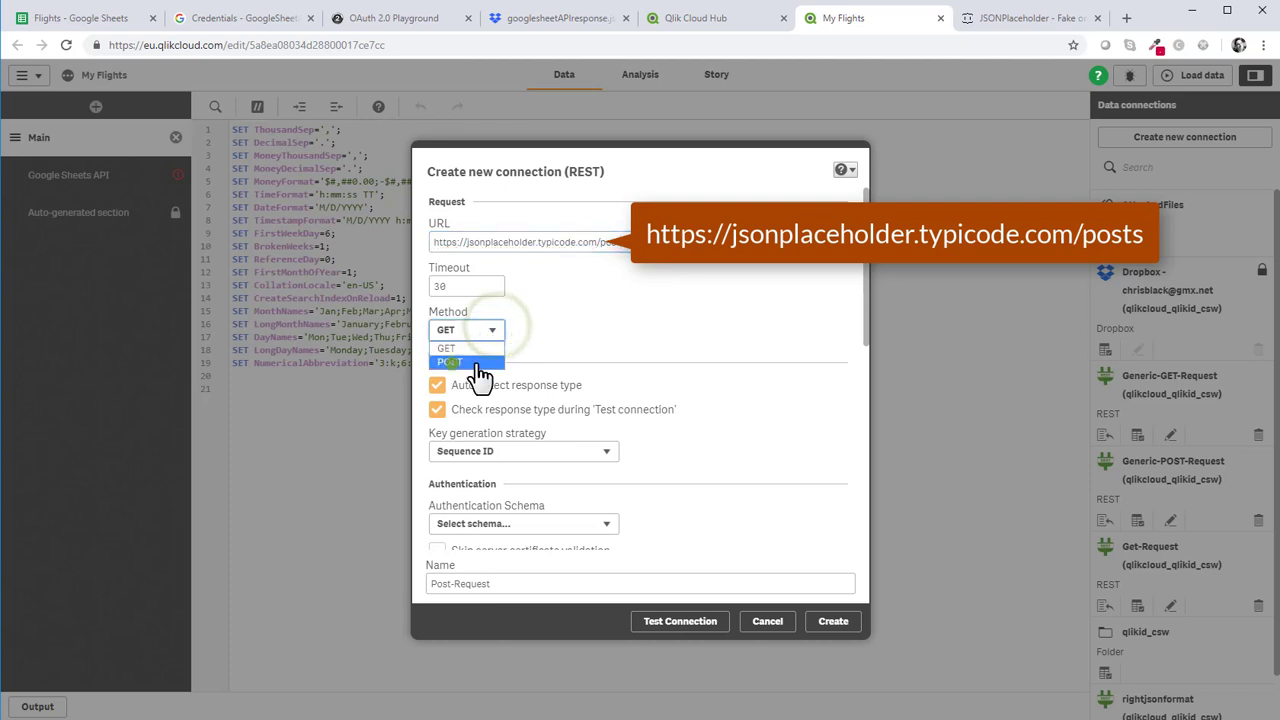
pyautogui.click(466, 362)
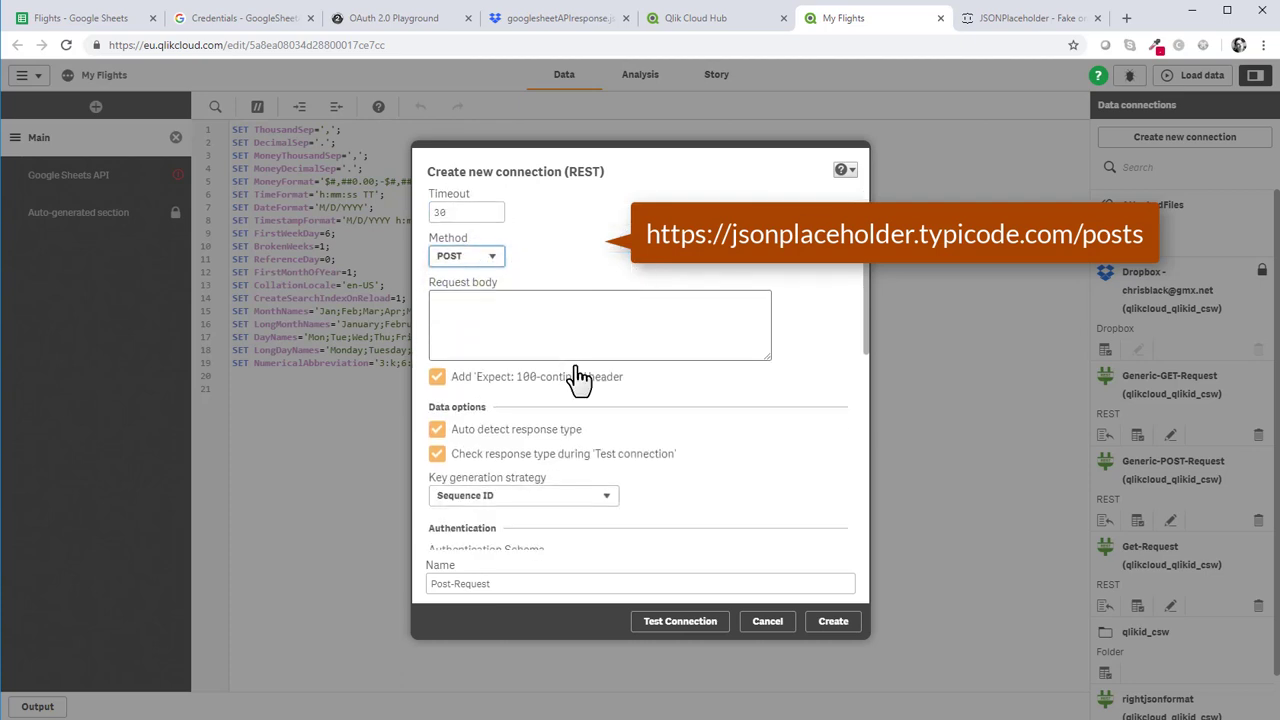
# Name the connection Post-Request and create it
pyautogui.scroll(-3)
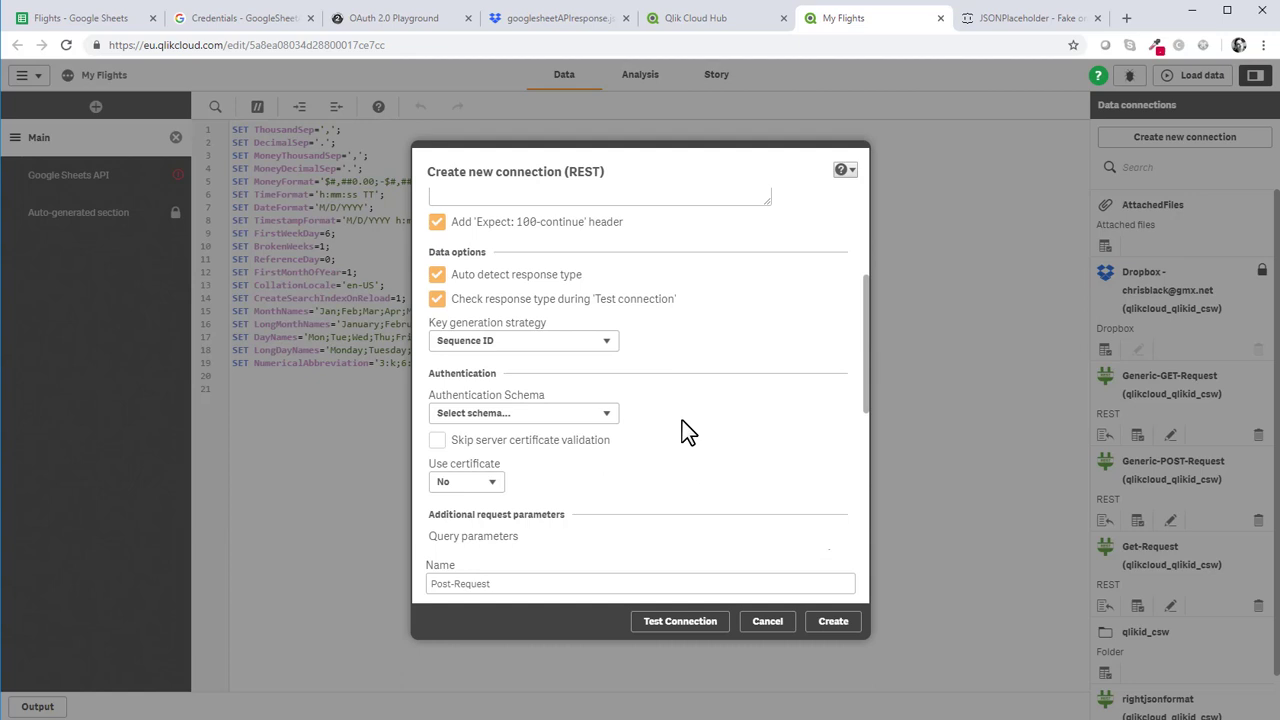
pyautogui.click(520, 412)
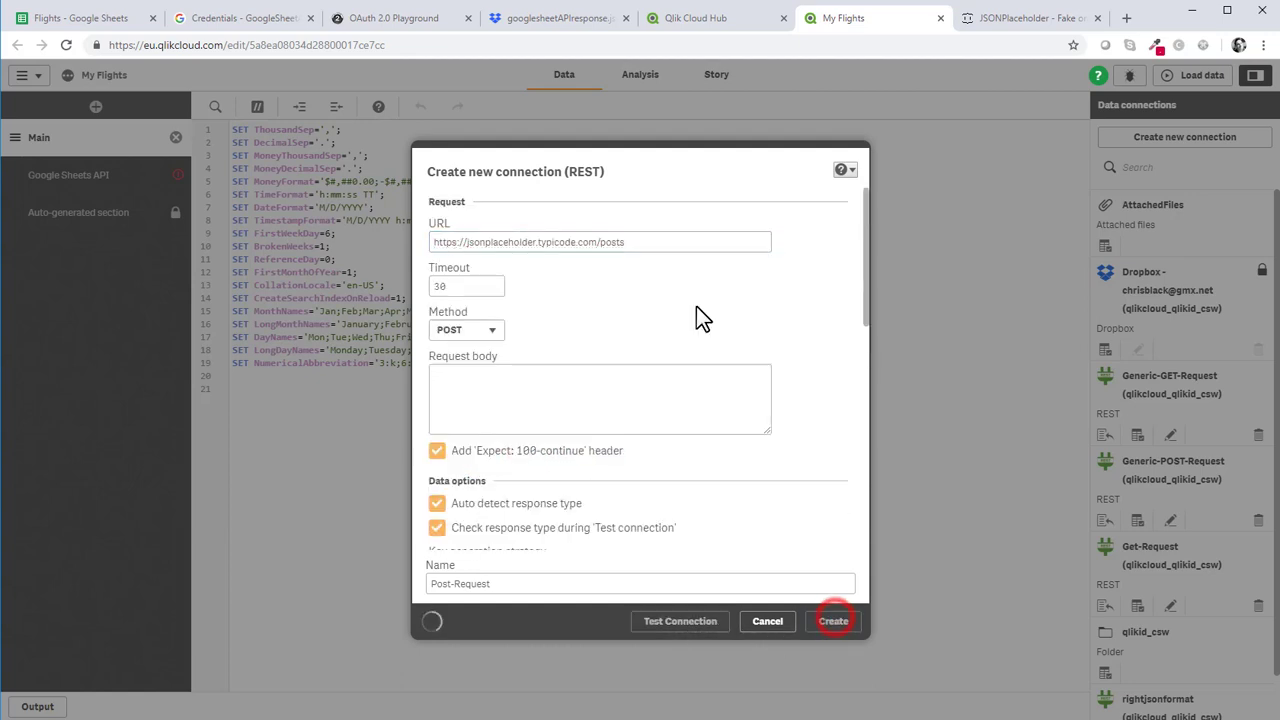
pyautogui.click(834, 620)
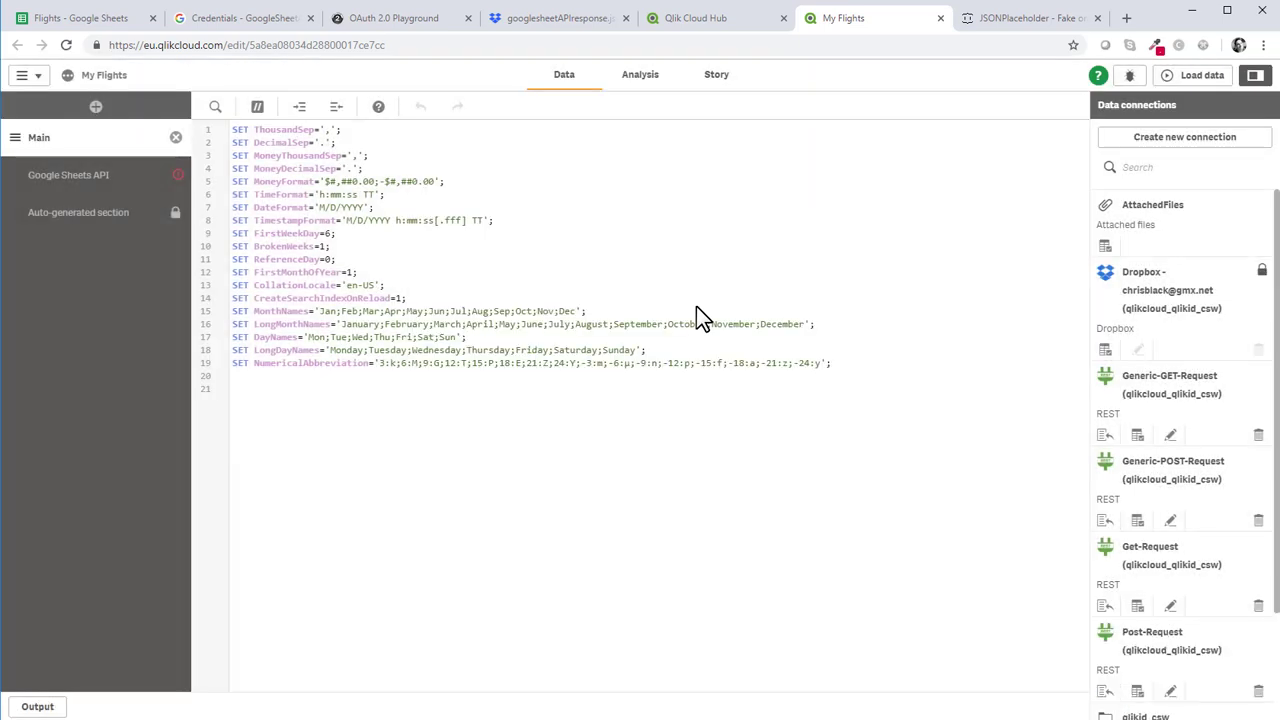
pyautogui.moveTo(1170, 570)
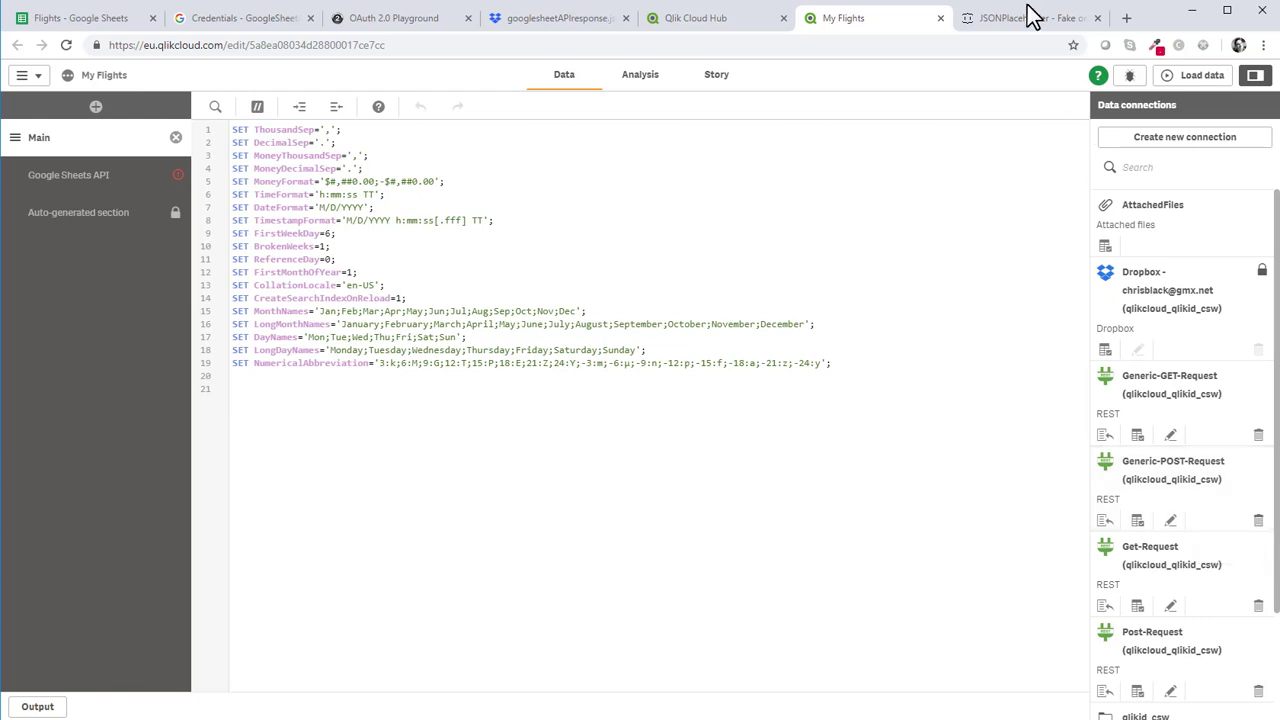
# Paste the GoogleSheetsAPI script section and update ClientId, ClientSecret and RefreshToken in UserSettings
pyautogui.click(1020, 18)
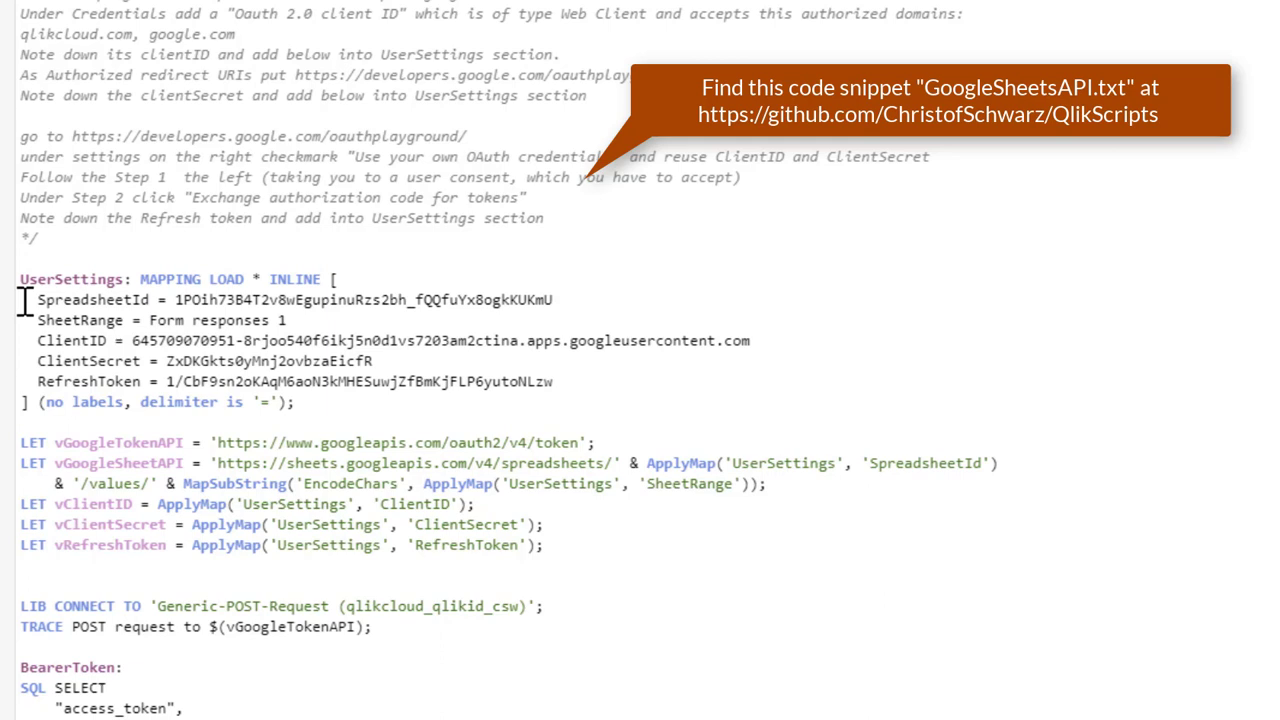
pyautogui.moveTo(38, 300); pyautogui.dragTo(556, 380)
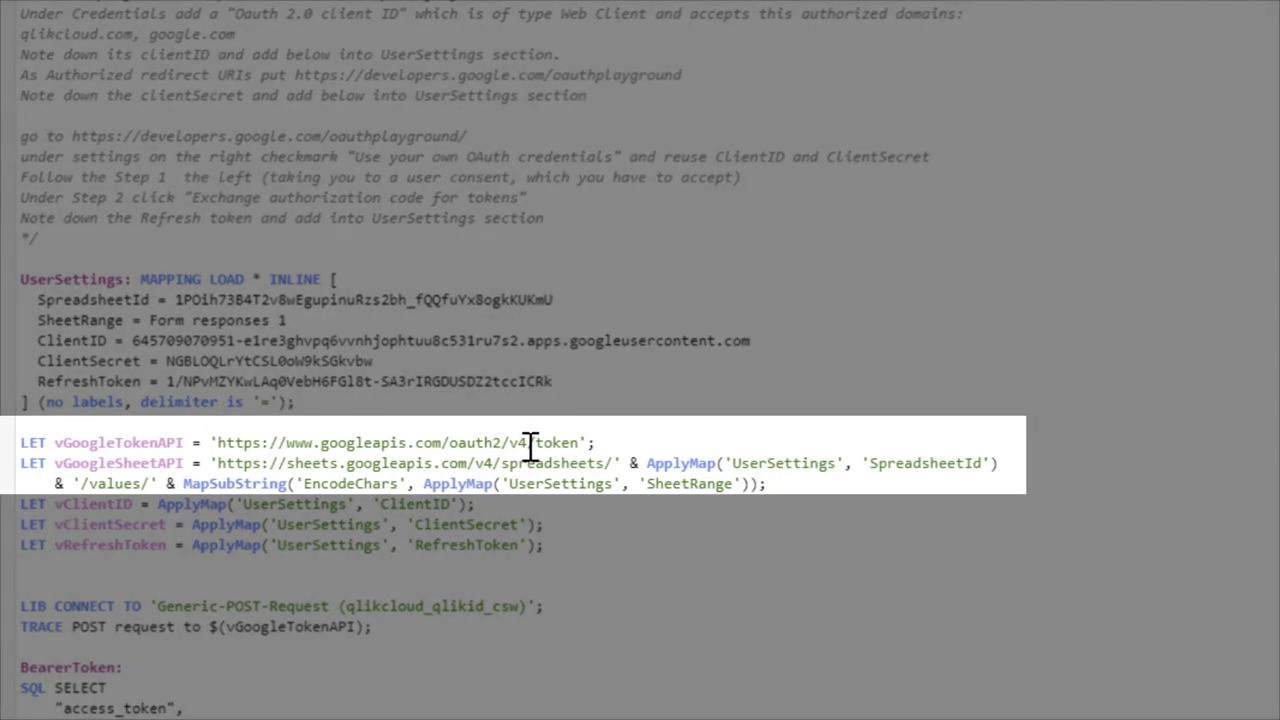
pyautogui.moveTo(640, 436)
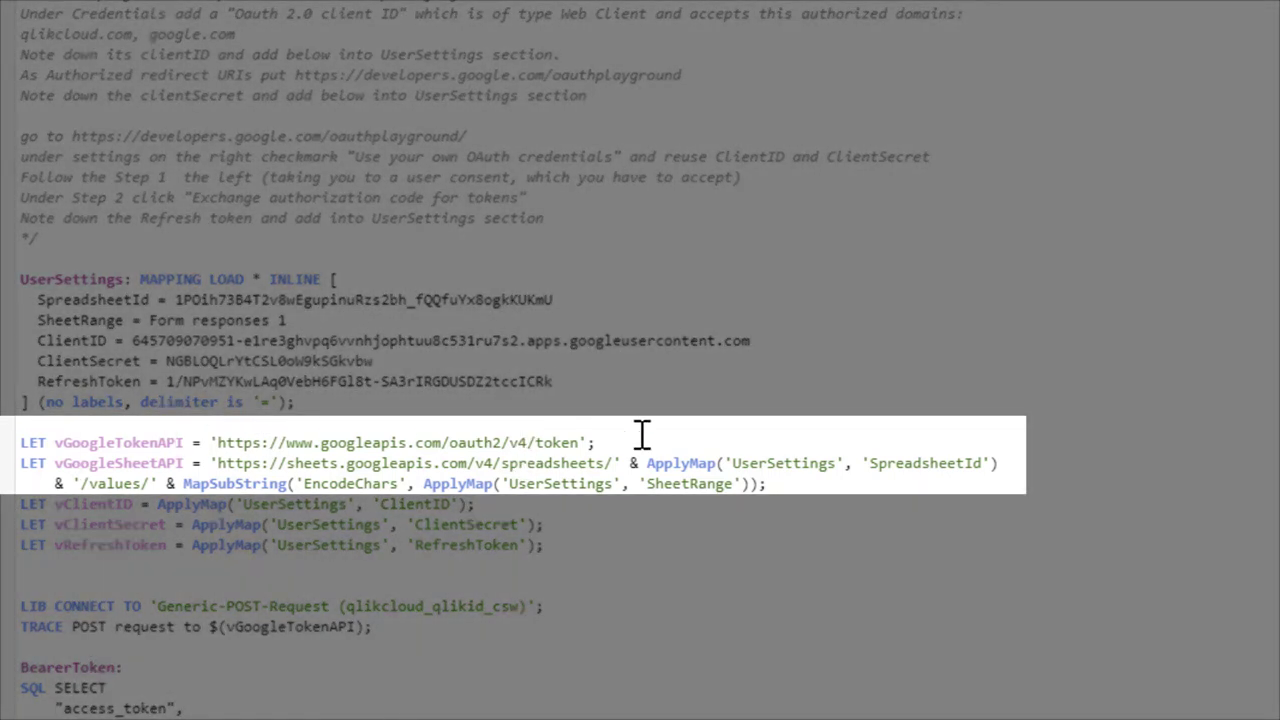
pyautogui.doubleClick(554, 462)
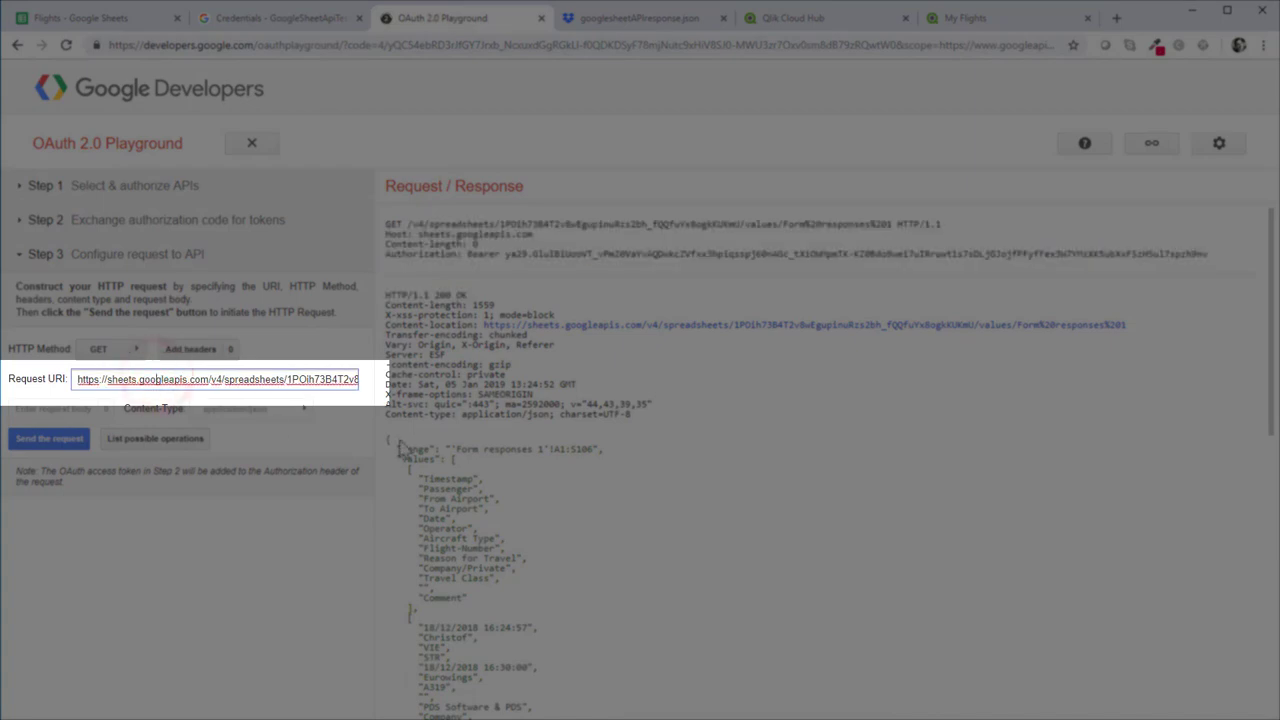
pyautogui.click(984, 18)
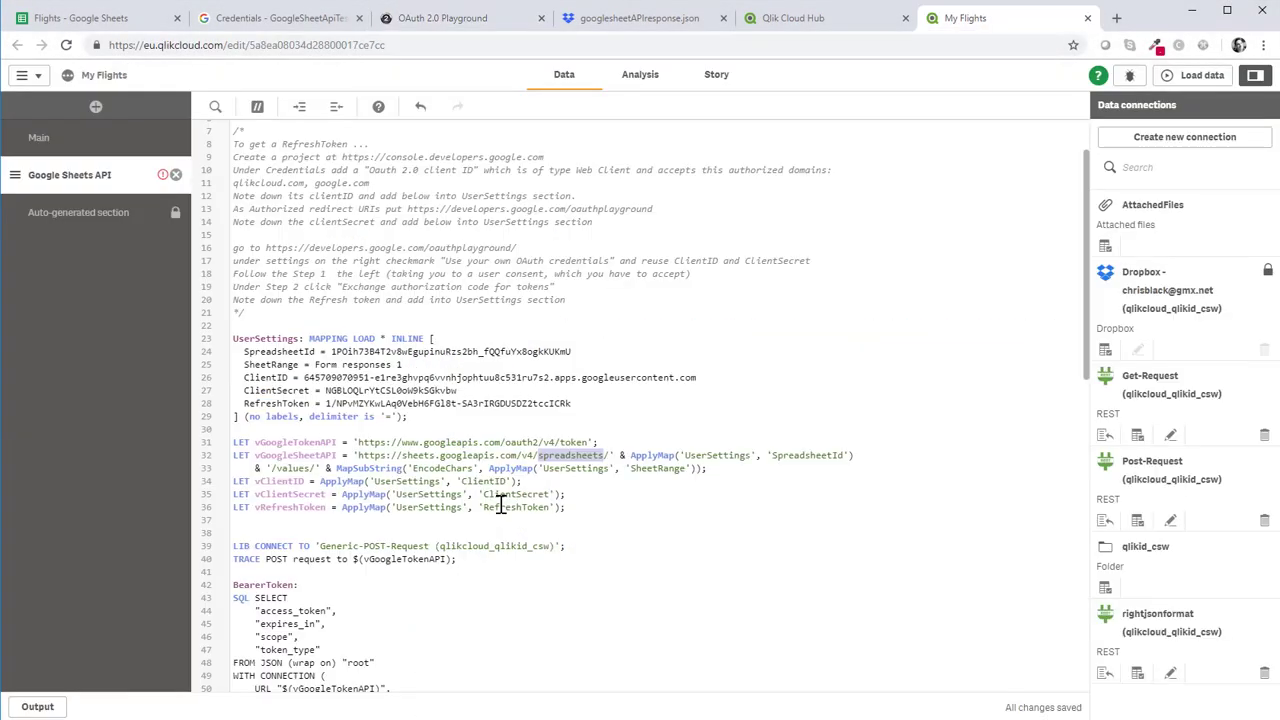
pyautogui.scroll(-3)
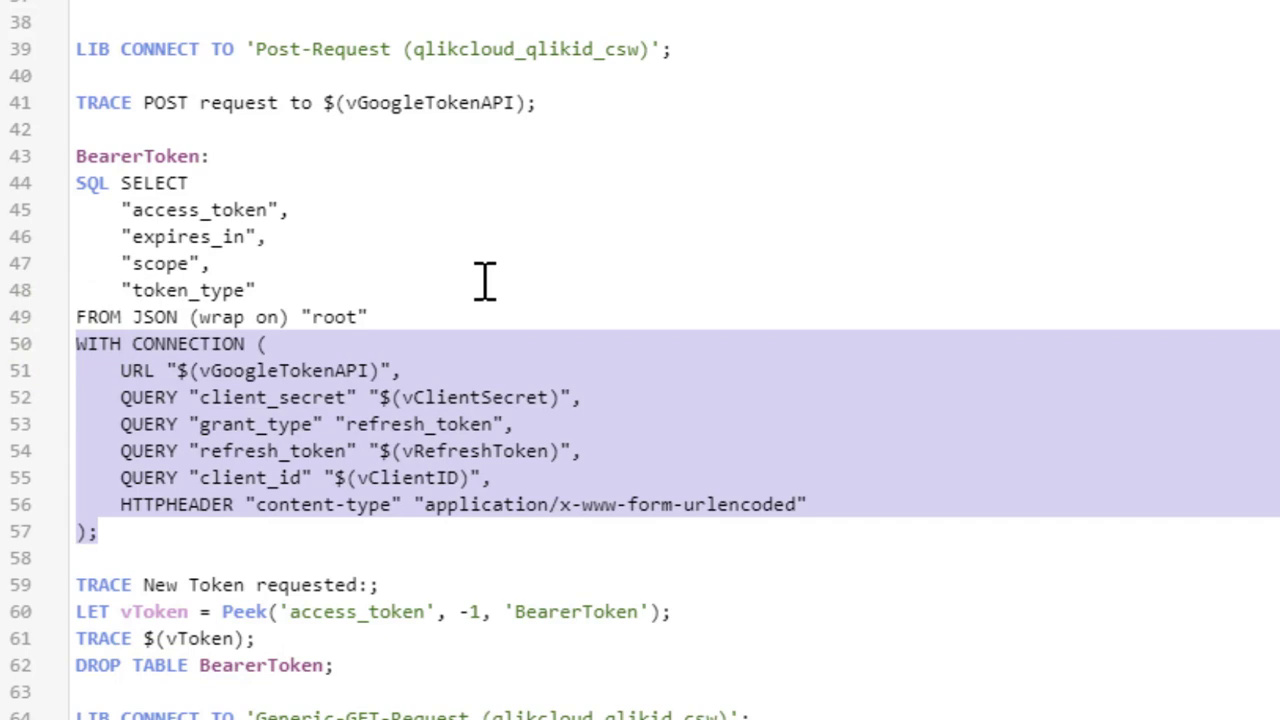
pyautogui.moveTo(100, 400)
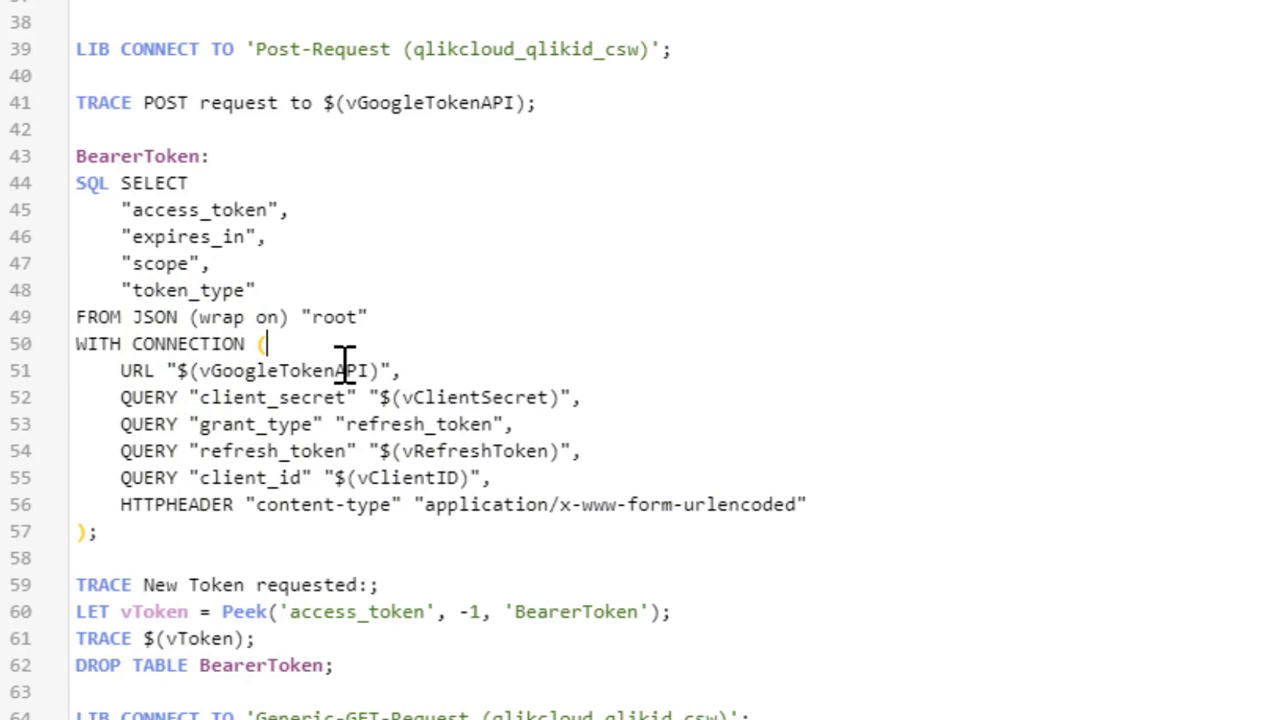
pyautogui.doubleClick(136, 370)
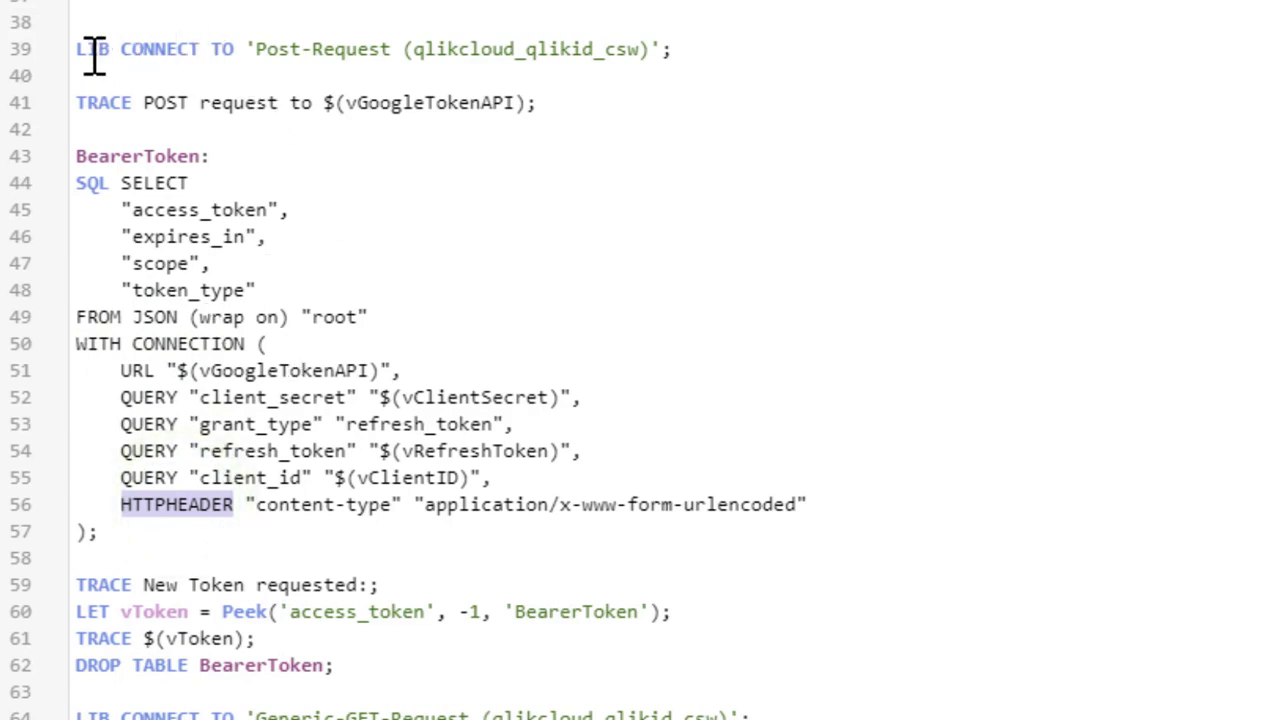
pyautogui.moveTo(780, 192)
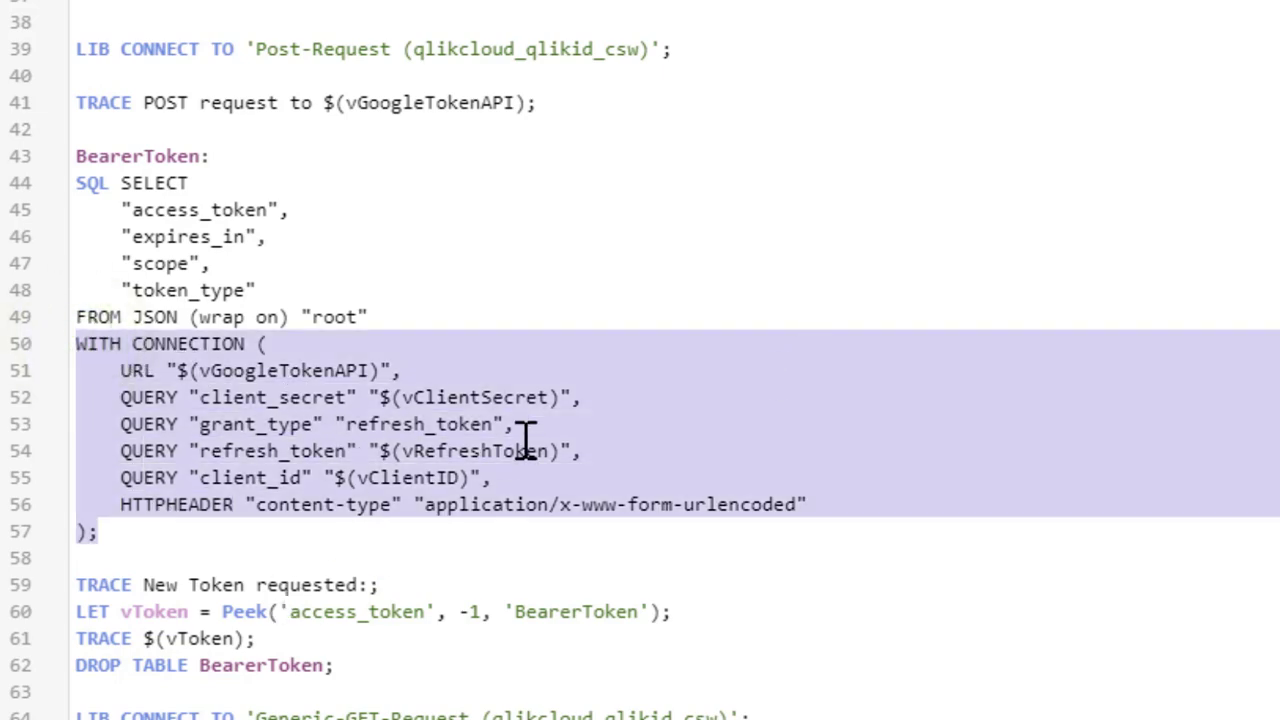
pyautogui.scroll(-3)
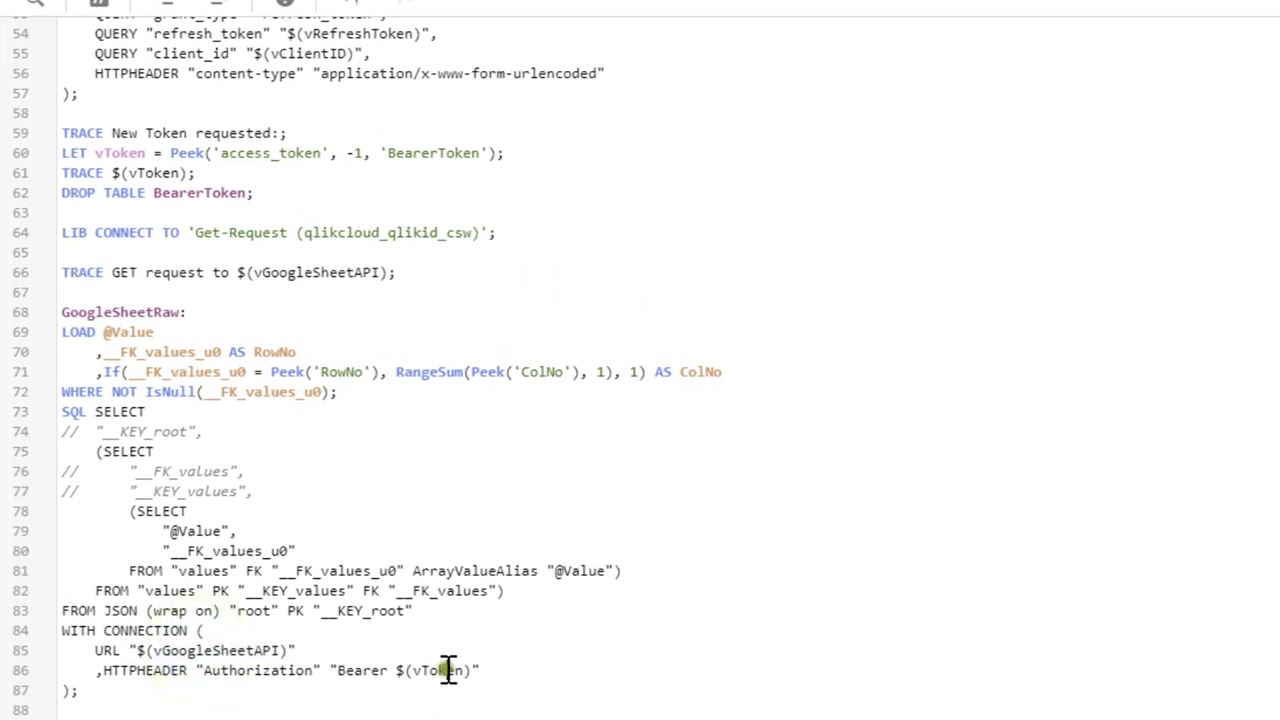
pyautogui.doubleClick(436, 670)
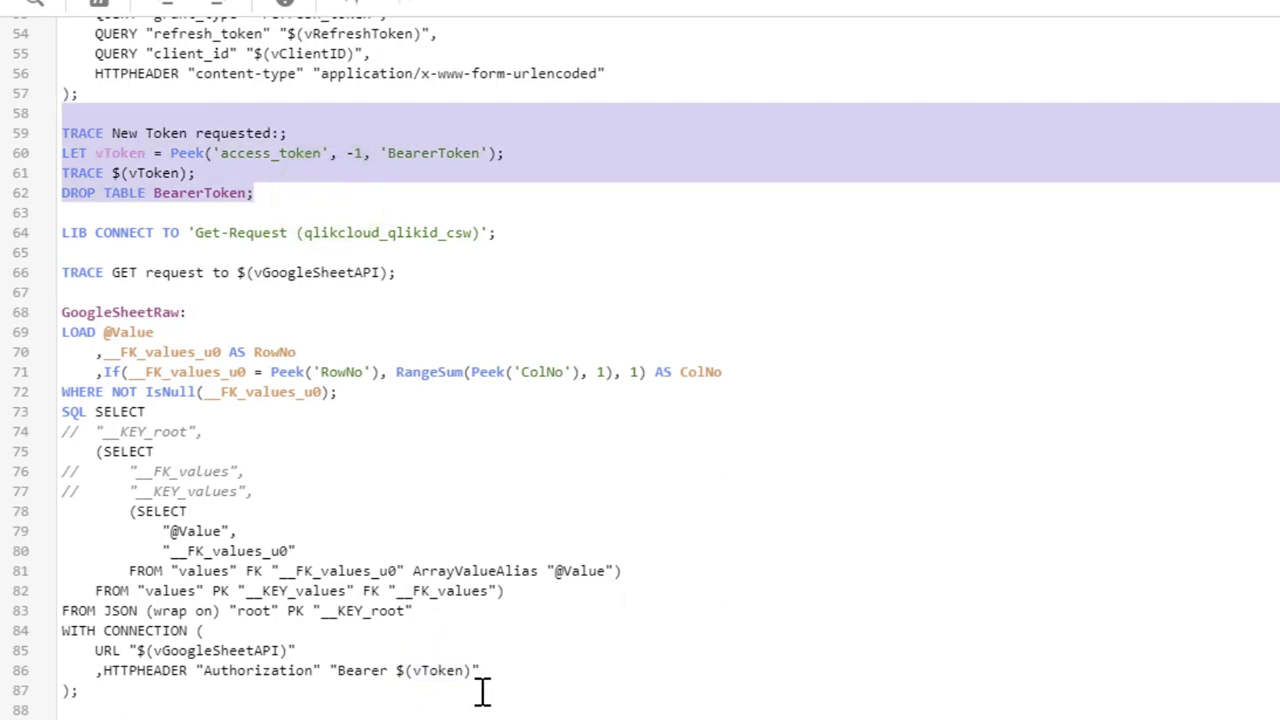
pyautogui.scroll(-3)
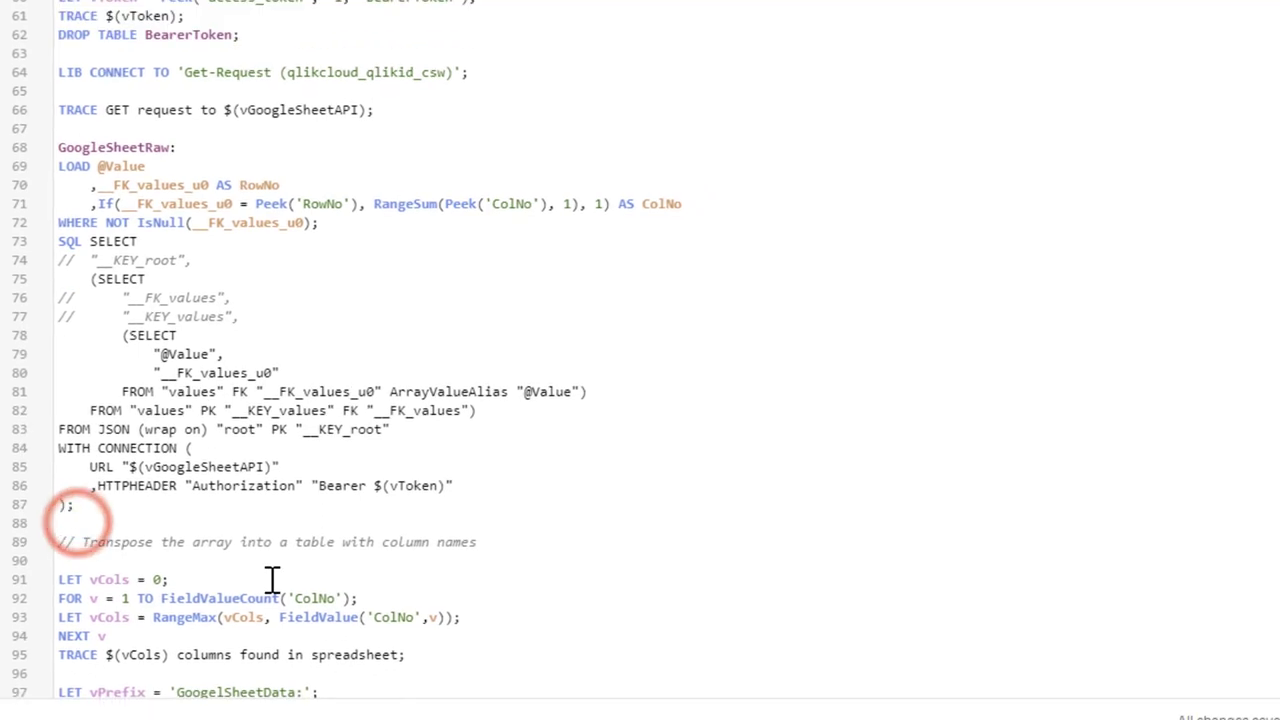
# Add EXIT Script; after the GoogleSheetRaw load and reload the app data successfully
pyautogui.write('EXIT Script;')
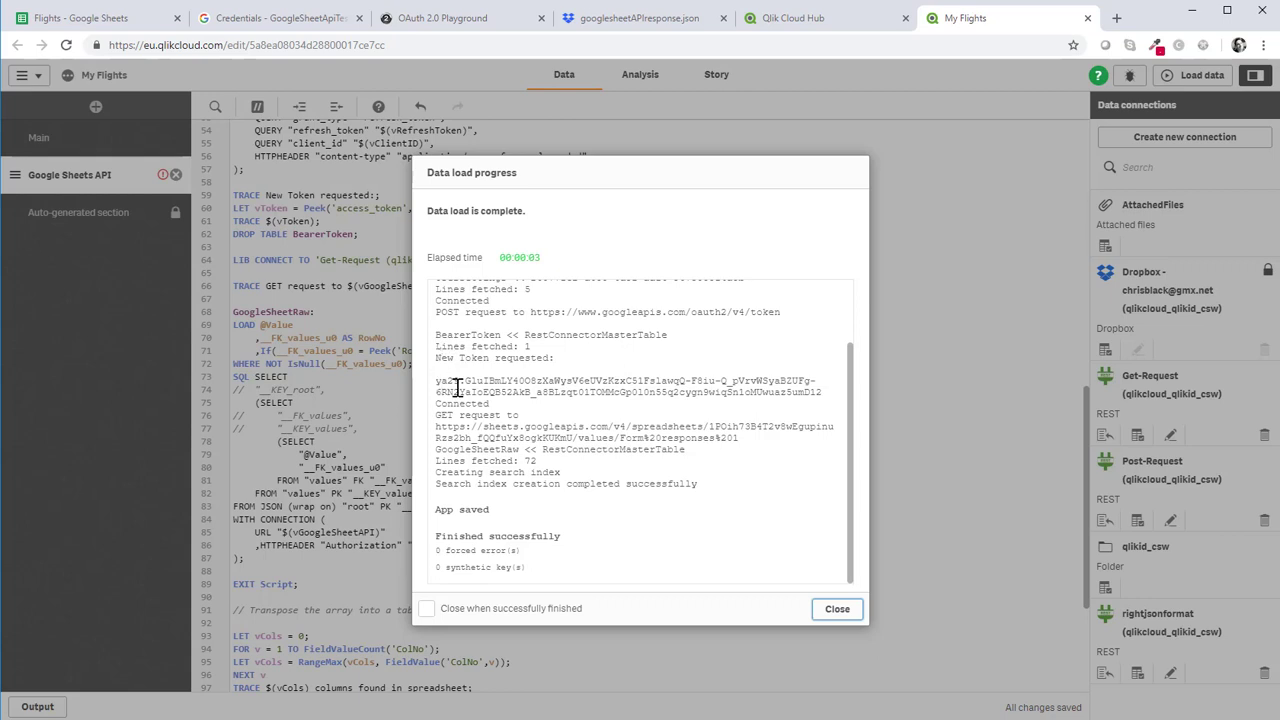
pyautogui.moveTo(436, 380); pyautogui.dragTo(822, 392)
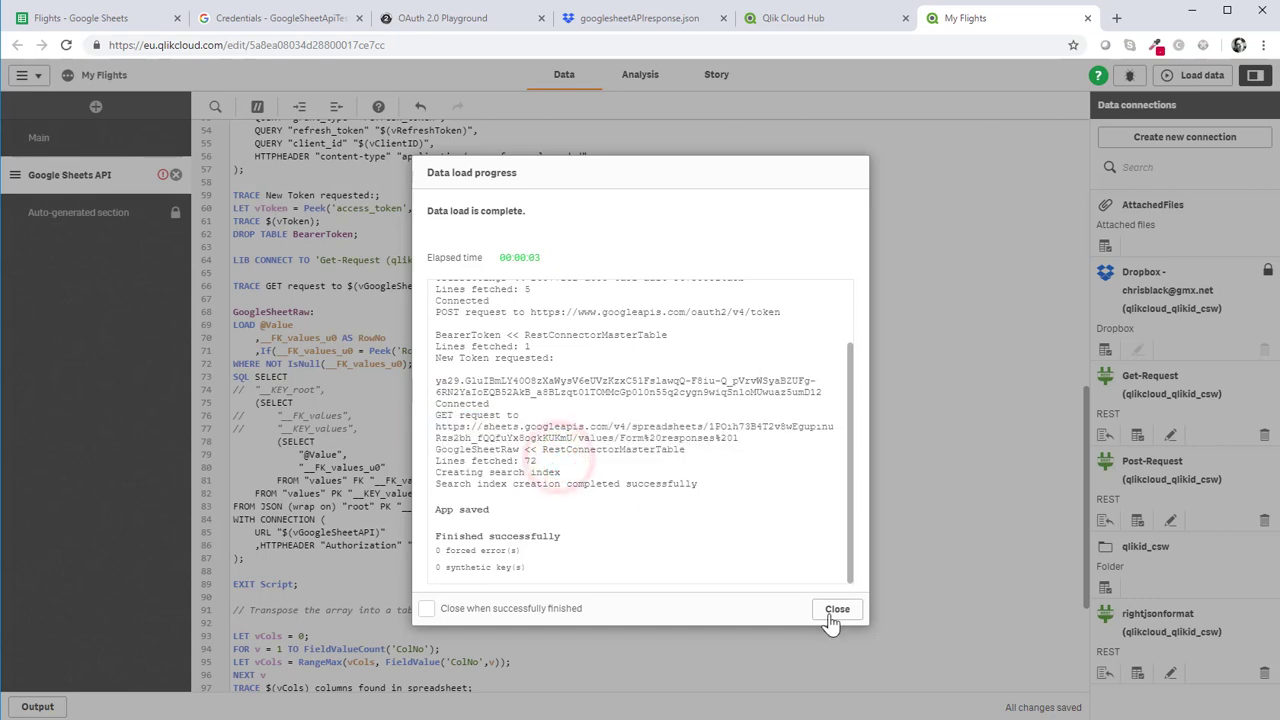
pyautogui.click(22, 76)
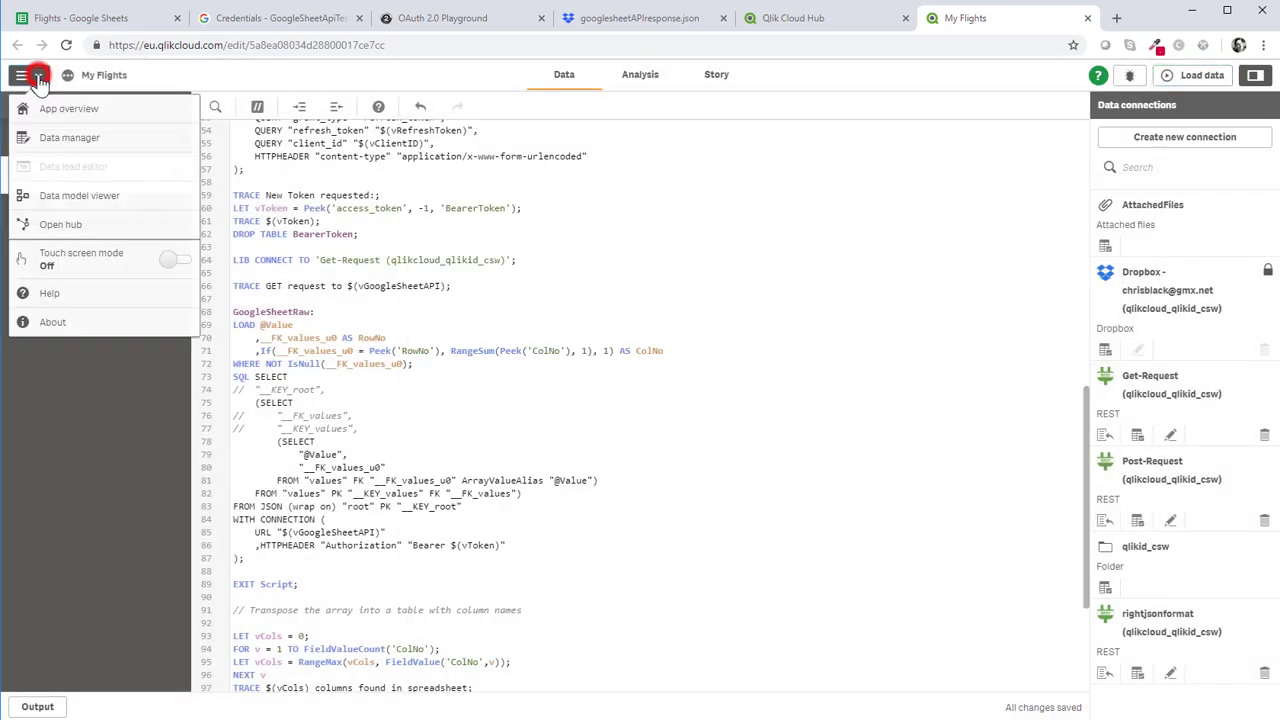
pyautogui.click(1200, 76)
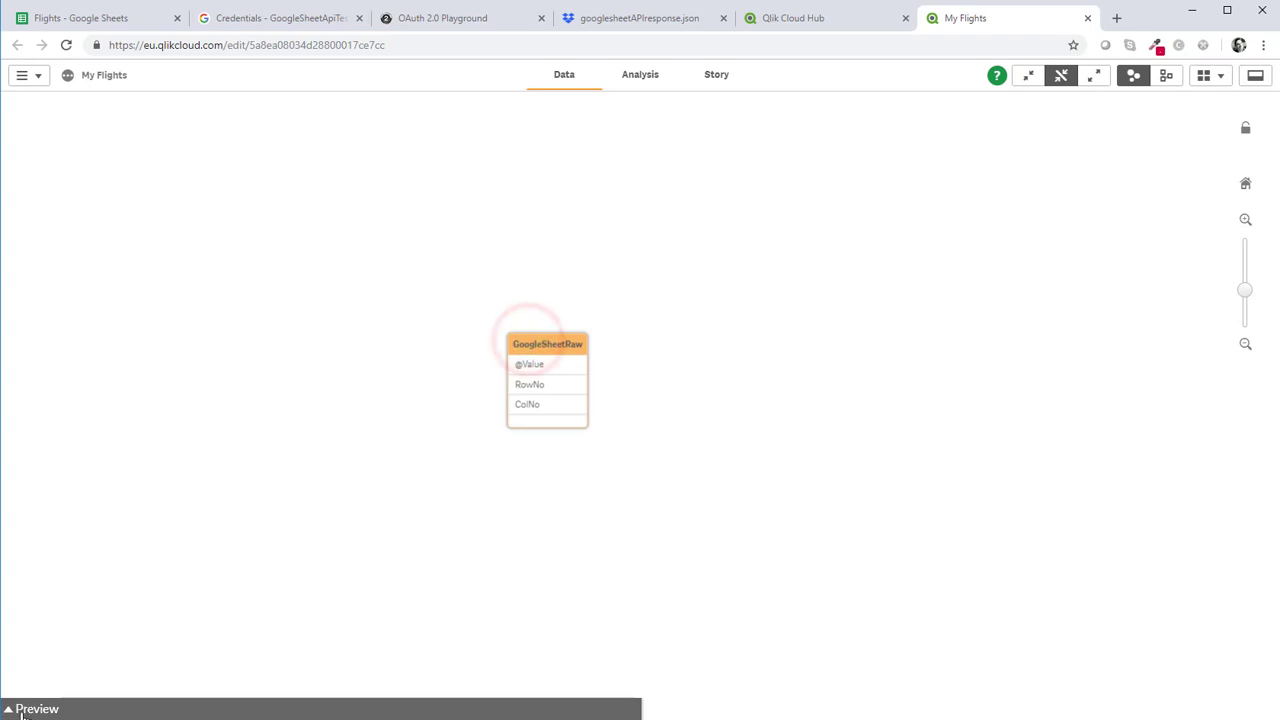
pyautogui.click(548, 344)
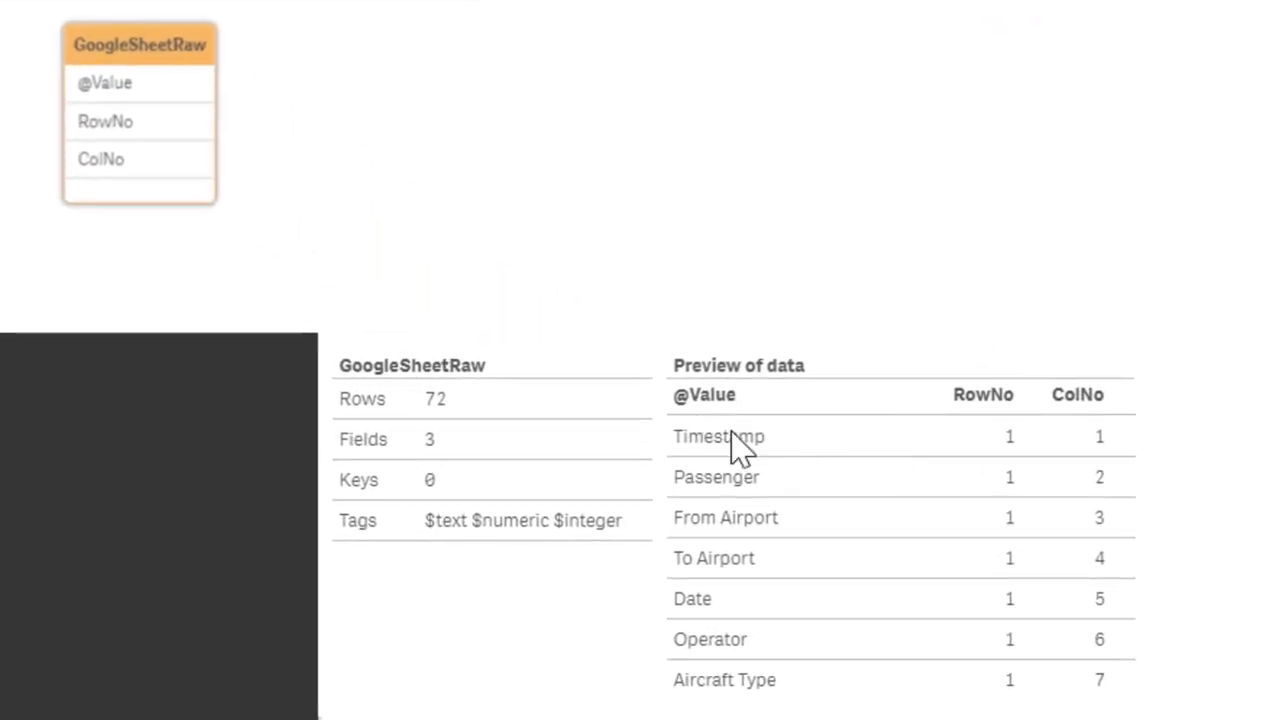
pyautogui.moveTo(1030, 460)
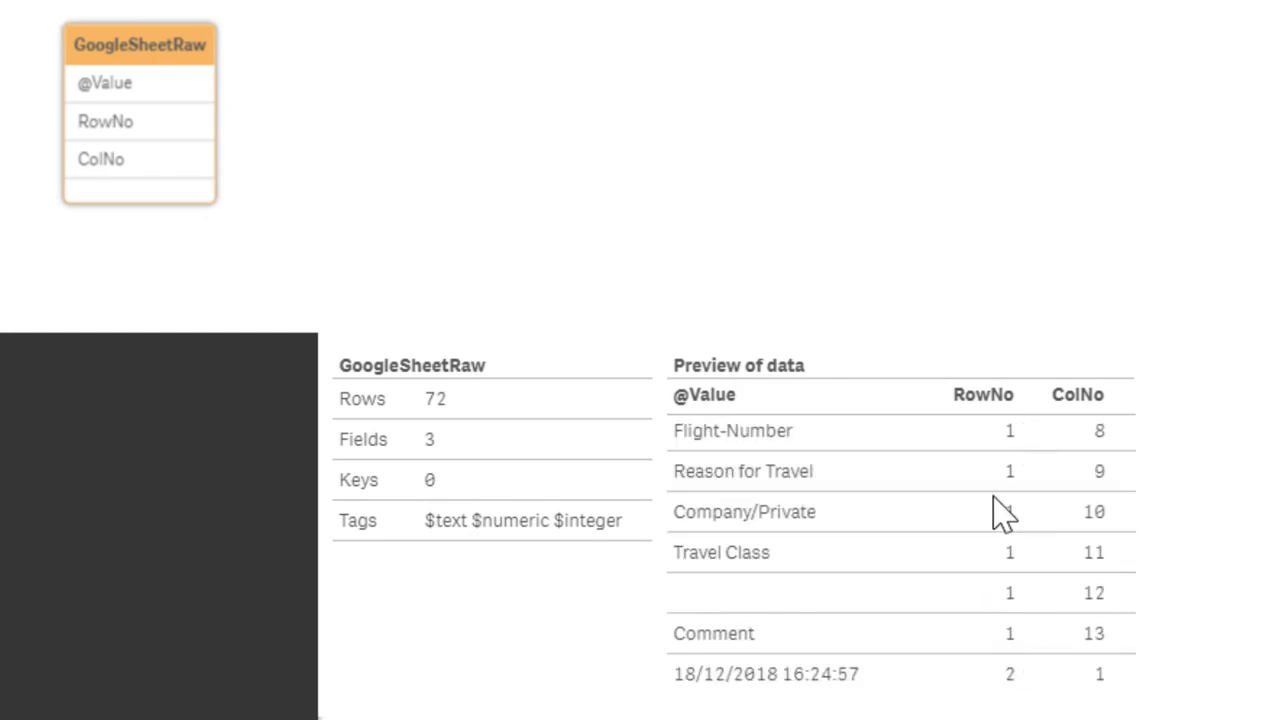
pyautogui.scroll(-3)
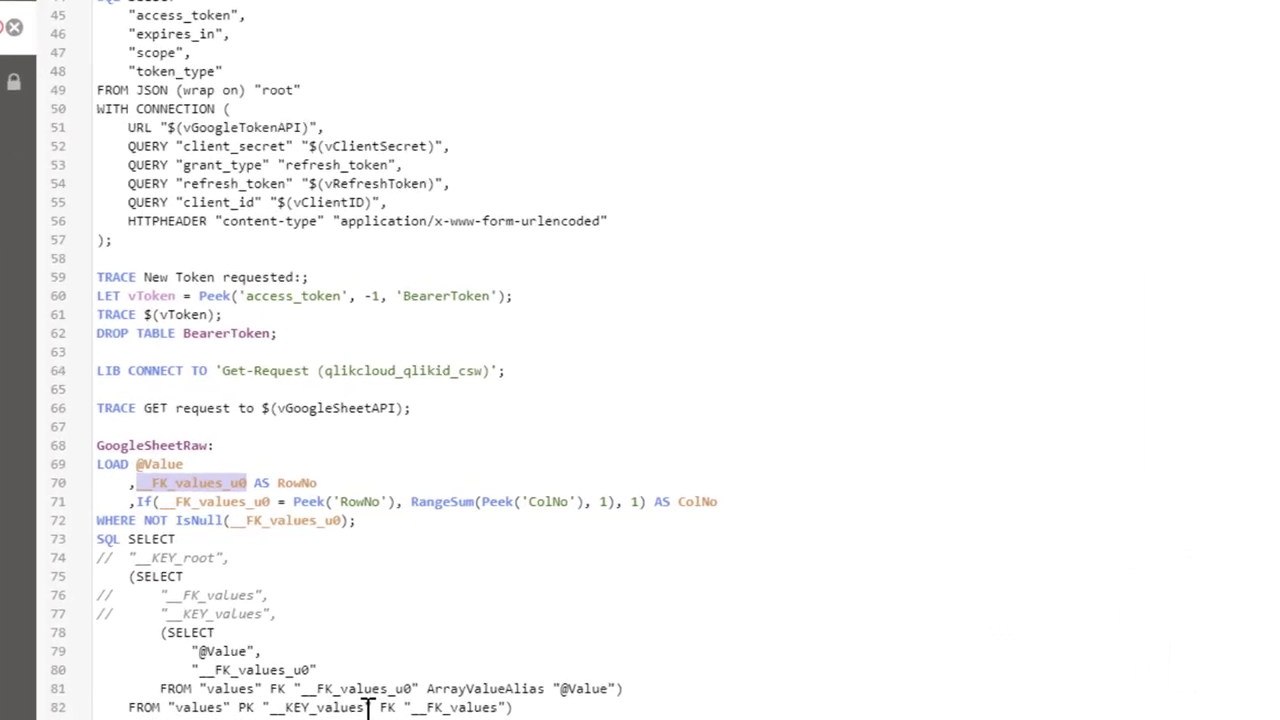
# Scroll to the EXIT Script line after GoogleSheetRaw and delete it so the transpose section runs
pyautogui.scroll(-3)
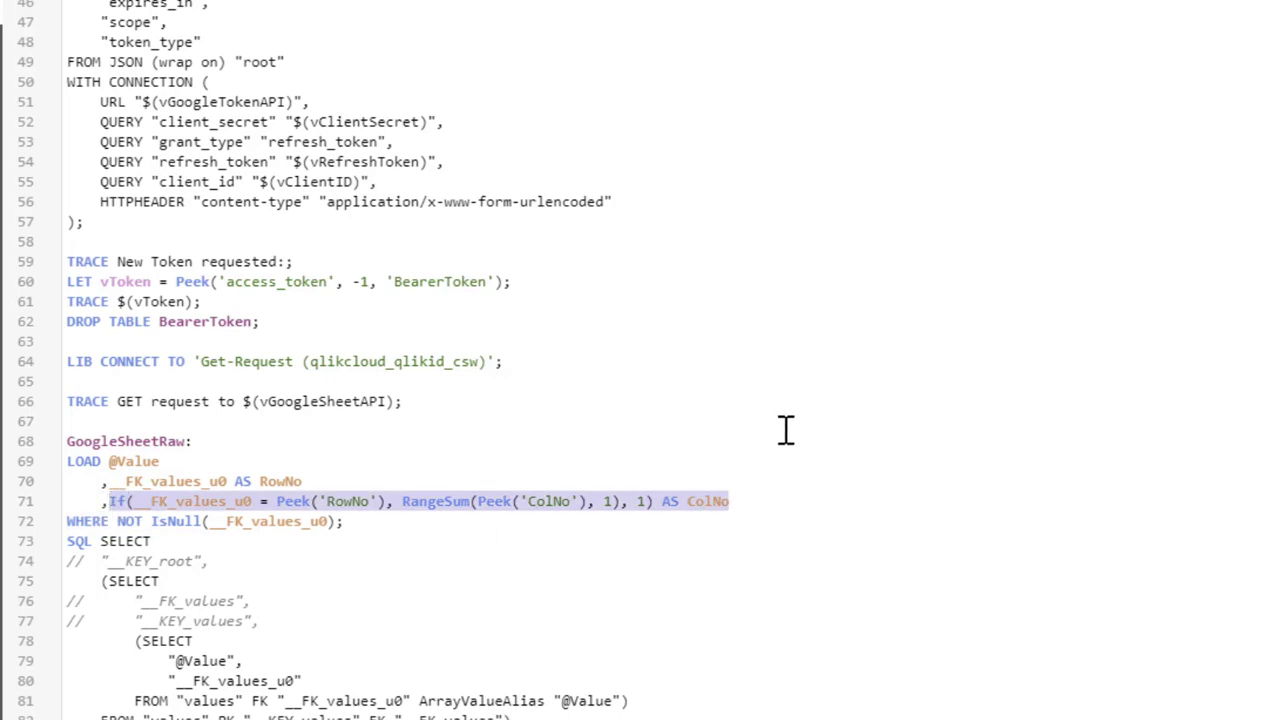
pyautogui.scroll(-3)
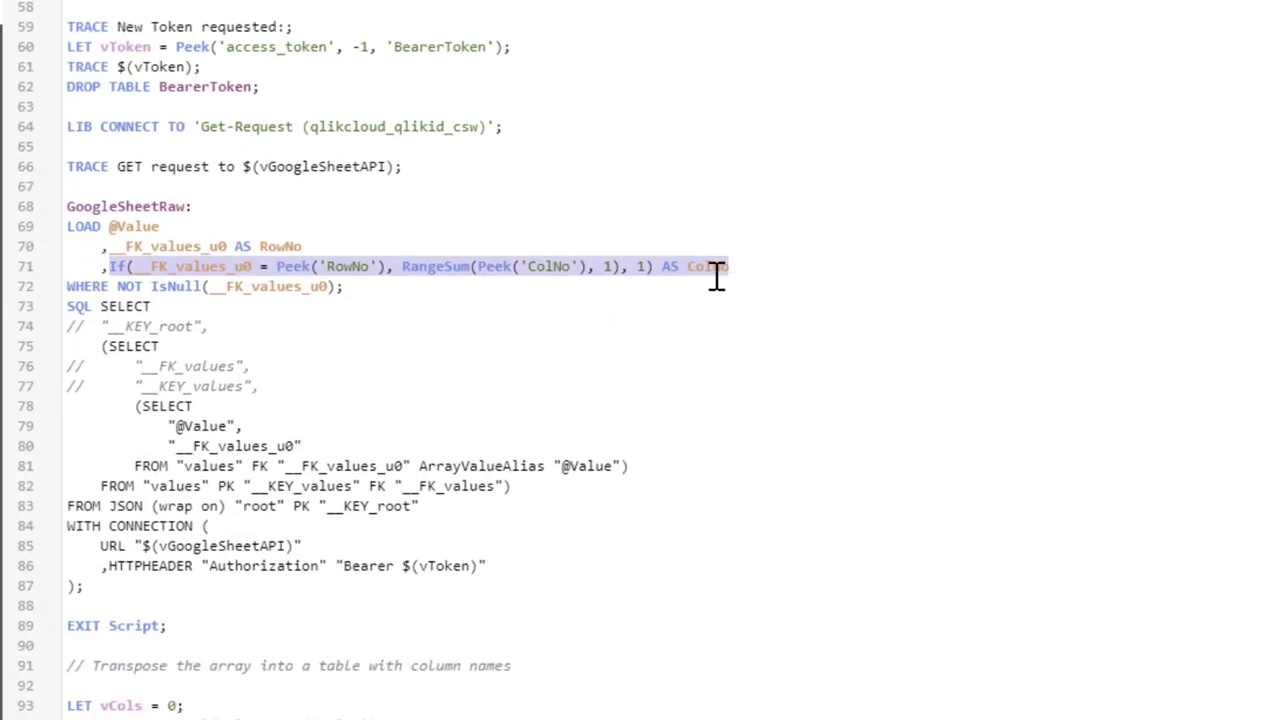
pyautogui.scroll(-3)
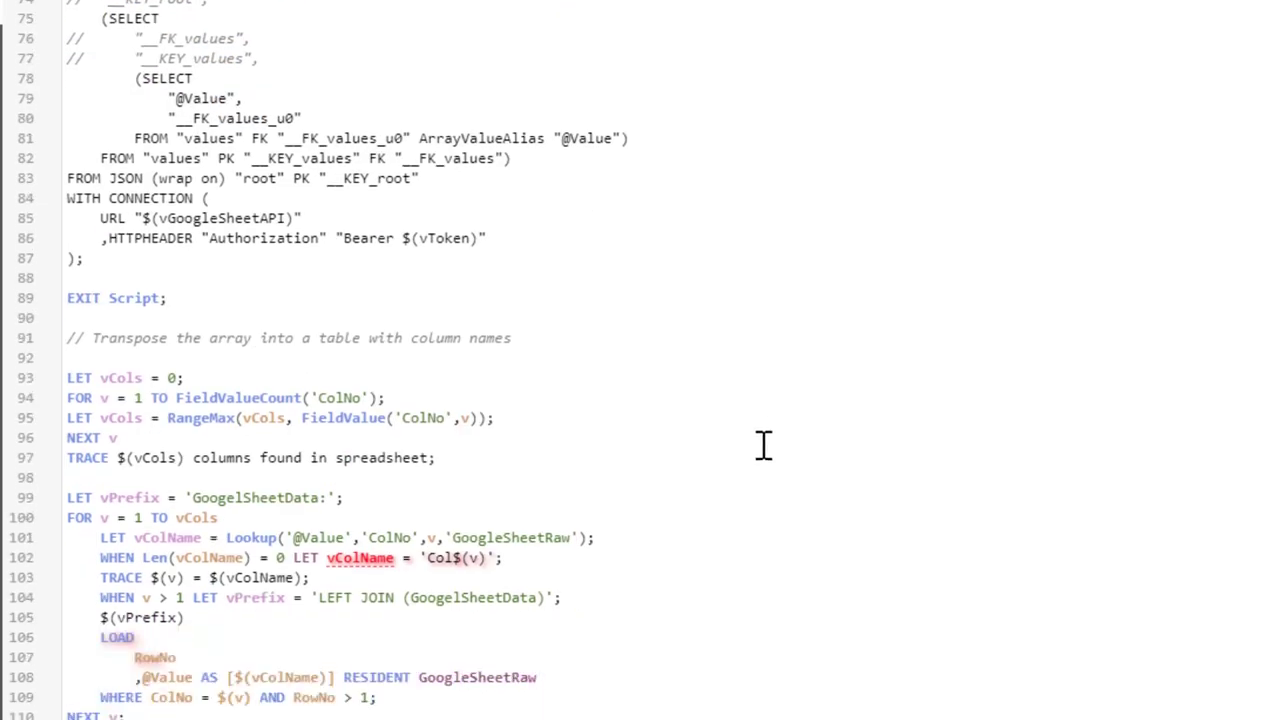
pyautogui.doubleClick(112, 298)
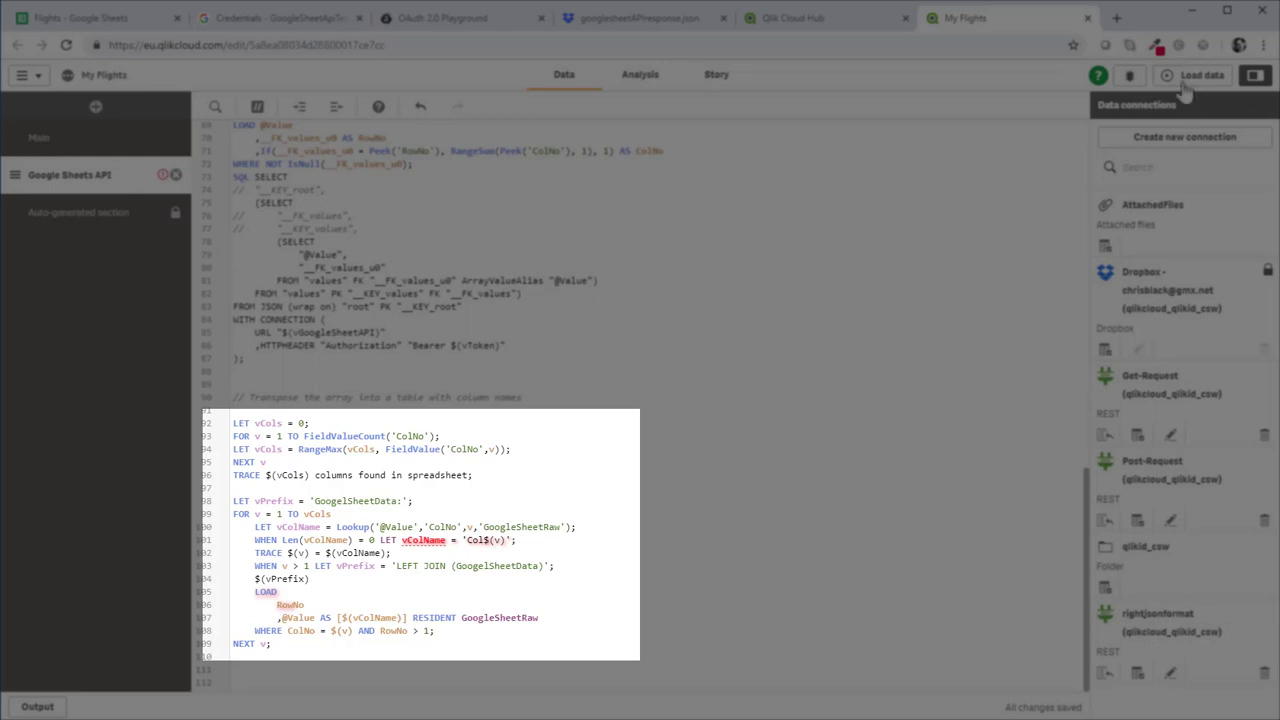
# Add EXIT SCRIPT; after the transpose loop's NEXT v; and reload the data successfully
pyautogui.click(324, 668)
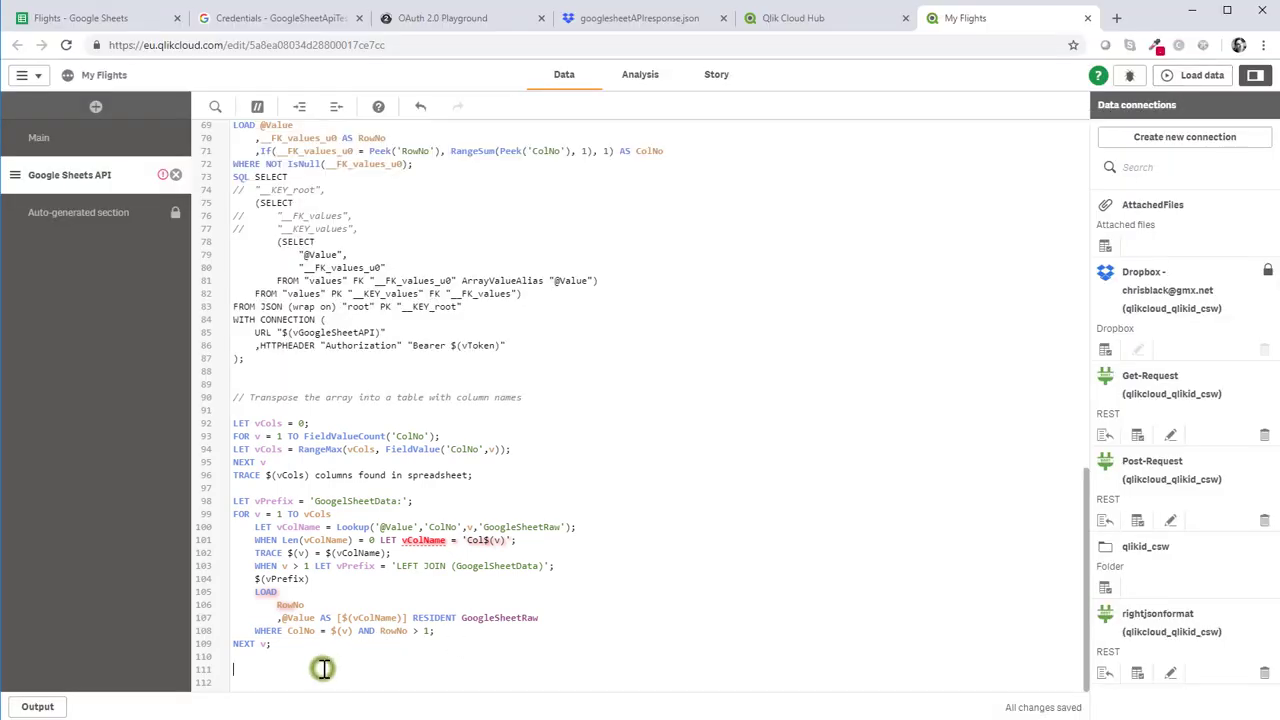
pyautogui.write('EXIT SCRIPT;')
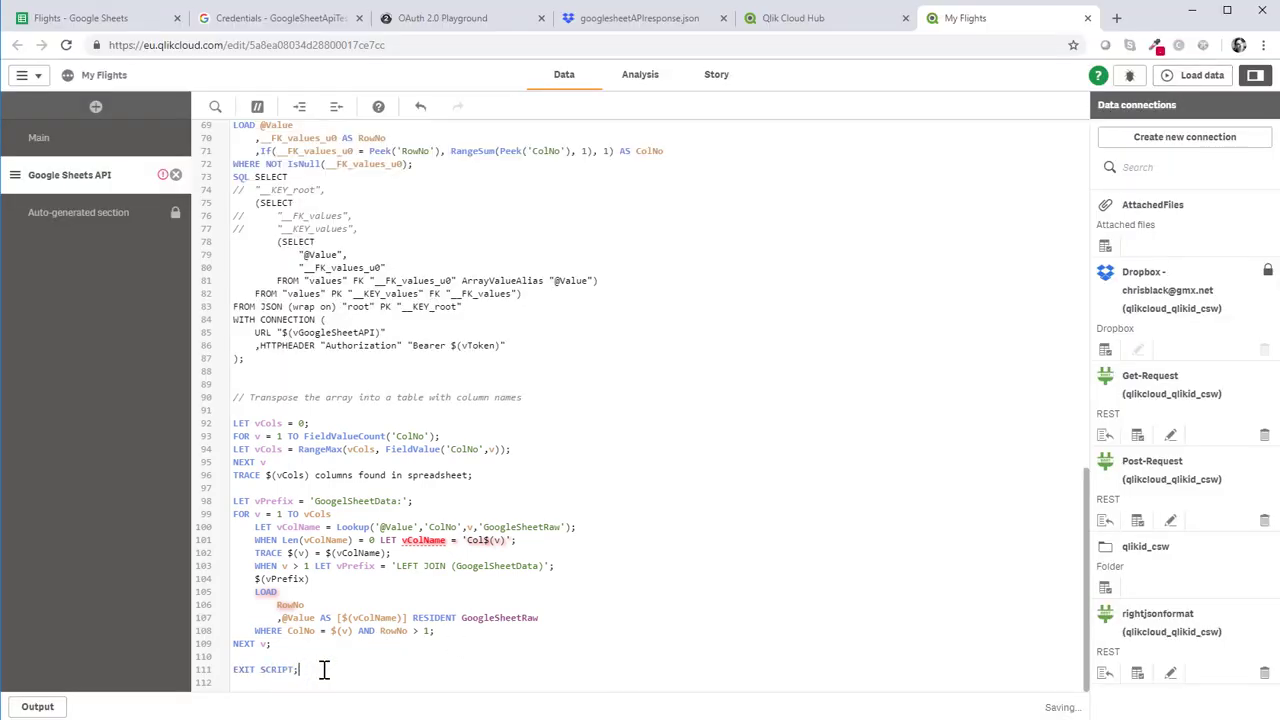
pyautogui.click(1200, 76)
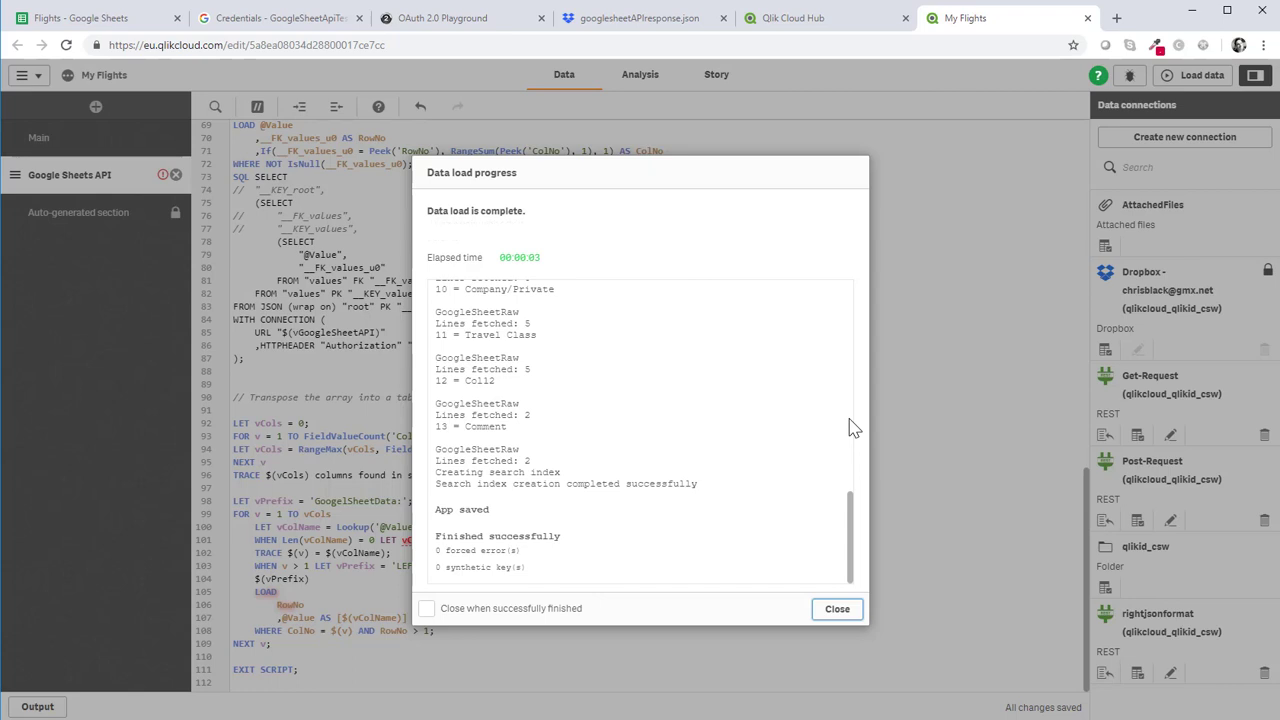
pyautogui.moveTo(552, 504)
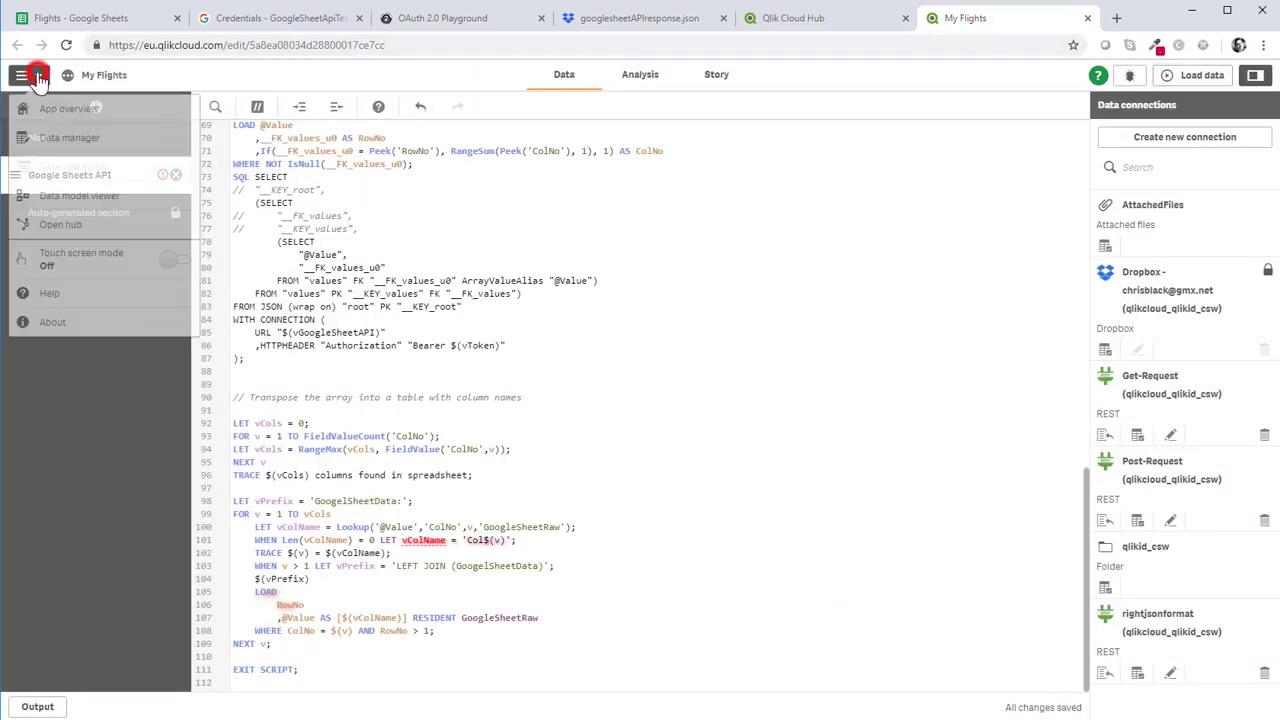
# Inspect GoogleSheetRaw and GoogelSheetData (5 rows, 14 fields, linked by RowNo) in the data model viewer
pyautogui.click(1200, 76)
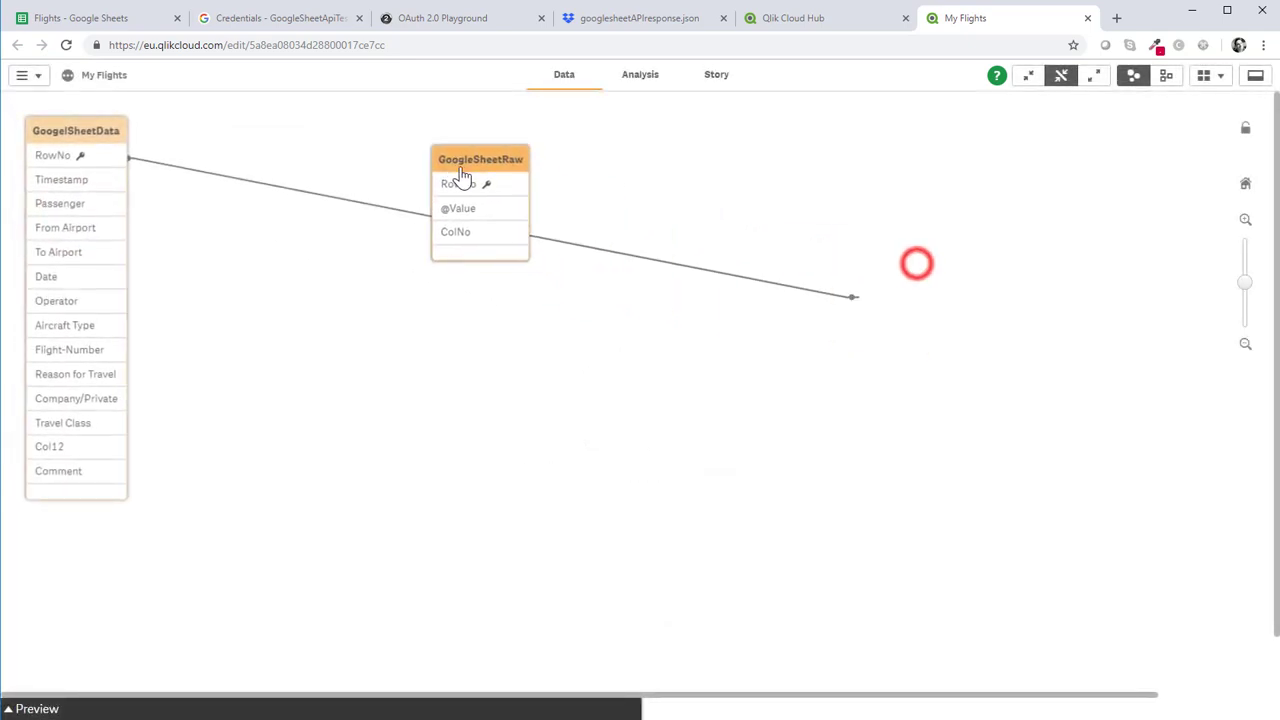
pyautogui.click(480, 160)
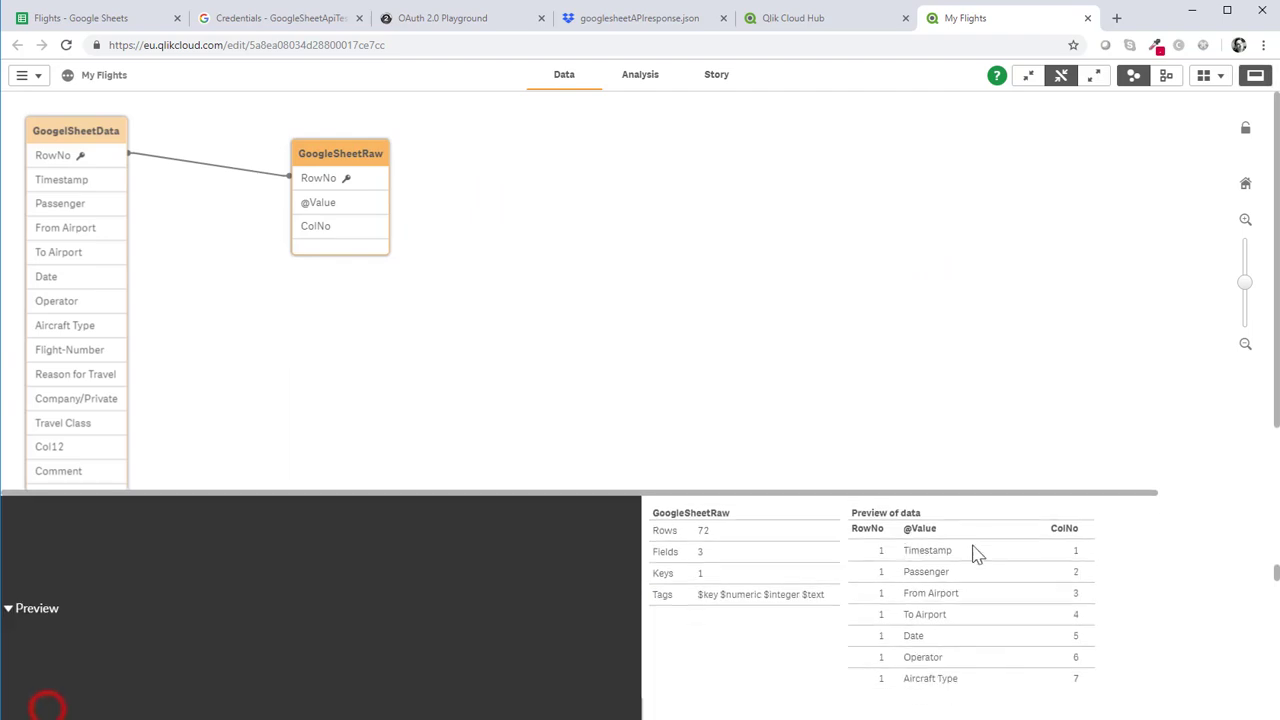
pyautogui.click(52, 136)
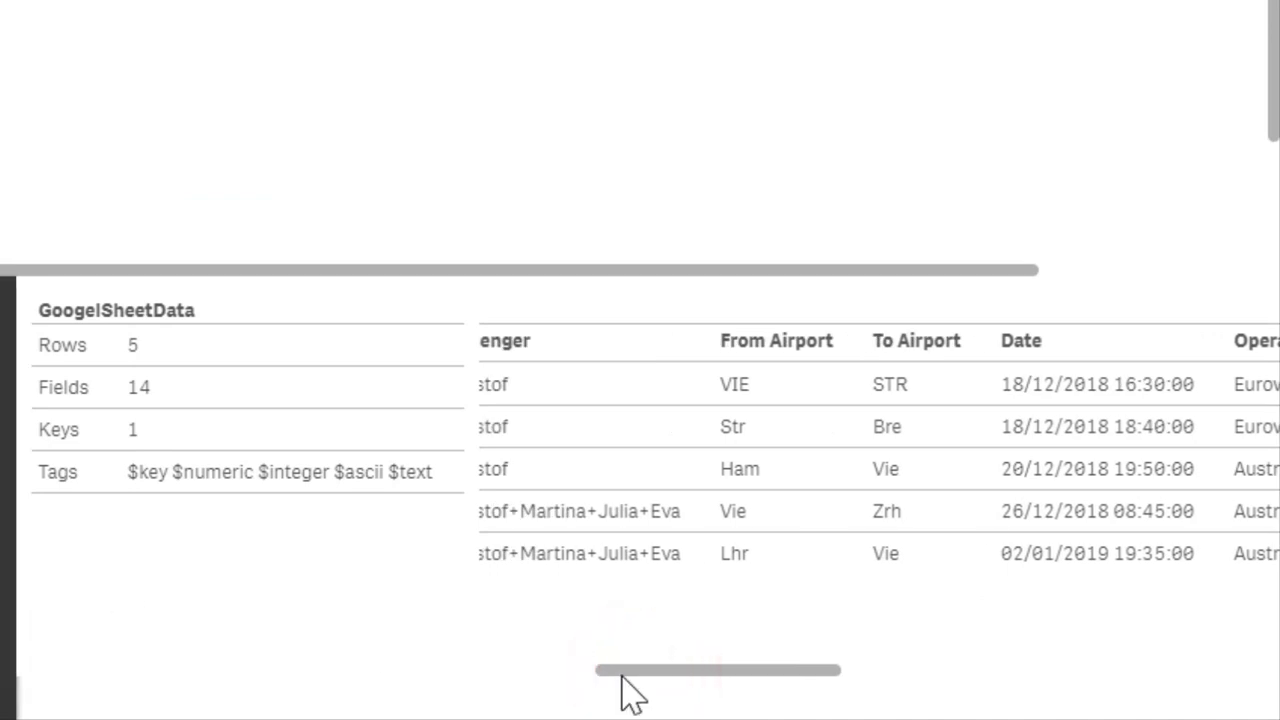
pyautogui.moveTo(716, 670); pyautogui.dragTo(1094, 670)
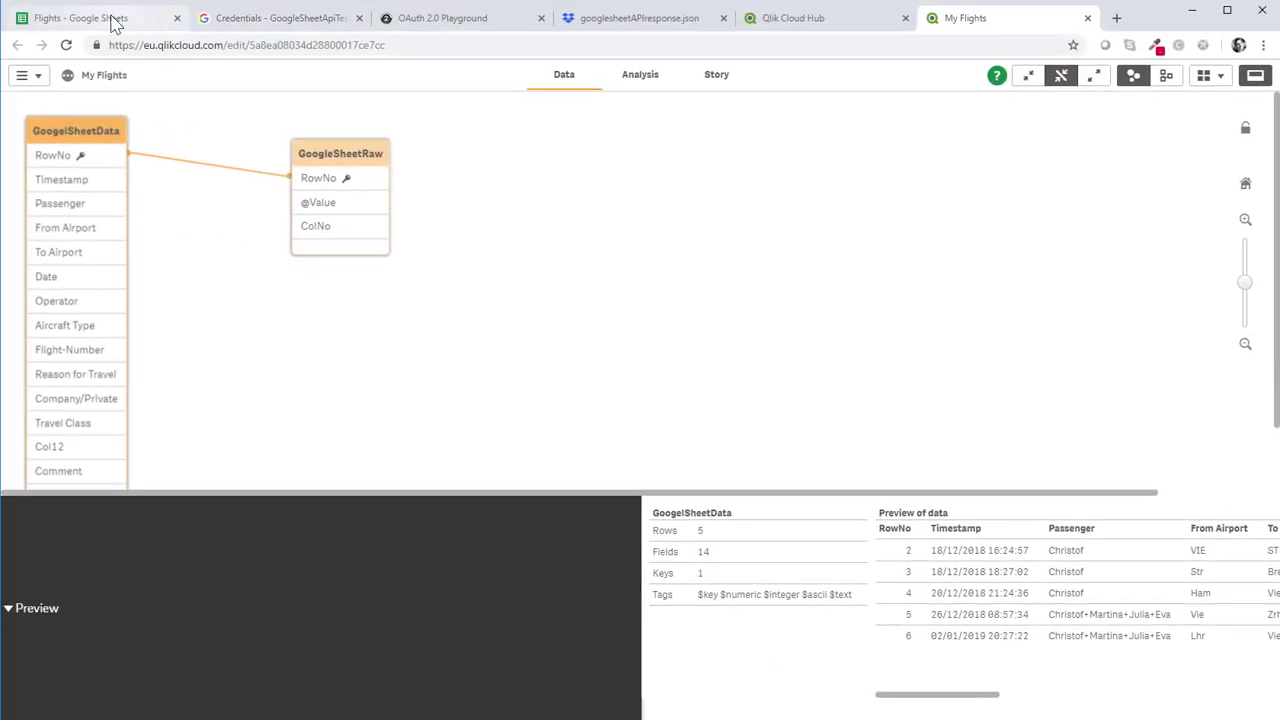
pyautogui.click(80, 18)
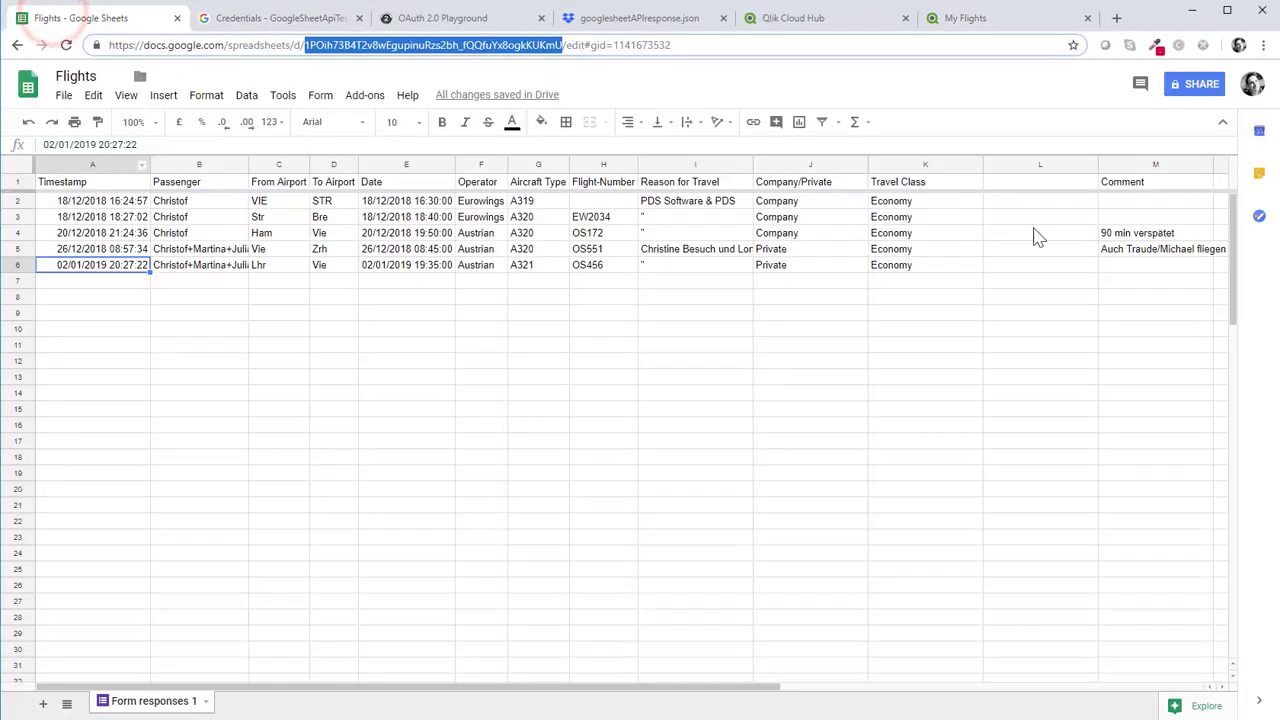
pyautogui.moveTo(1164, 336)
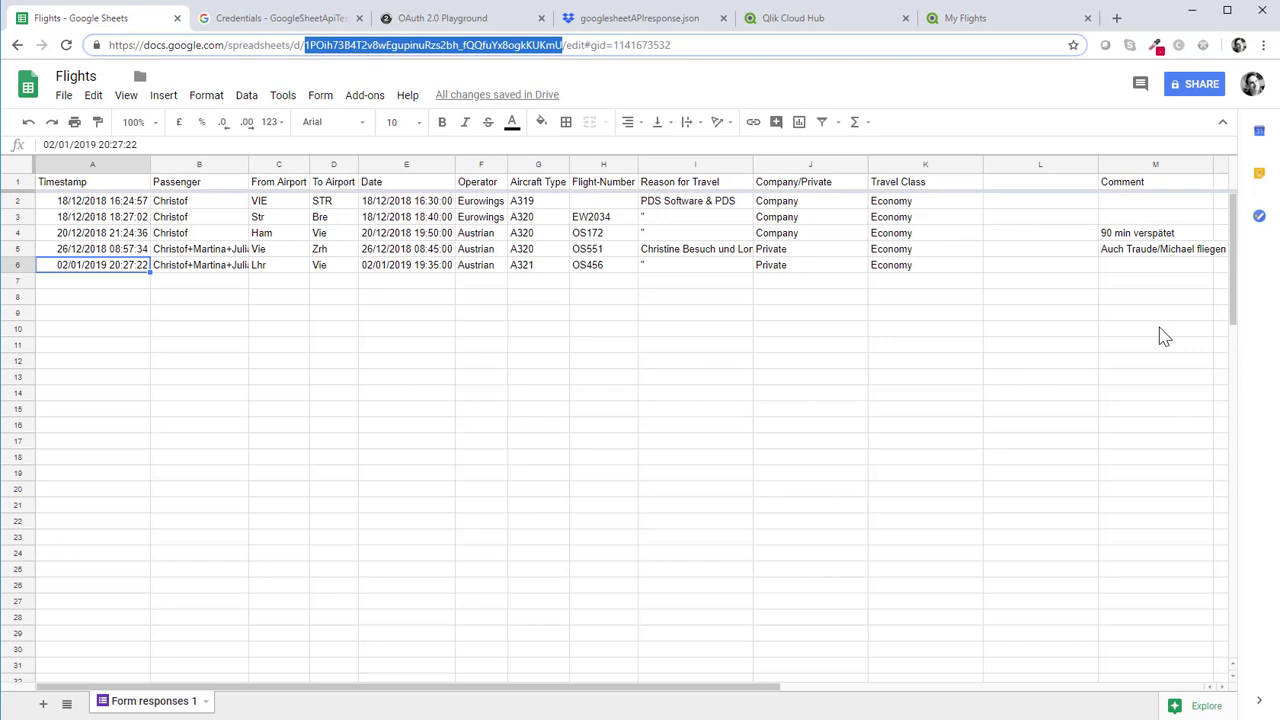
pyautogui.click(1008, 18)
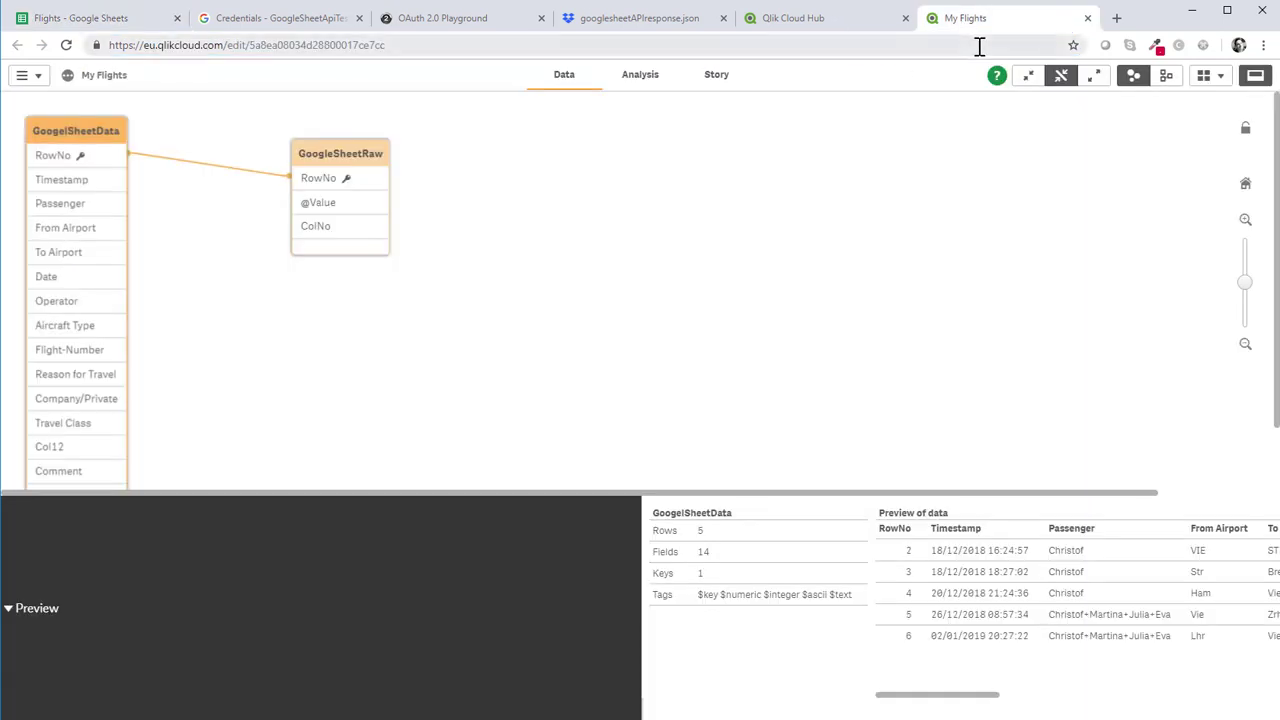